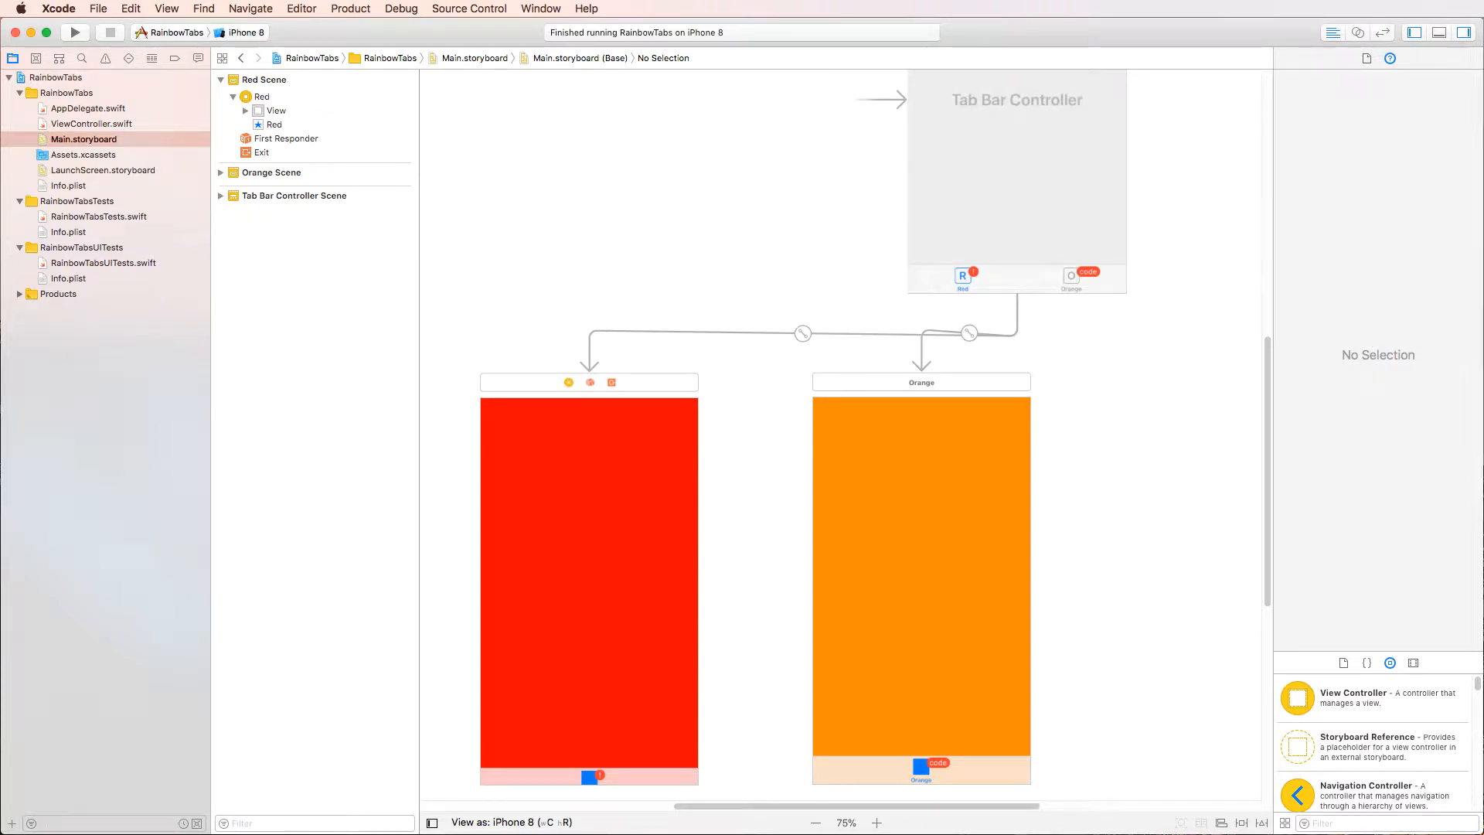
pyautogui.moveTo(1102, 554)
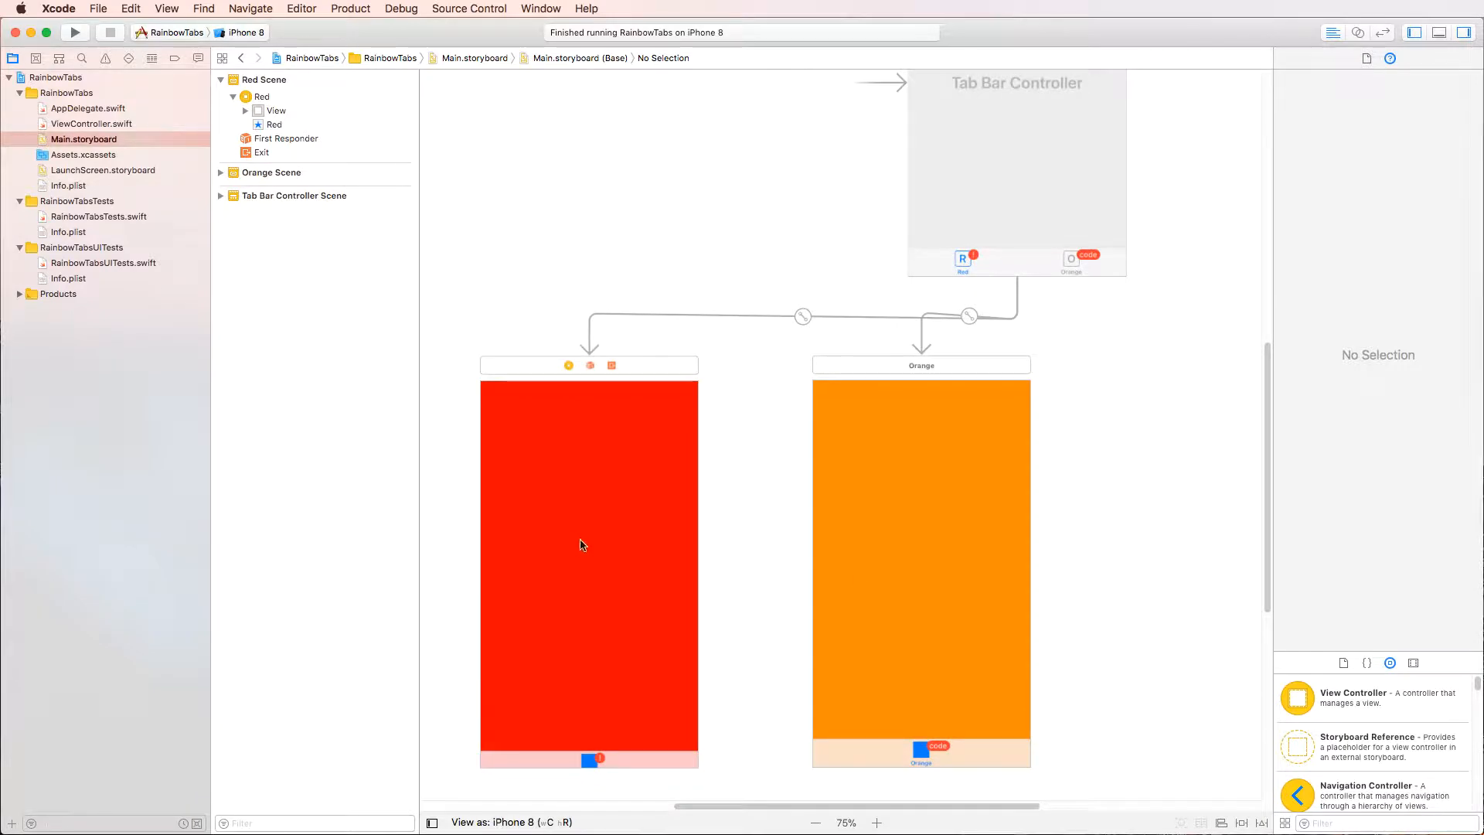
# Step: Inspect the Red tab bar item's attributes in Main.storyboard, then bring up ViewController.swift
pyautogui.click(275, 111)
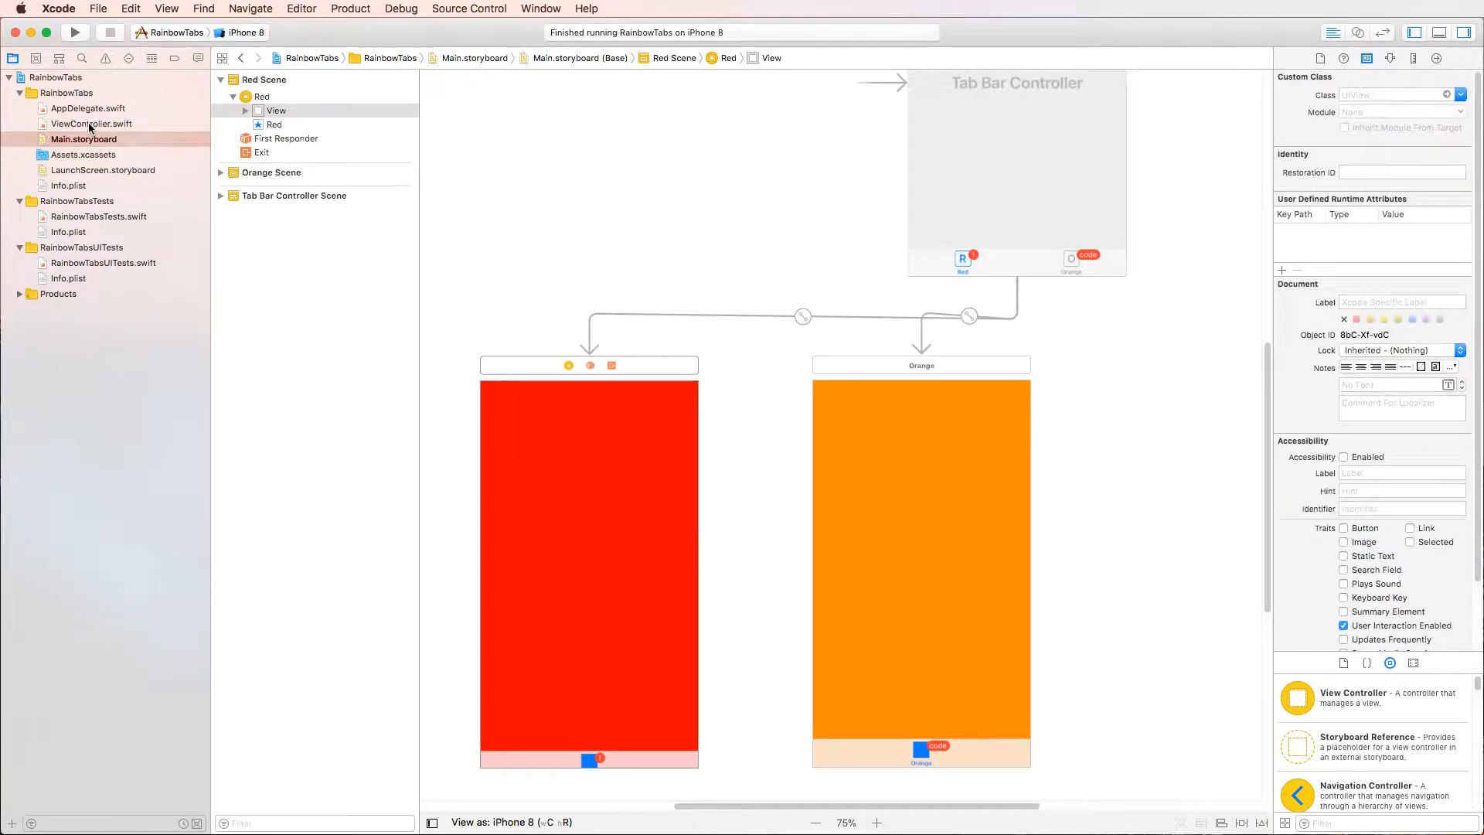
pyautogui.click(91, 124)
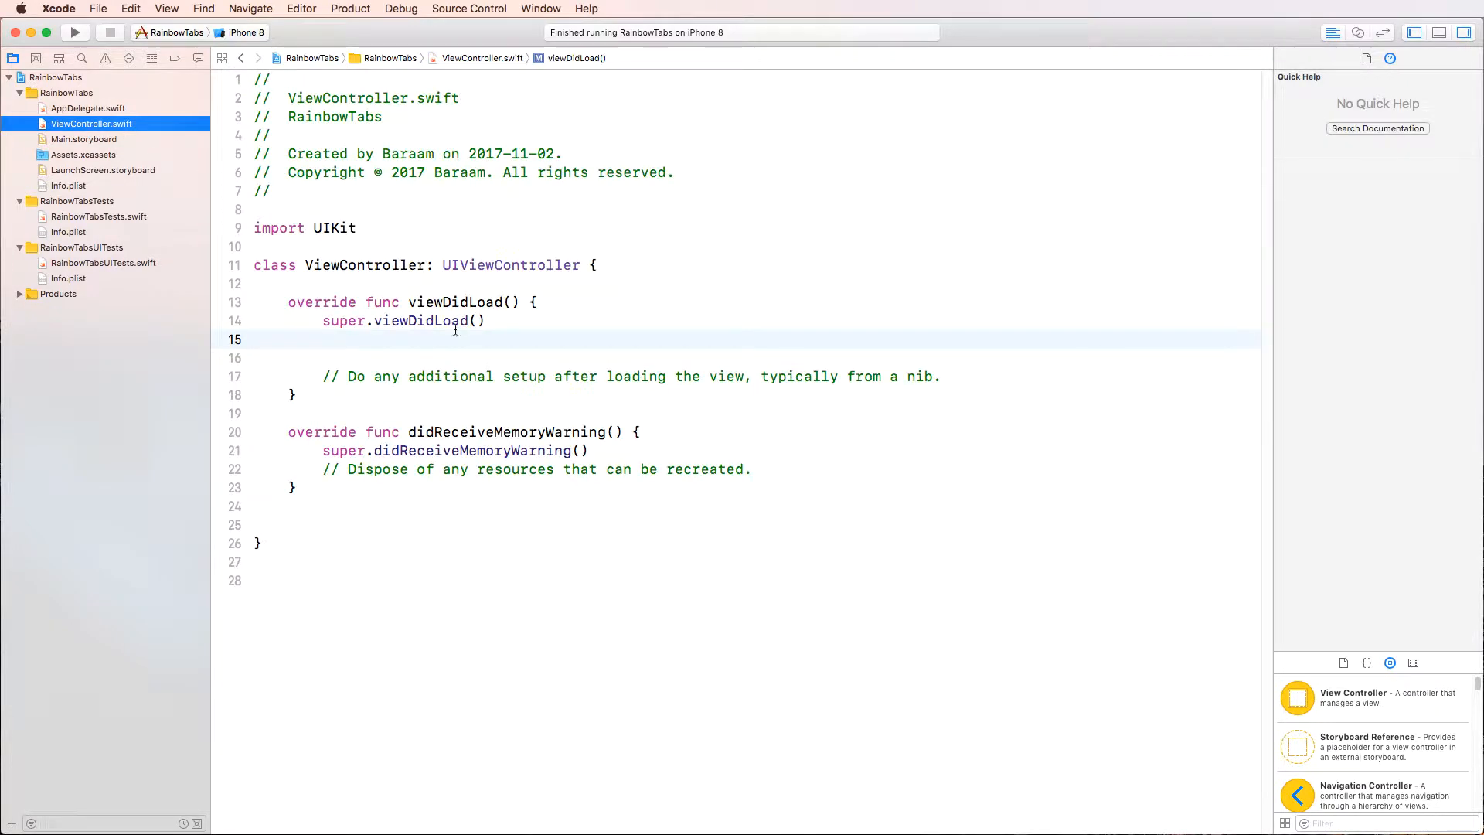
pyautogui.moveTo(82, 139)
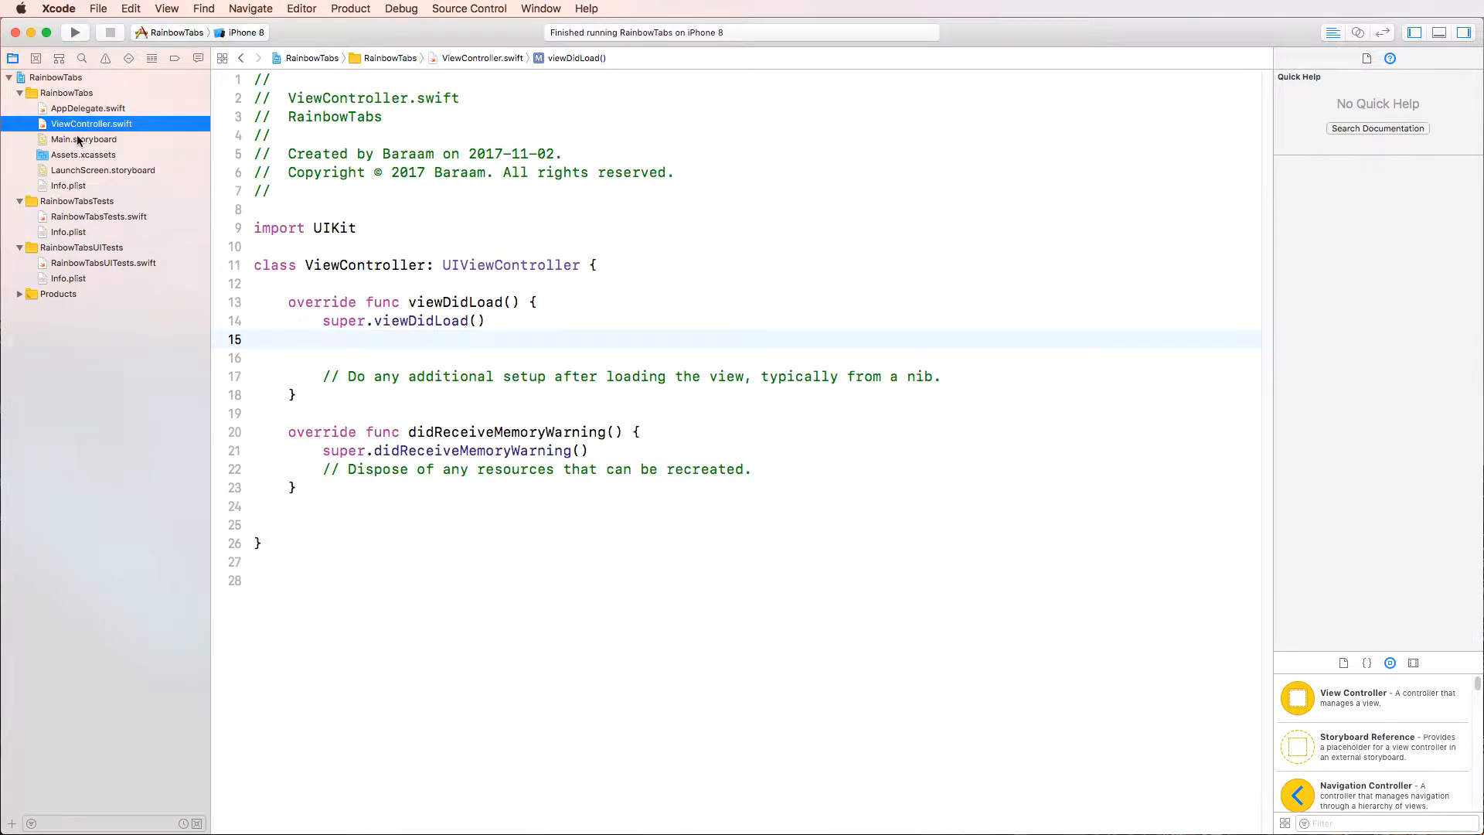
pyautogui.click(84, 139)
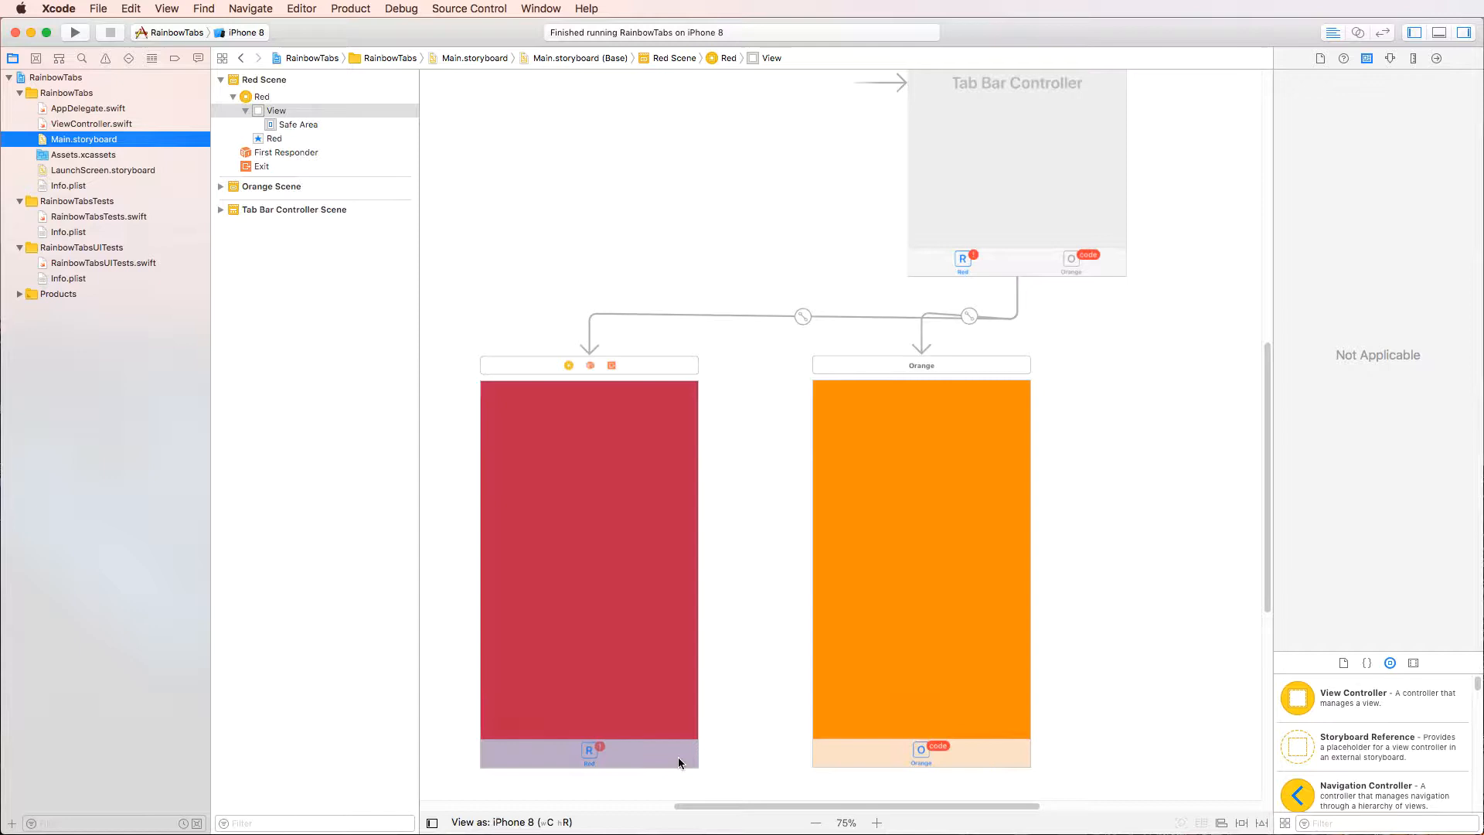
pyautogui.click(589, 567)
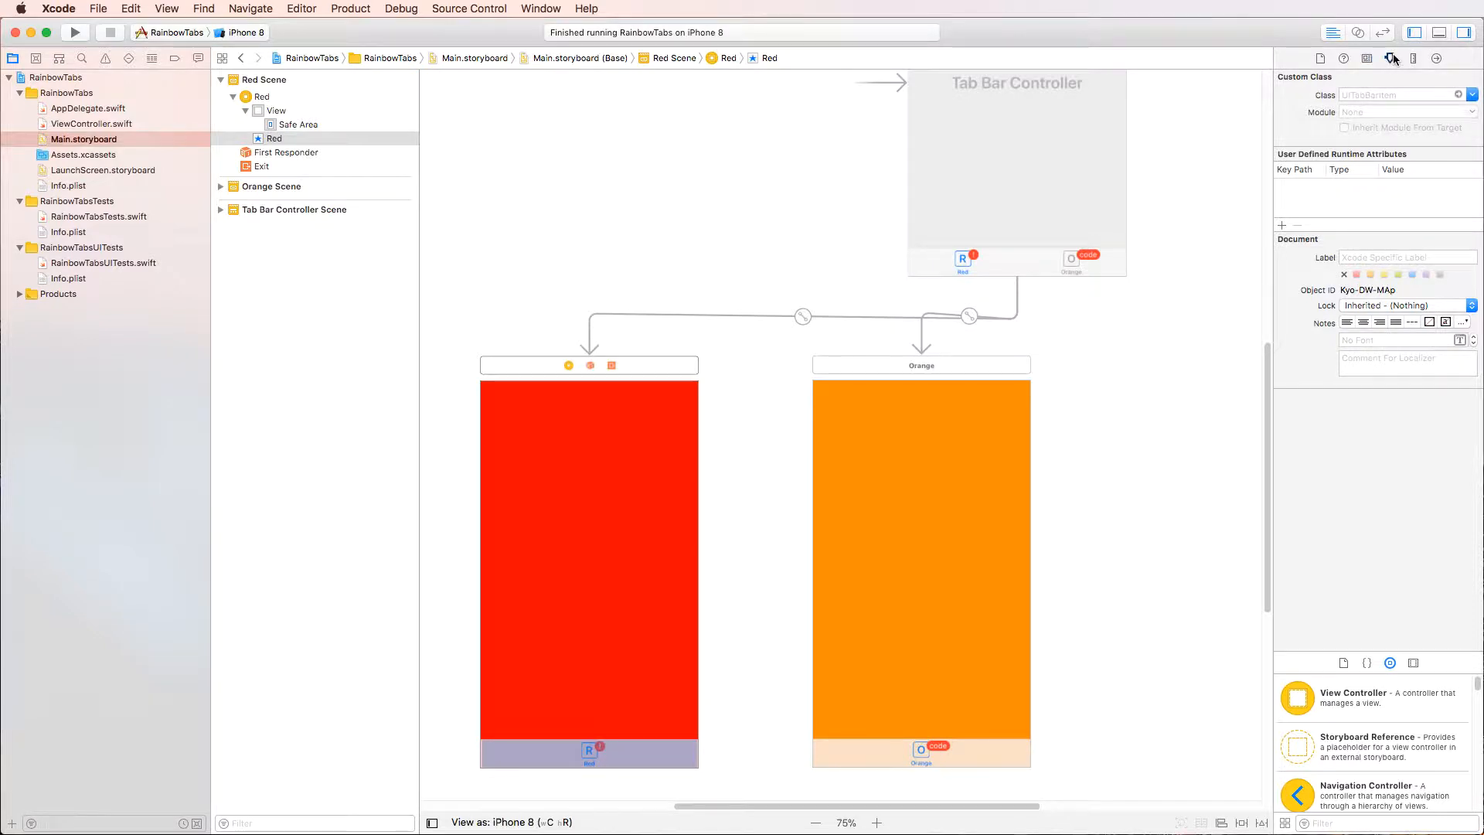
pyautogui.click(1389, 59)
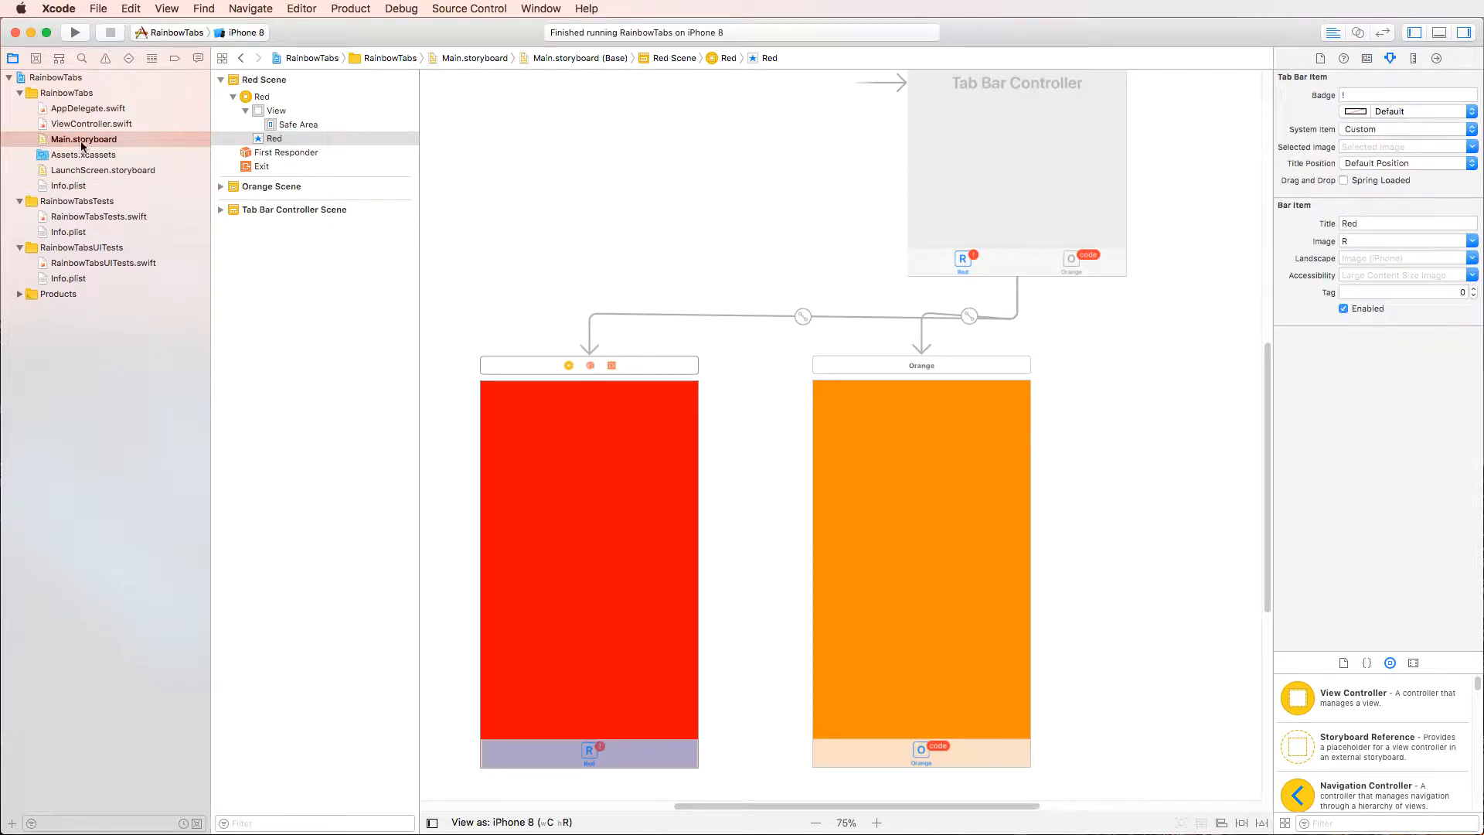
pyautogui.click(91, 123)
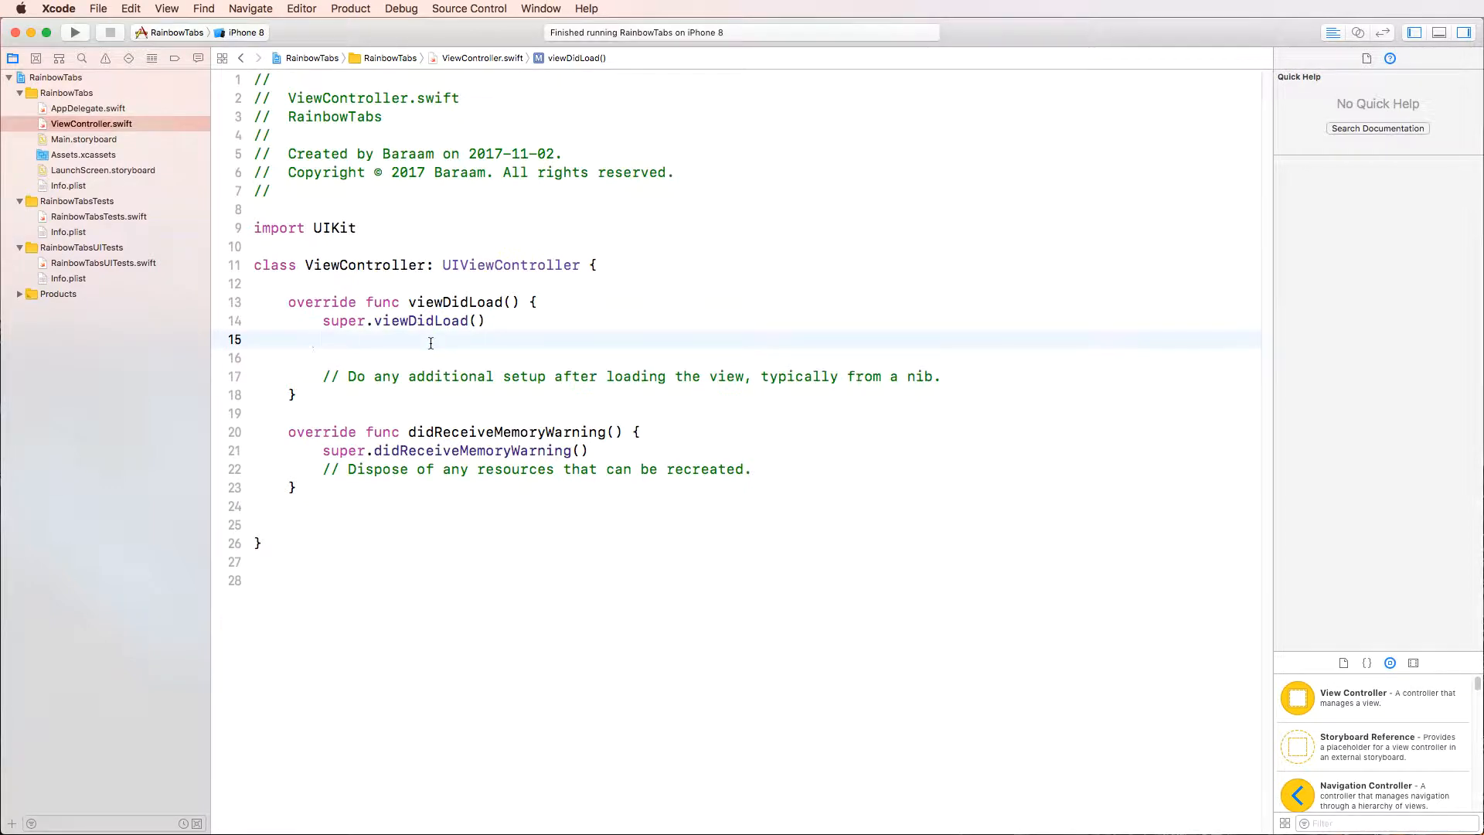
# Step: In viewDidLoad, set tabBarItem.badgeValue = "anything"
pyautogui.write('ta')
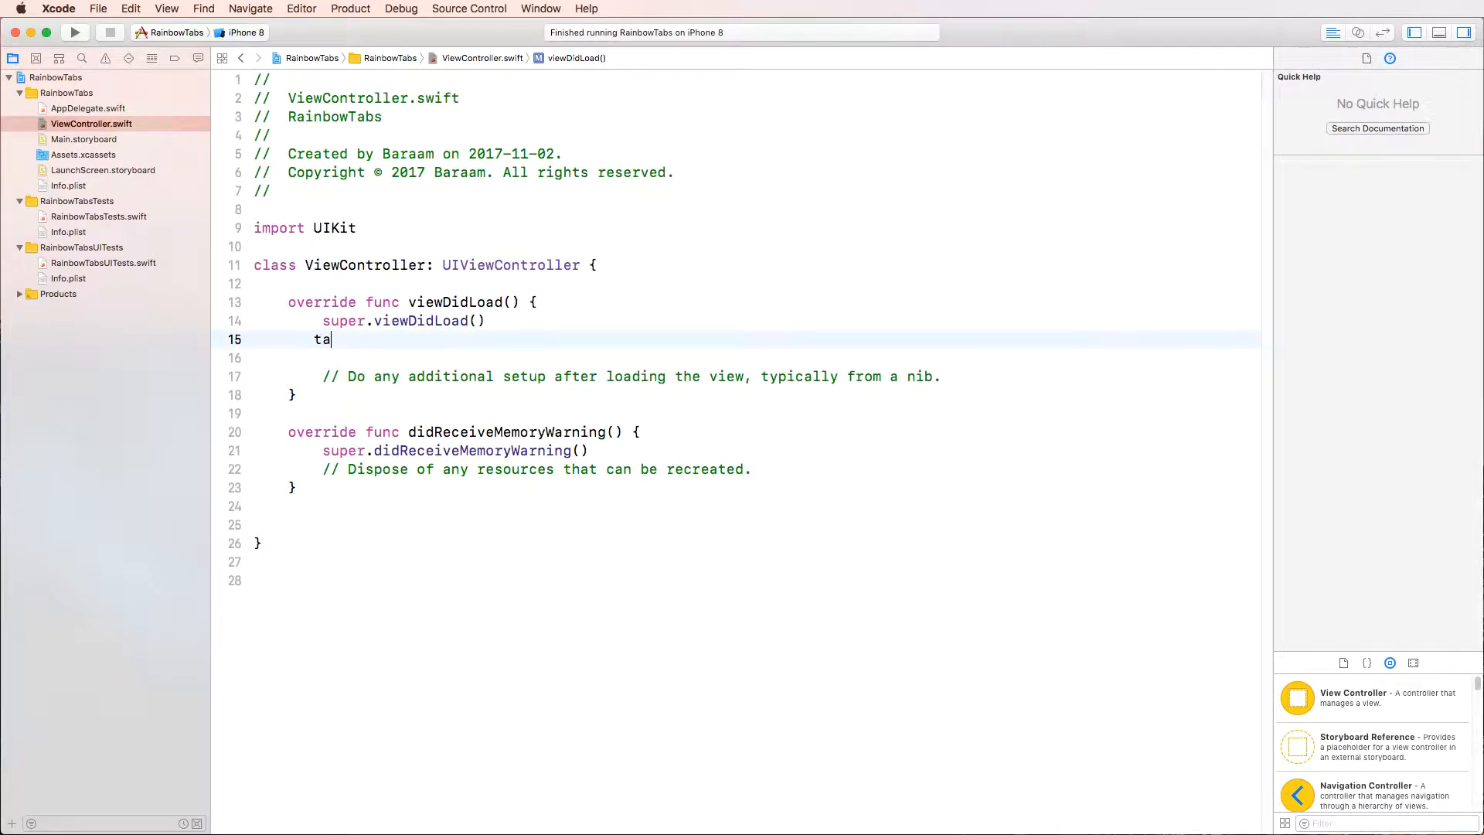
pyautogui.write('bb')
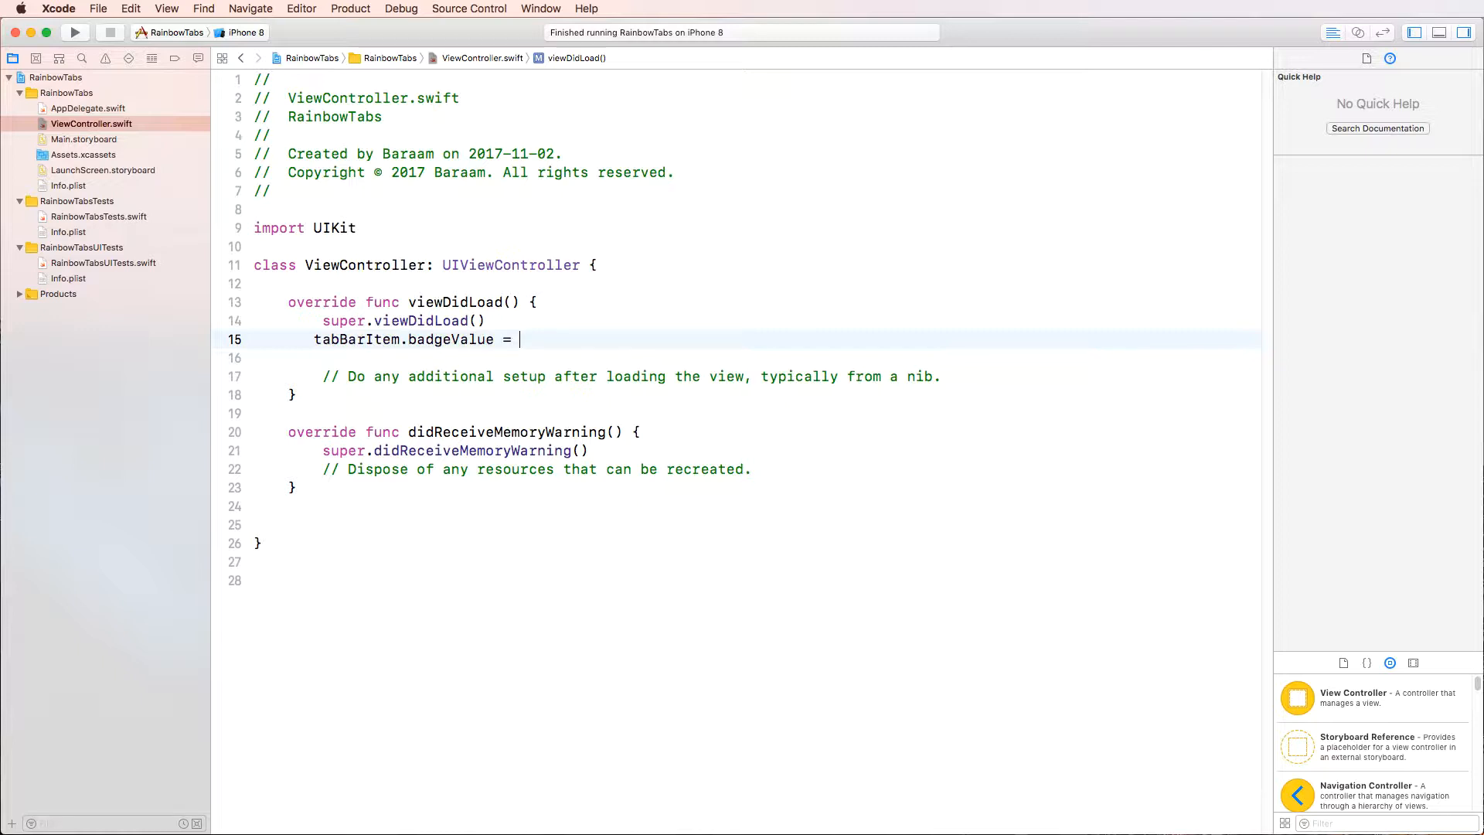
pyautogui.write('"')
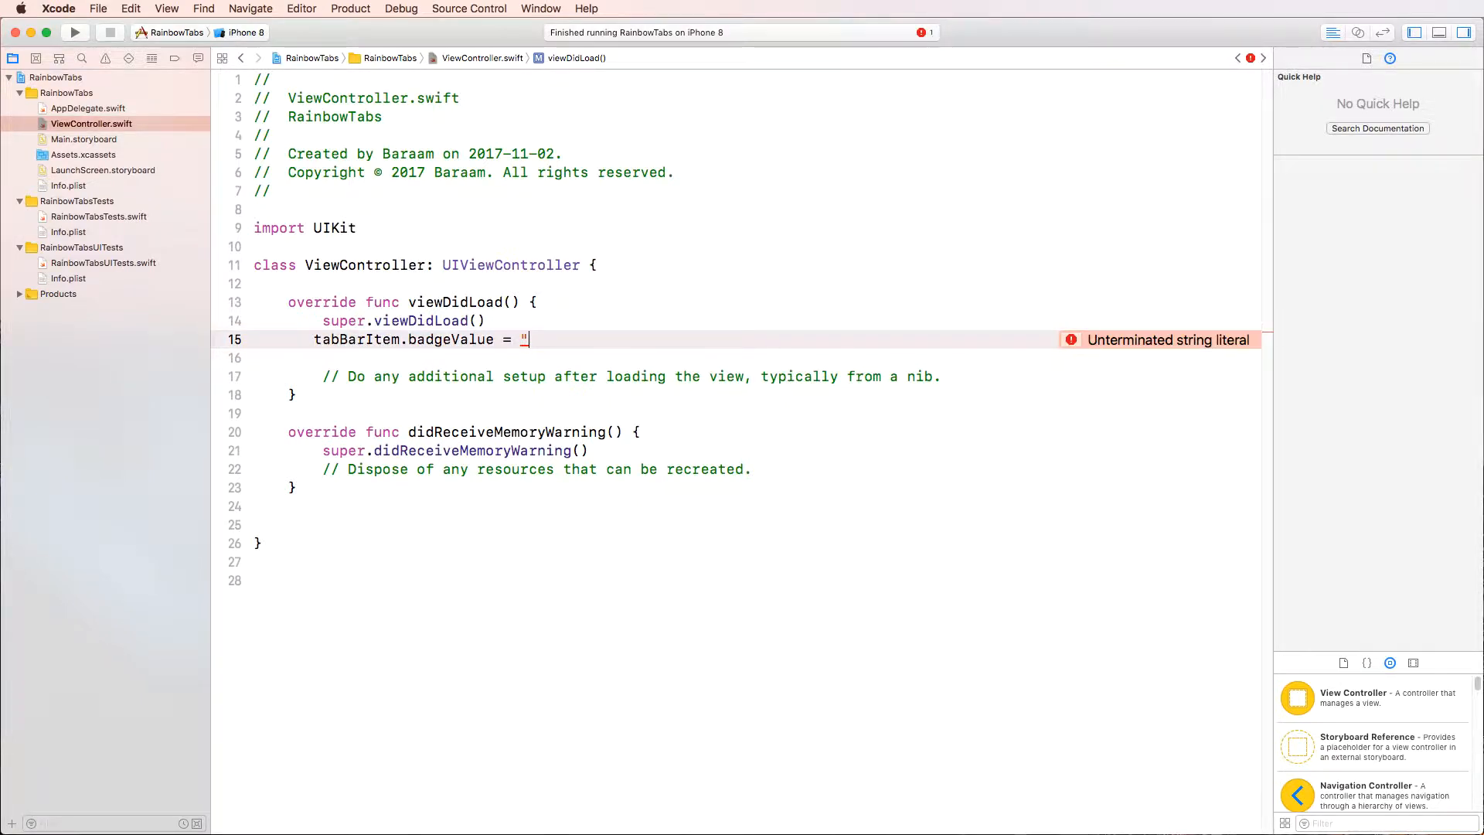
pyautogui.write('anythig')
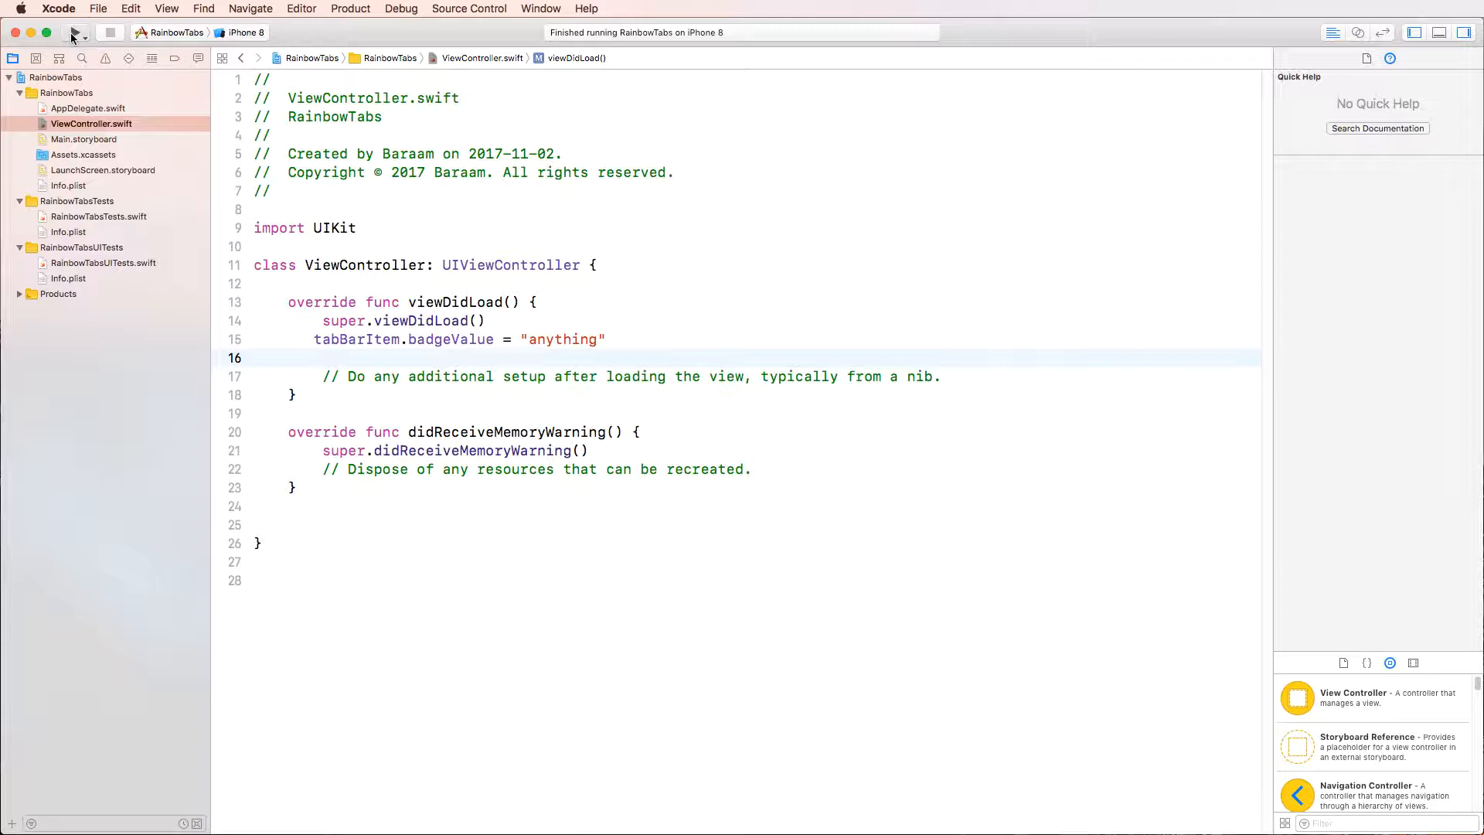
pyautogui.click(74, 31)
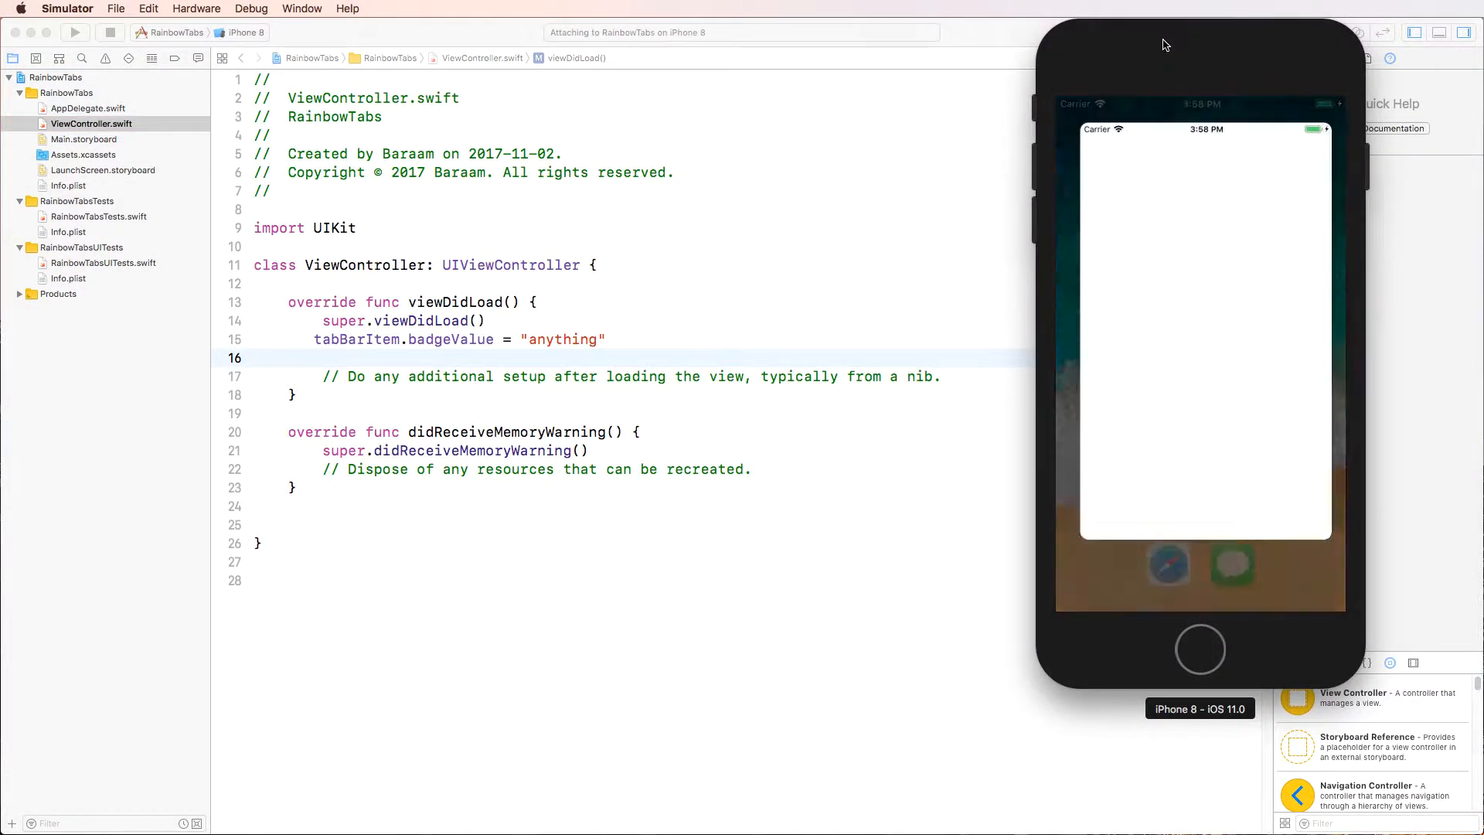
pyautogui.click(74, 30)
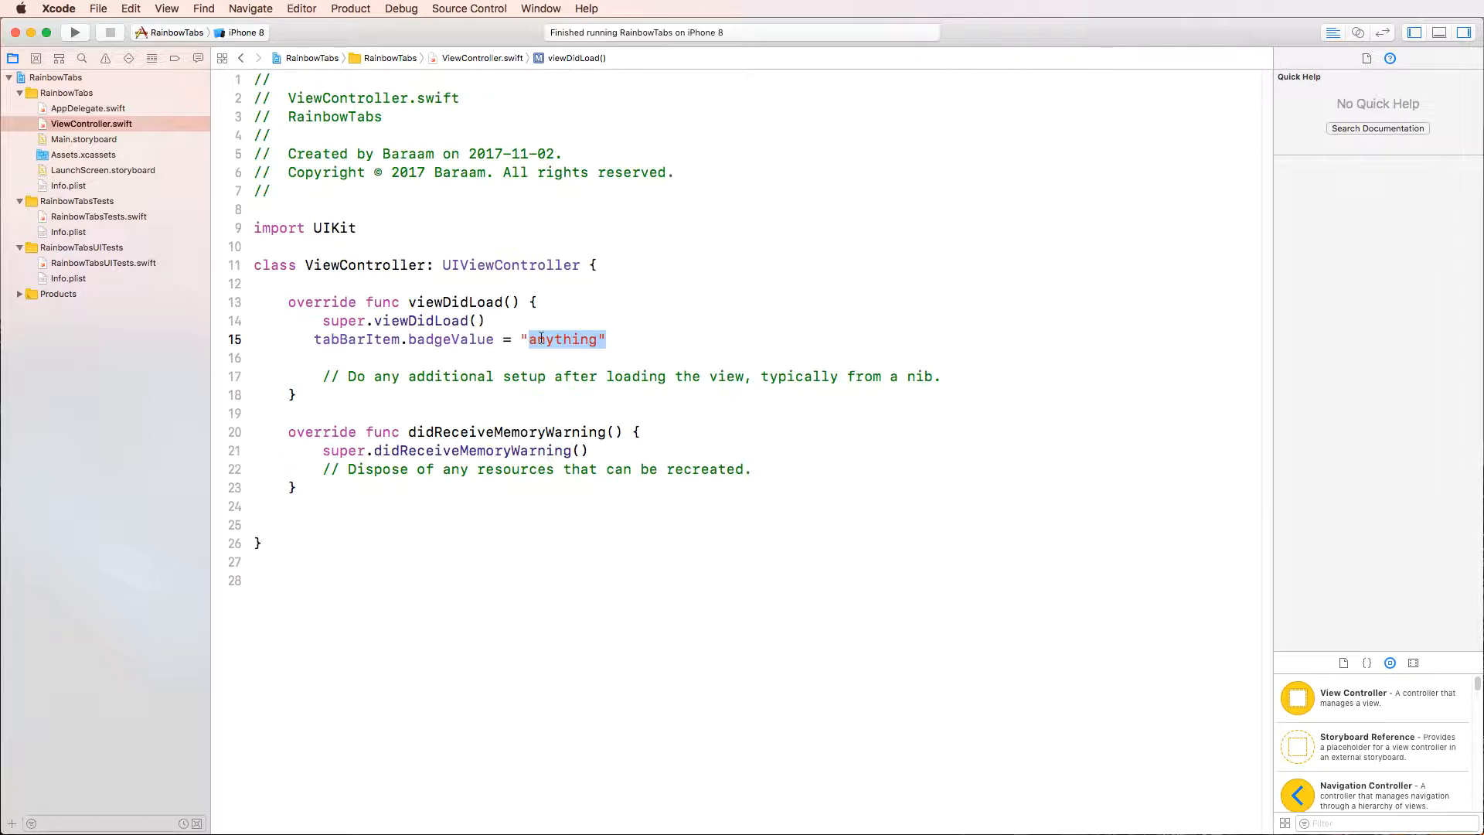
# Step: Change the badge value to "3", add tabBarItem.badgeValue = nil below it, and run the app
pyautogui.write('3')
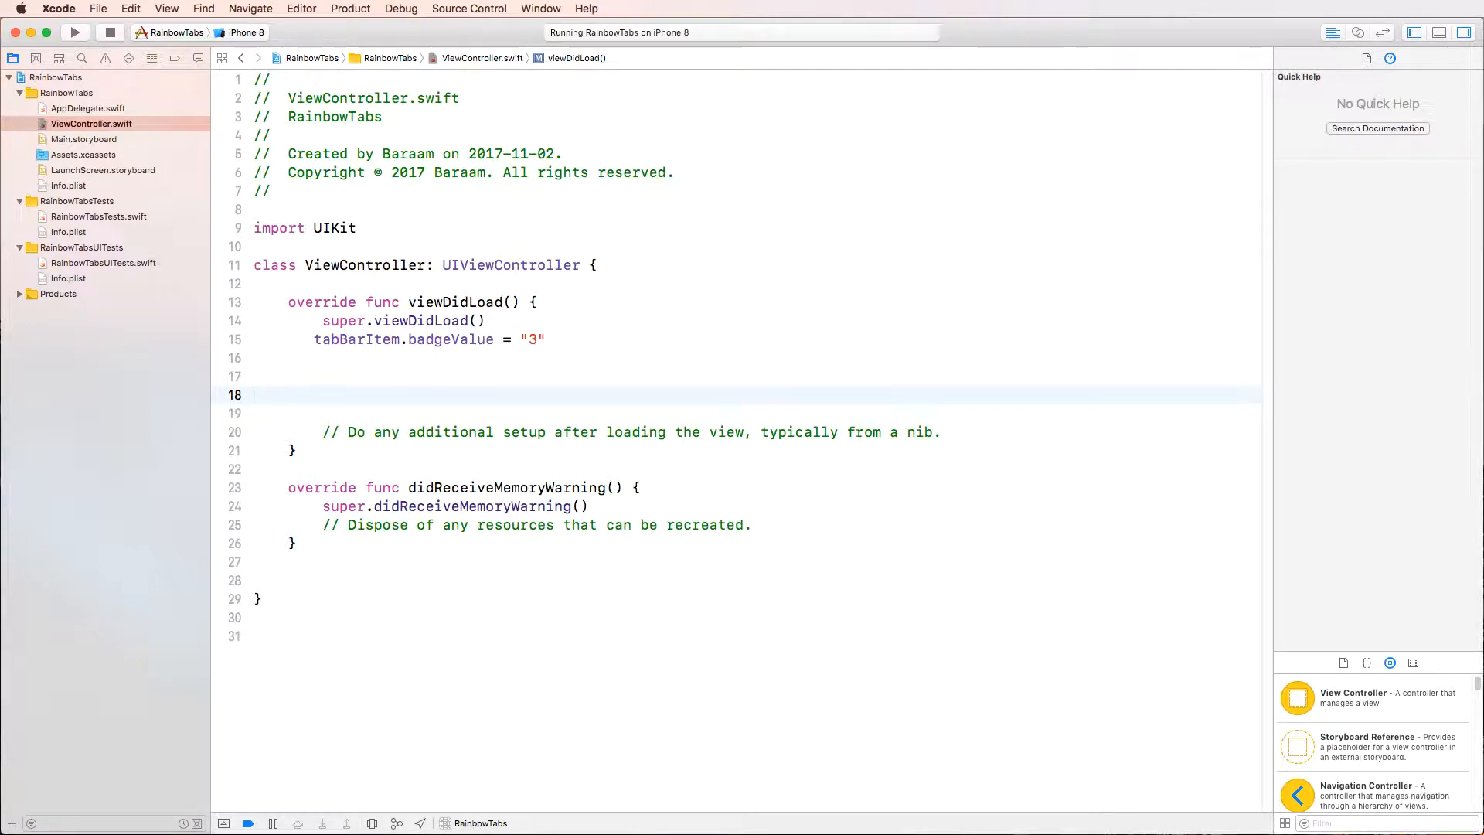
pyautogui.write('tab')
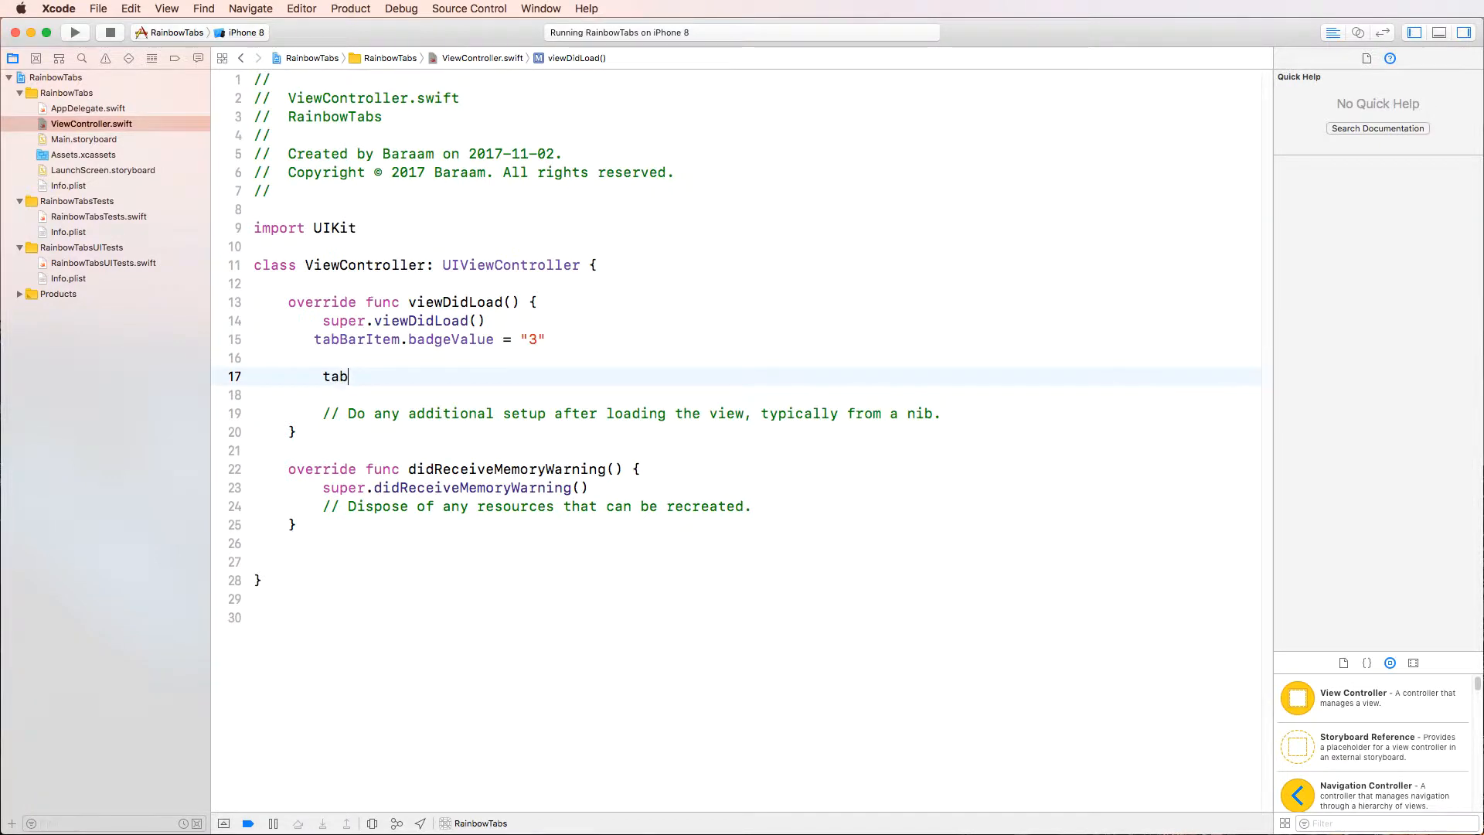
pyautogui.write('BarItem')
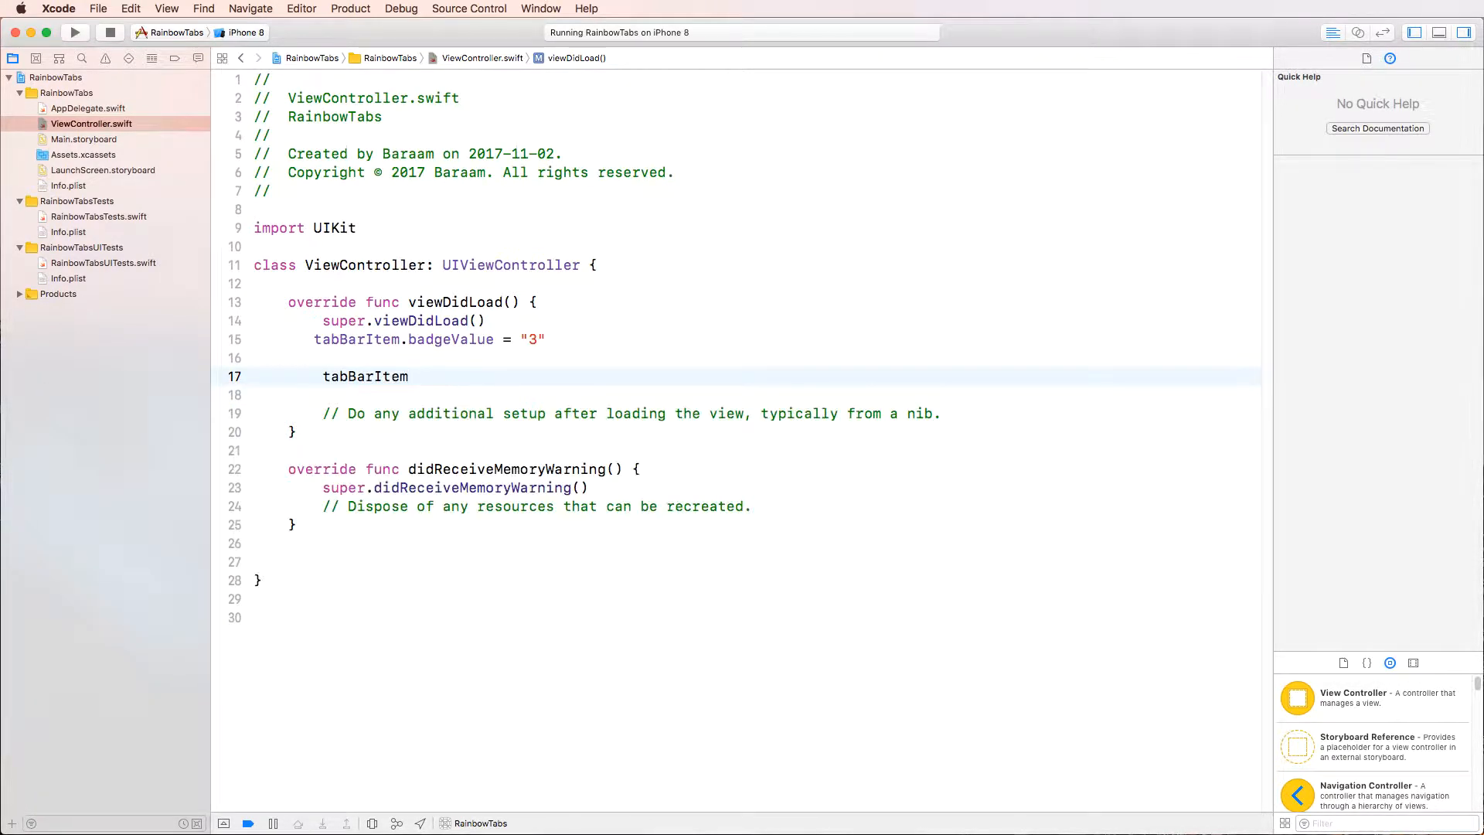
pyautogui.write('.badgeValue = nil')
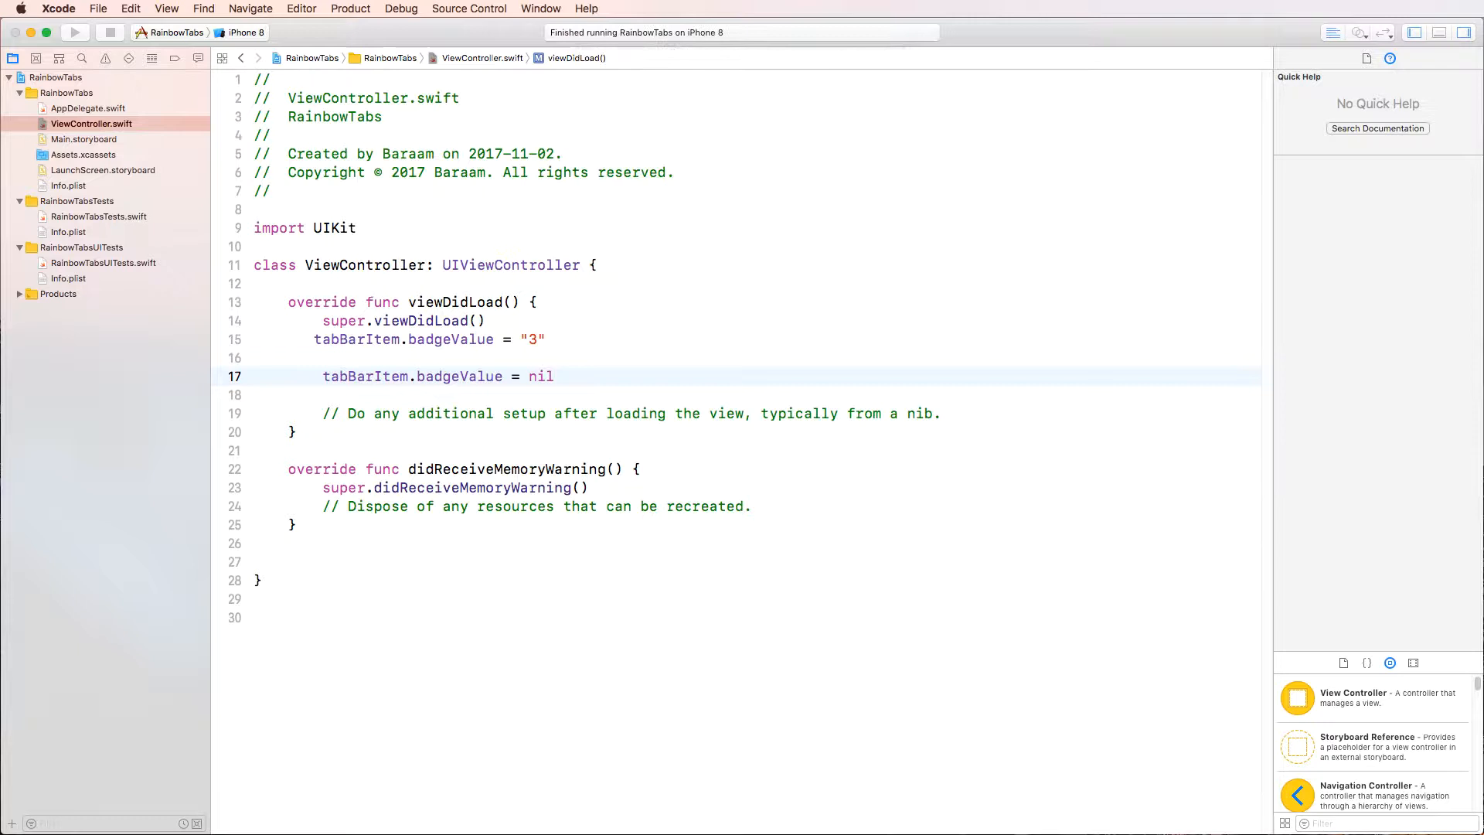
pyautogui.click(75, 31)
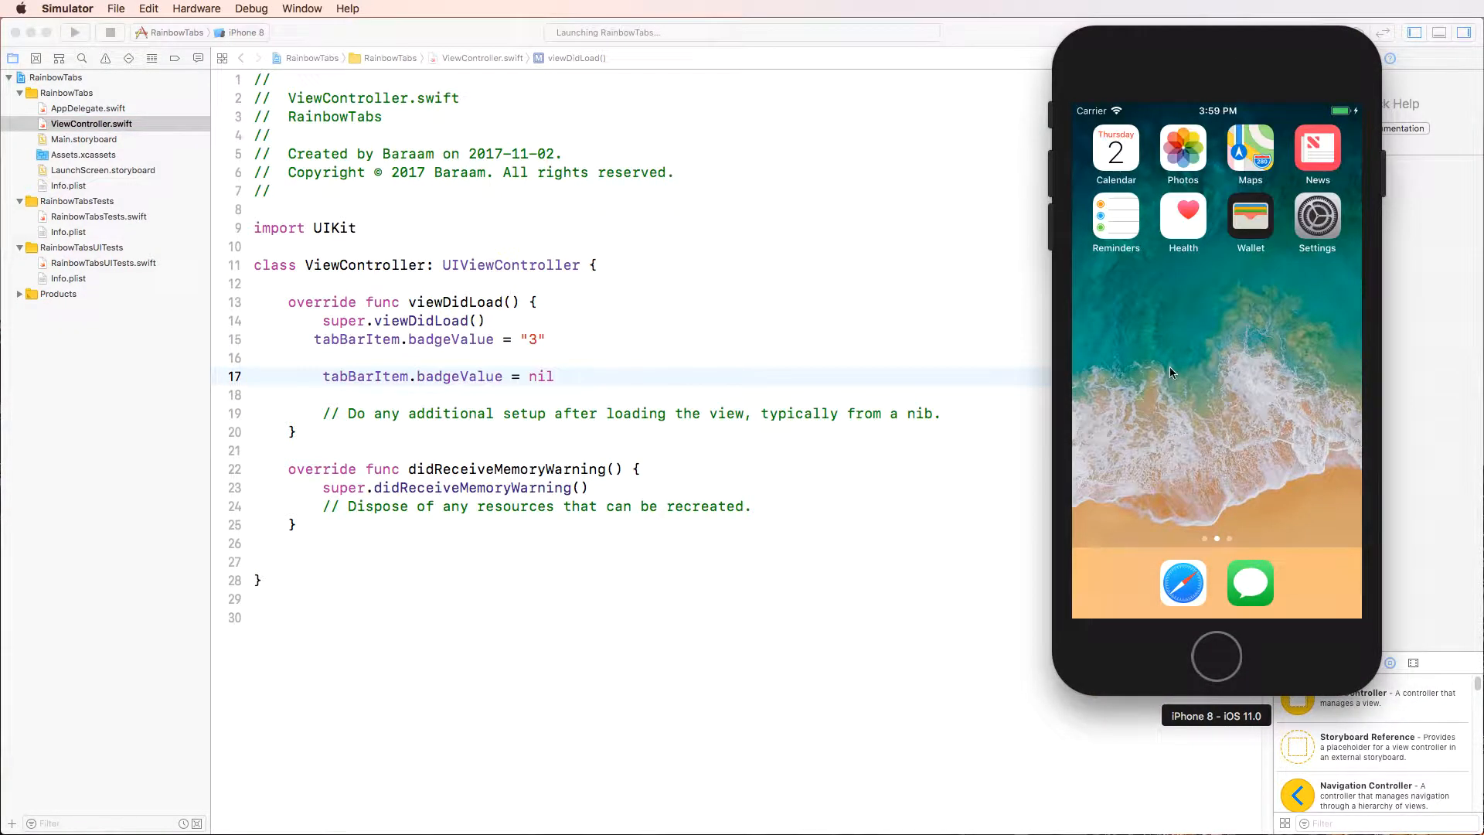
pyautogui.click(74, 31)
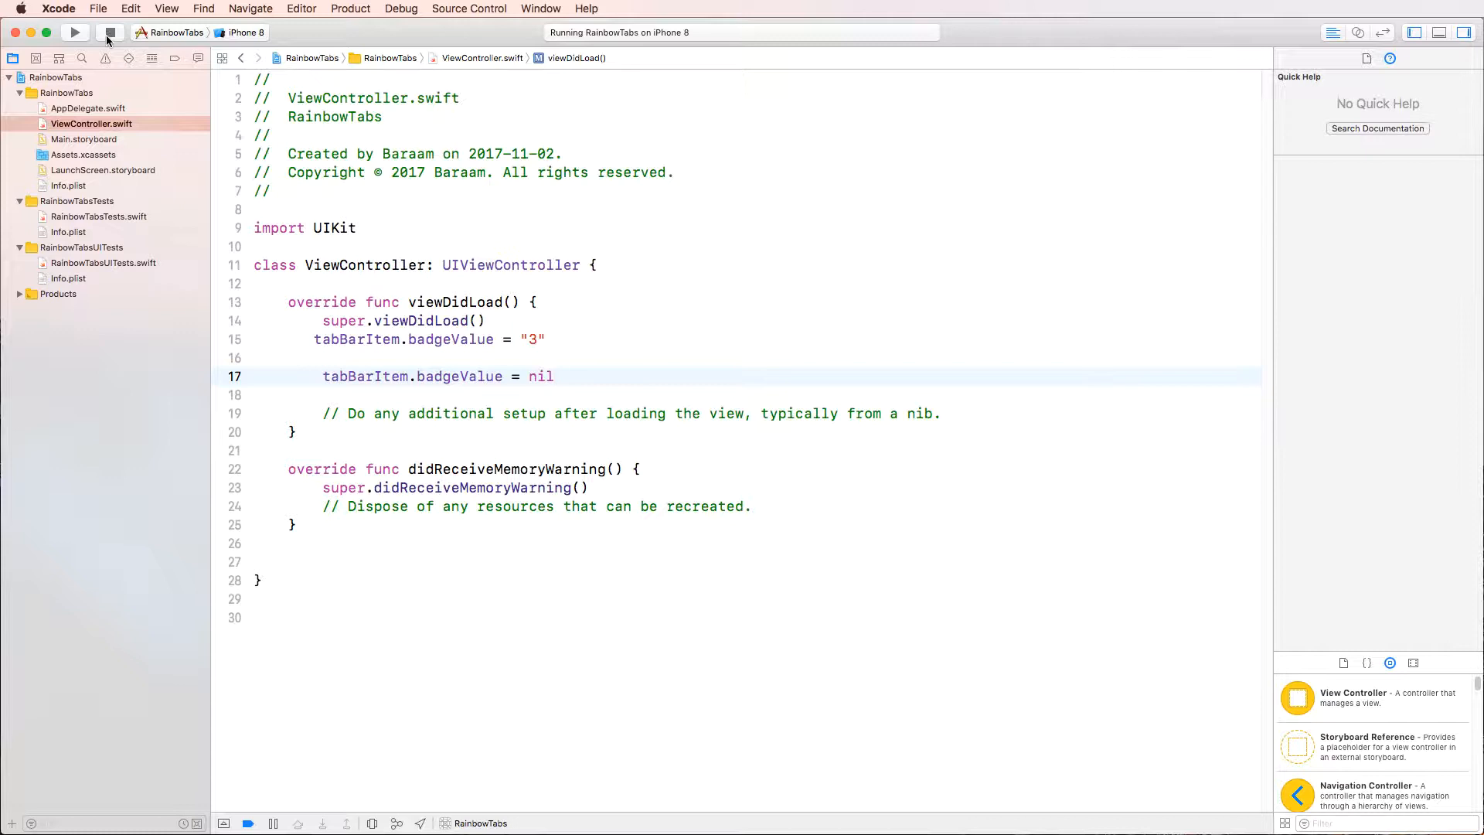
# Step: Zoom out Main.storyboard and drop a blank View Controller beside the Red and Orange scenes
pyautogui.click(83, 140)
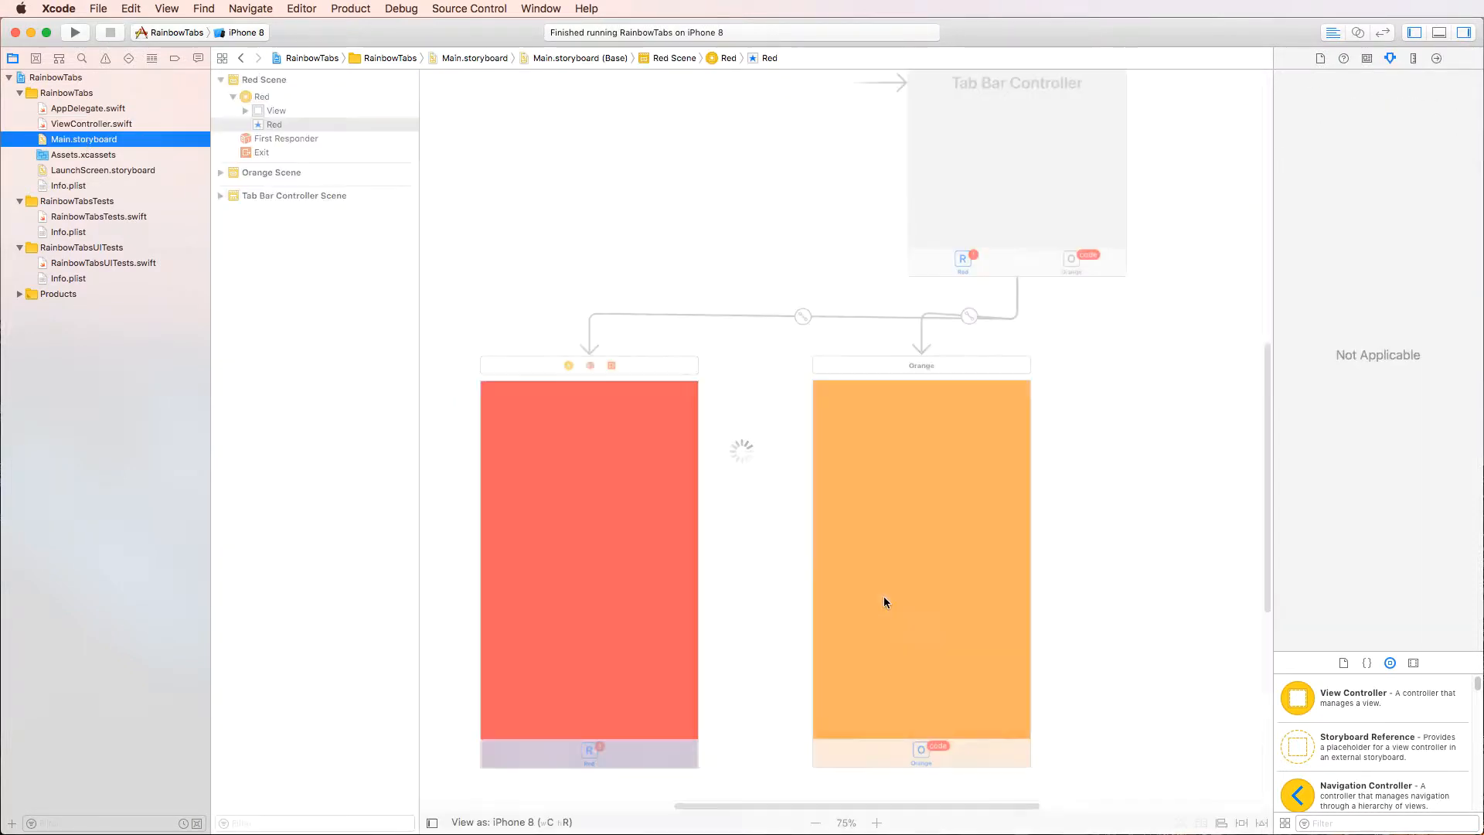
pyautogui.click(816, 821)
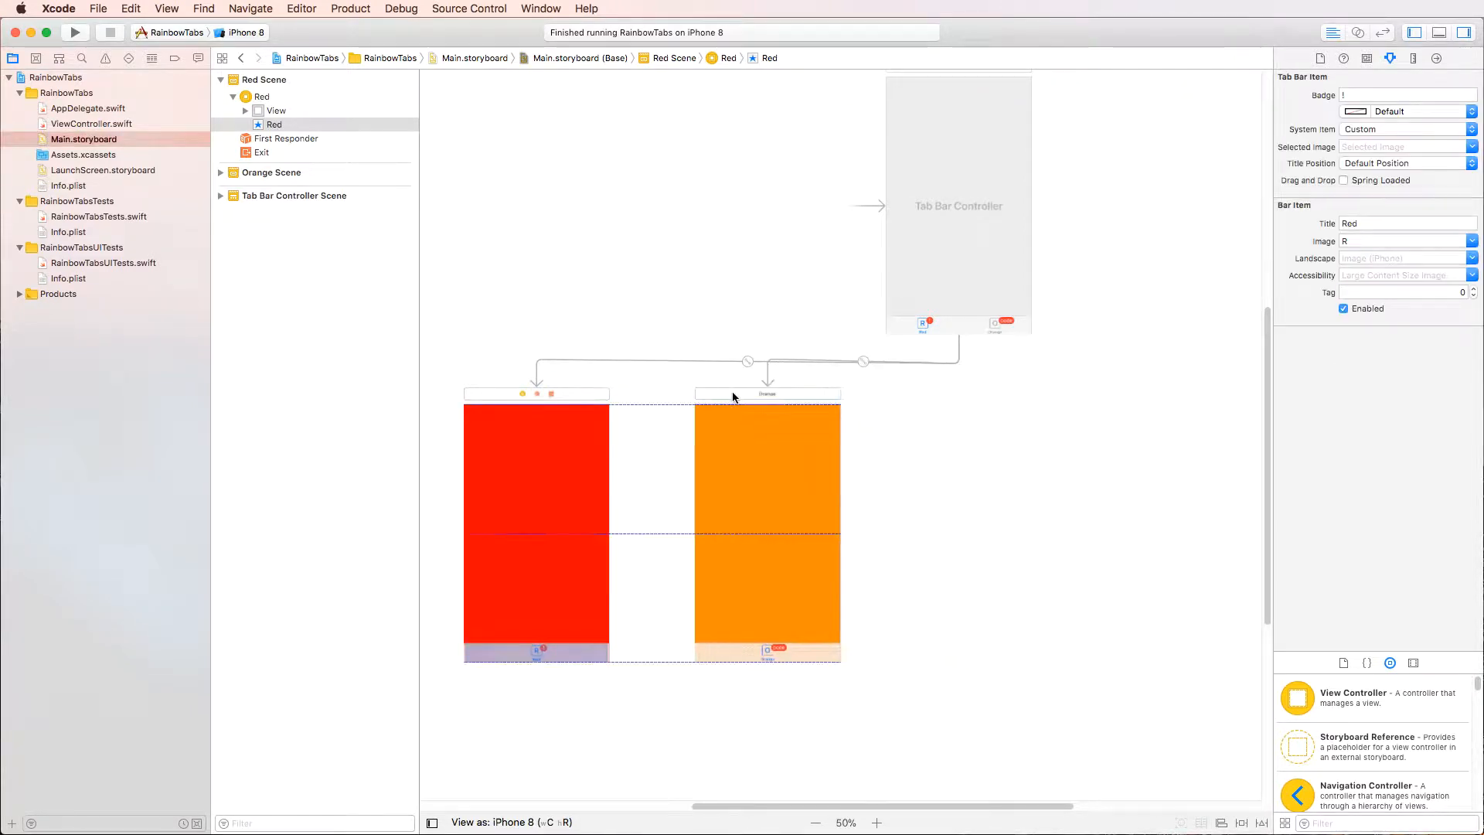
pyautogui.click(767, 394)
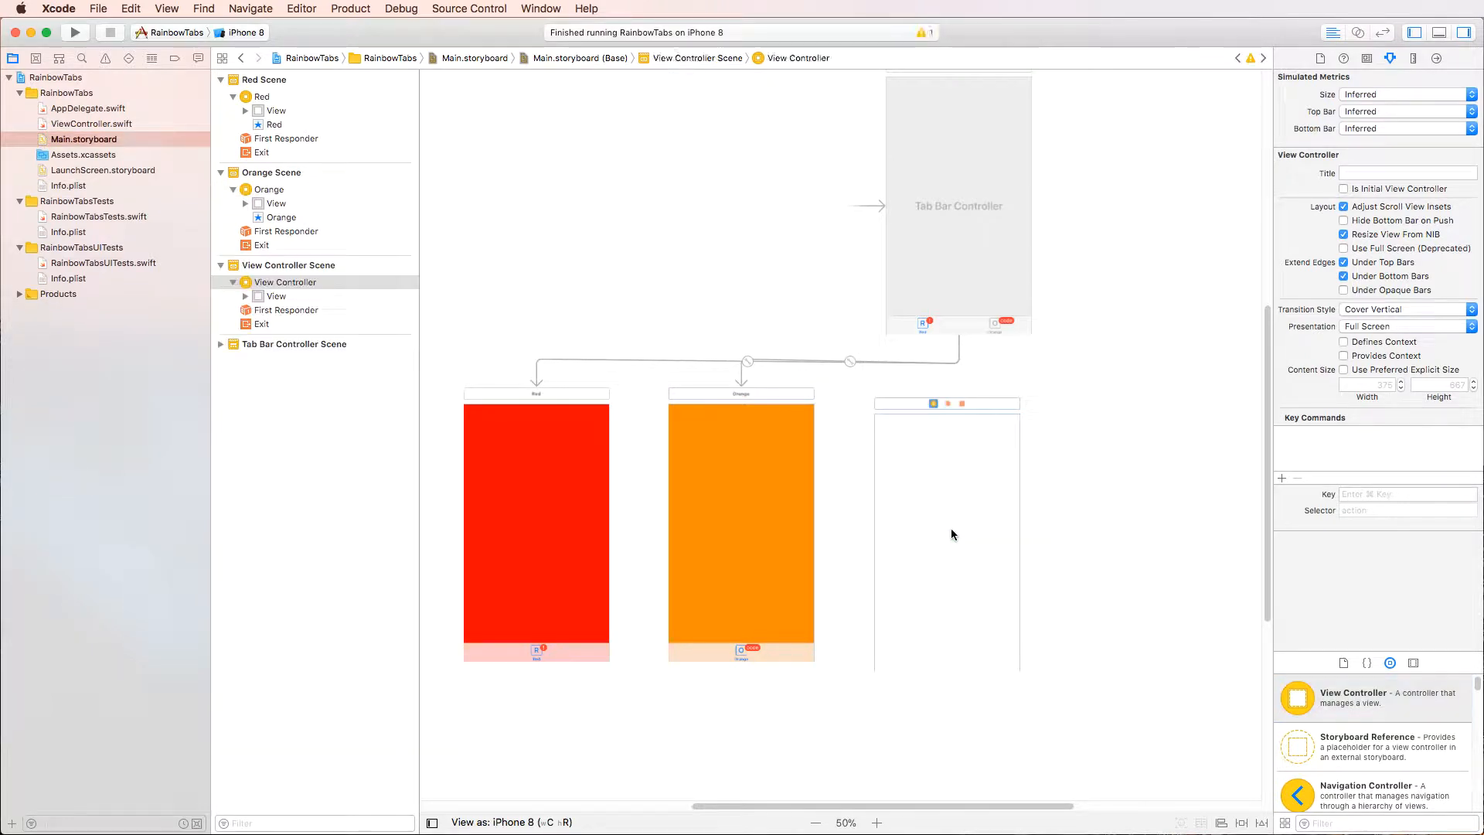
pyautogui.moveTo(904, 408)
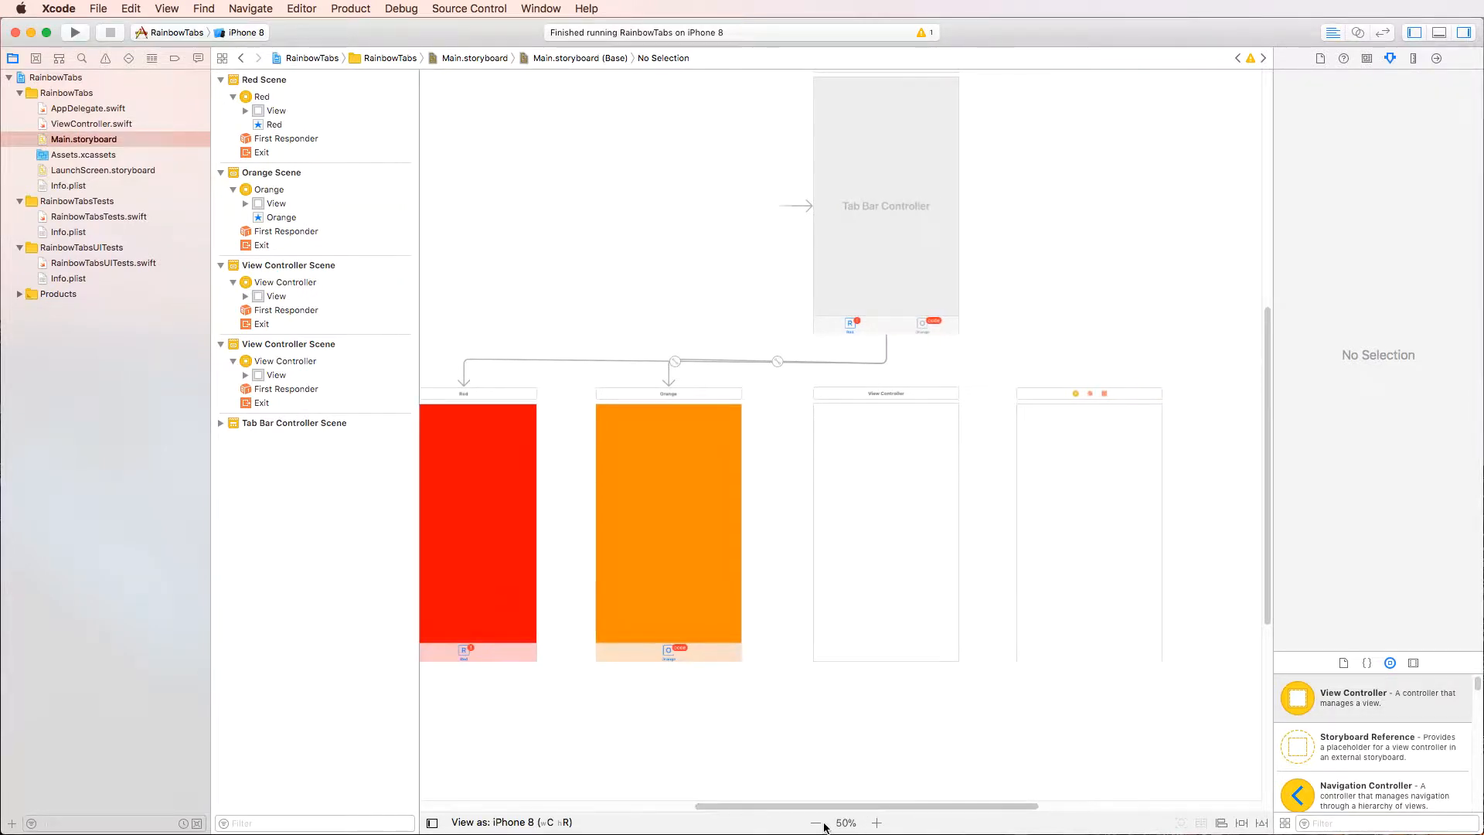
# Step: Add another blank view controller and check the Red scene's custom class in the Identity inspector
pyautogui.click(815, 820)
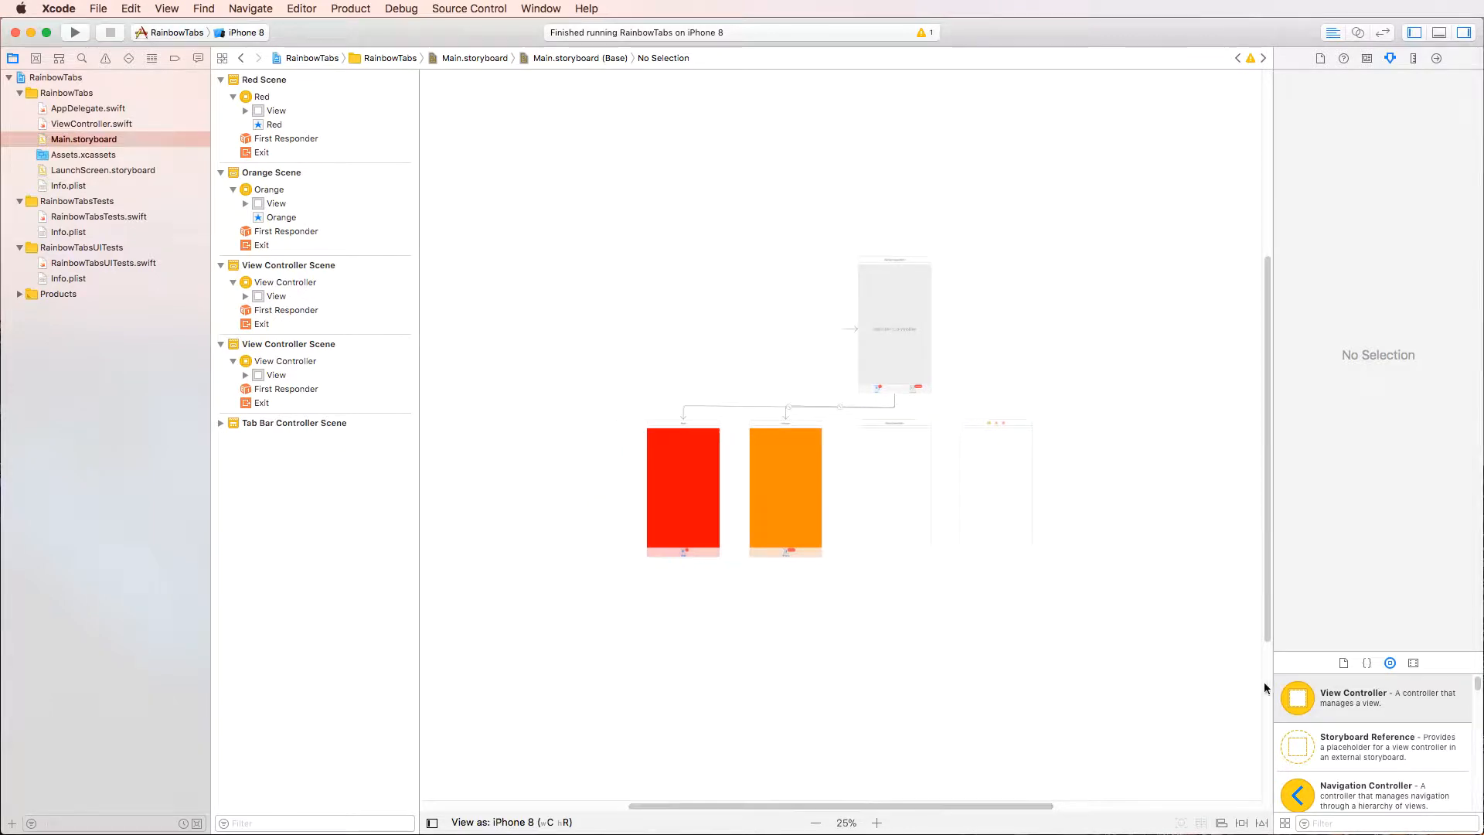
pyautogui.click(284, 439)
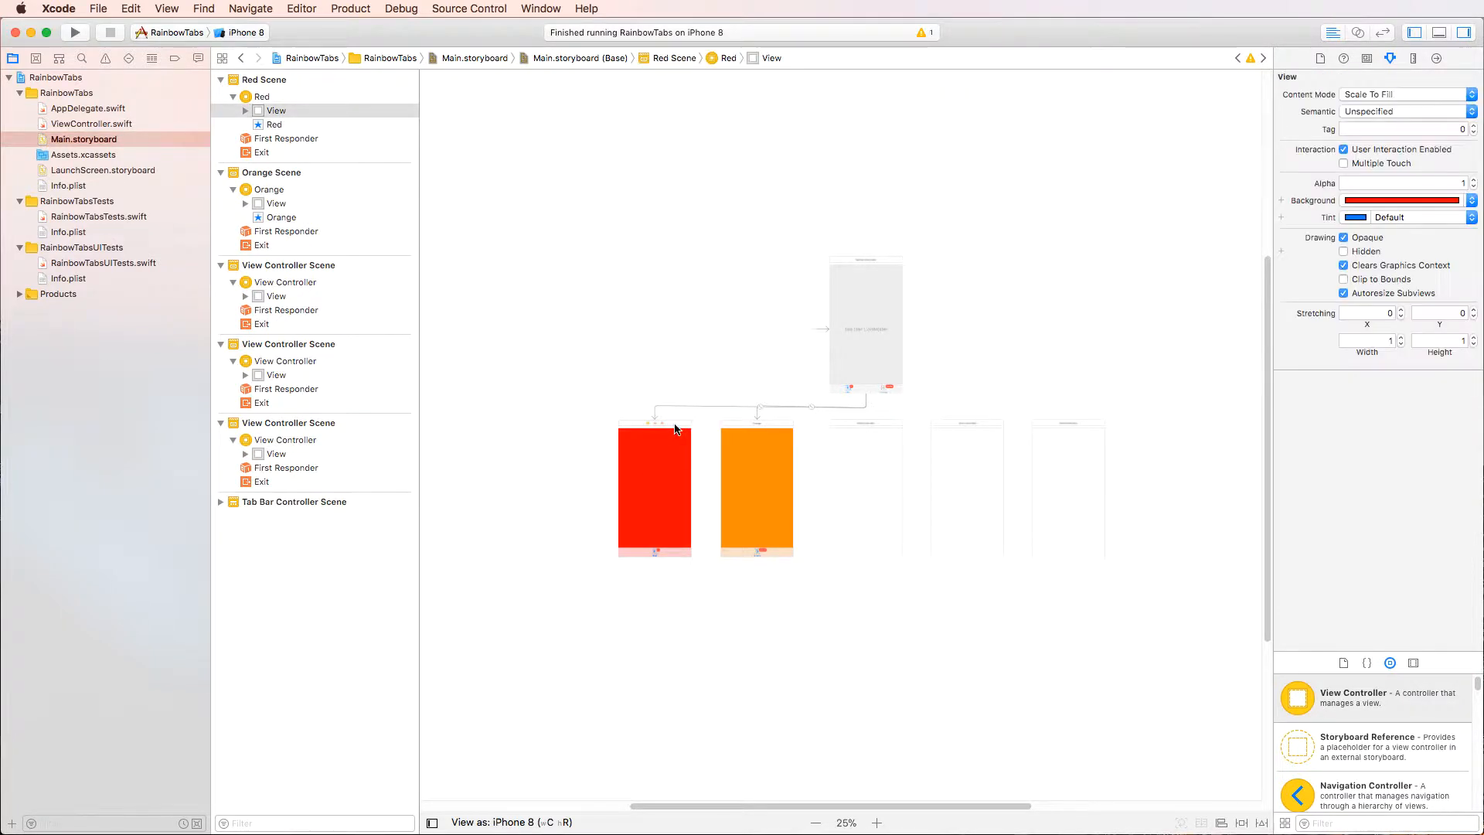
pyautogui.click(875, 822)
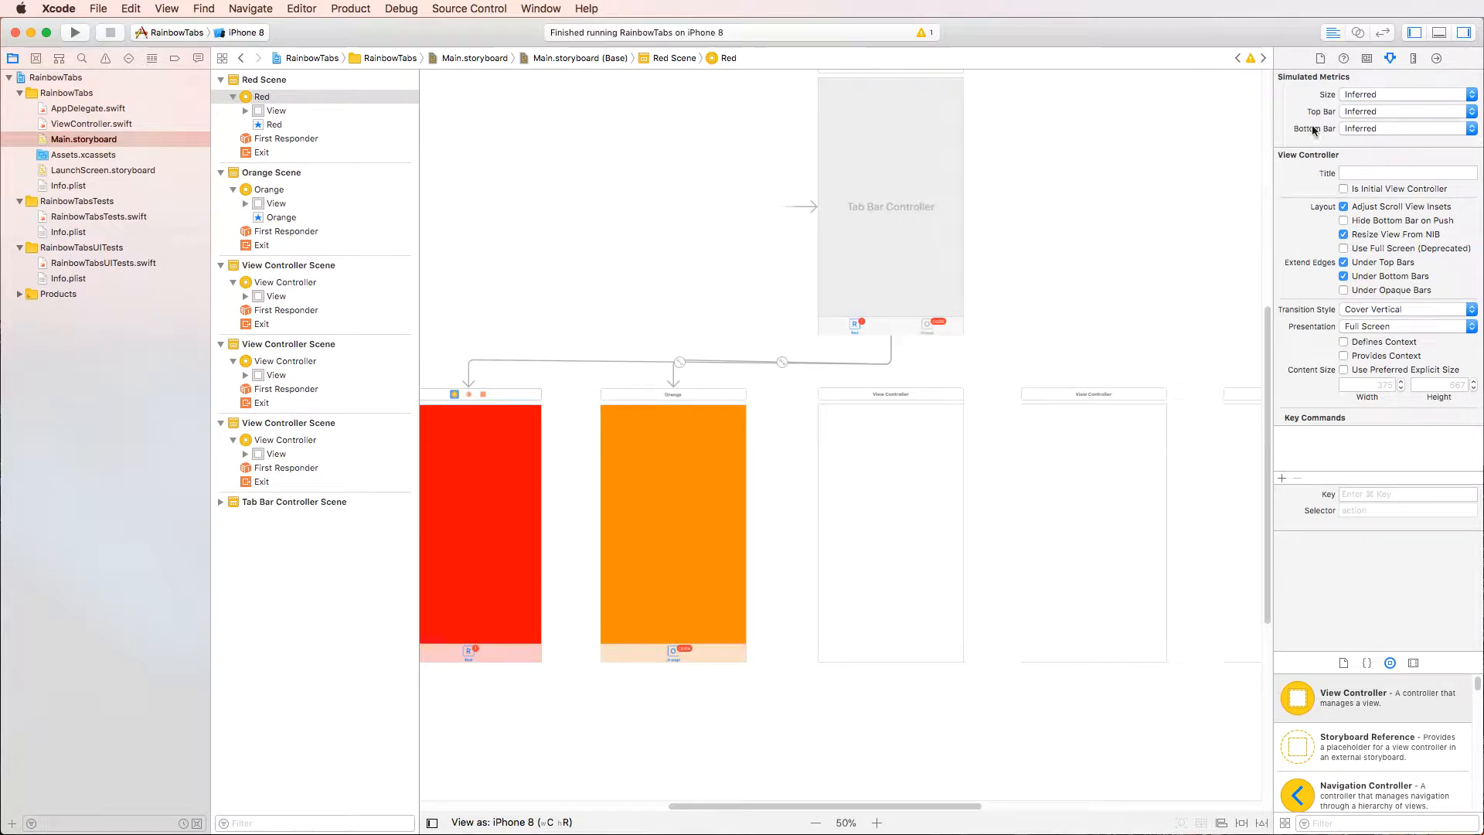
pyautogui.click(1364, 59)
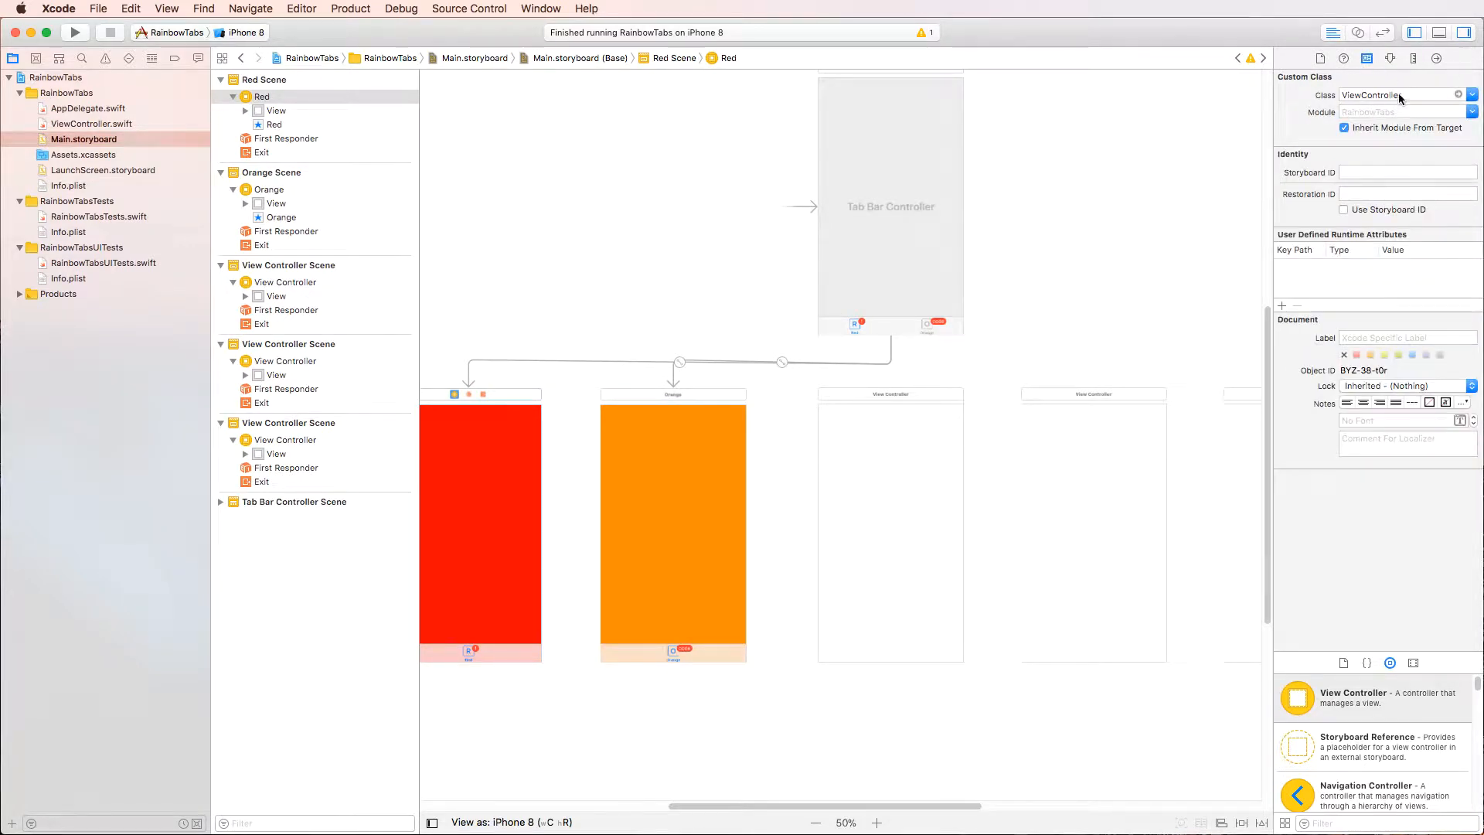
pyautogui.moveTo(1382, 89)
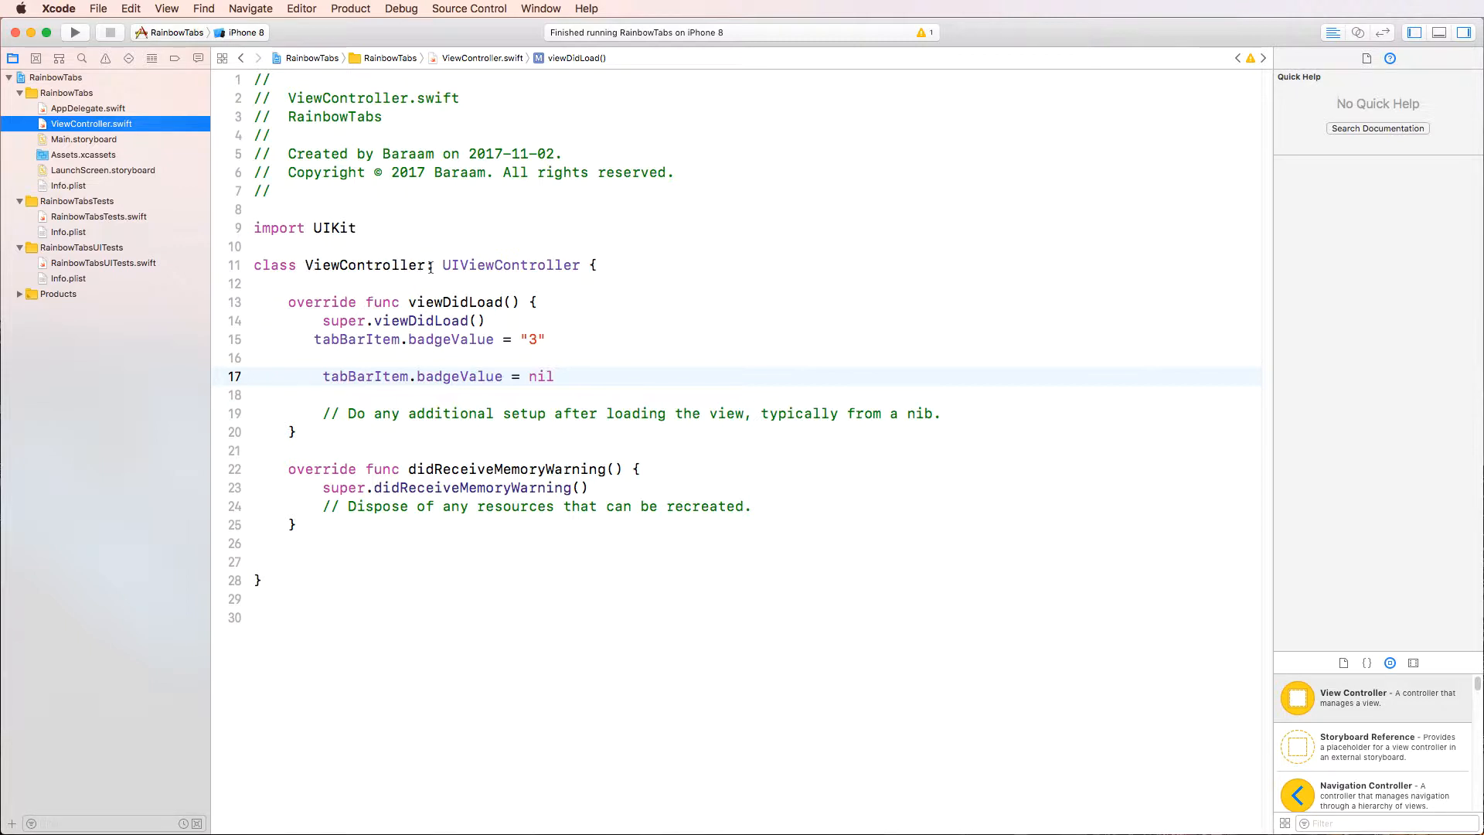
# Step: Compare the ViewController class name in code with the Orange scene's controller, ending on the storyboard
pyautogui.doubleClick(511, 264)
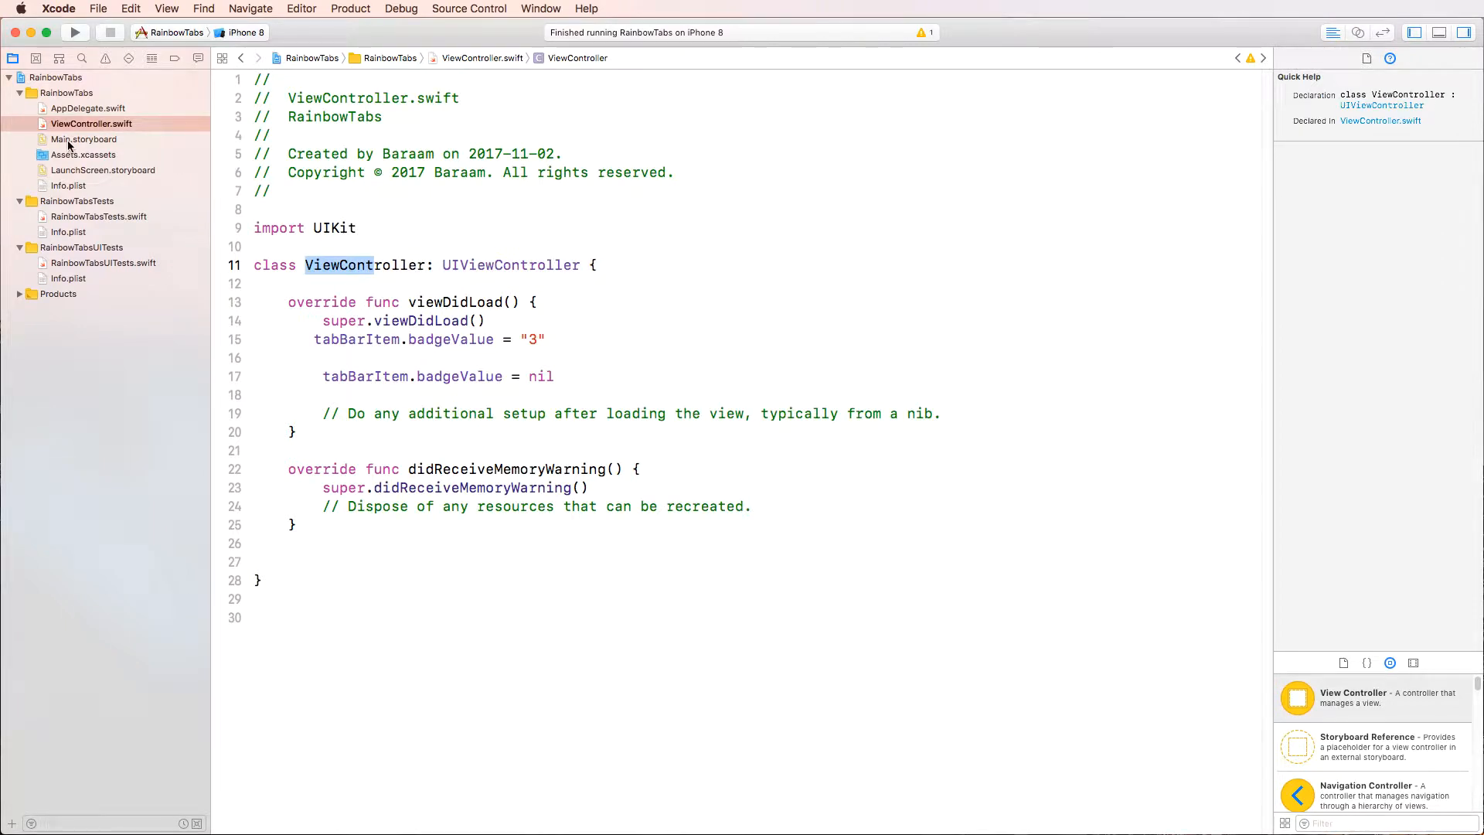
pyautogui.click(84, 140)
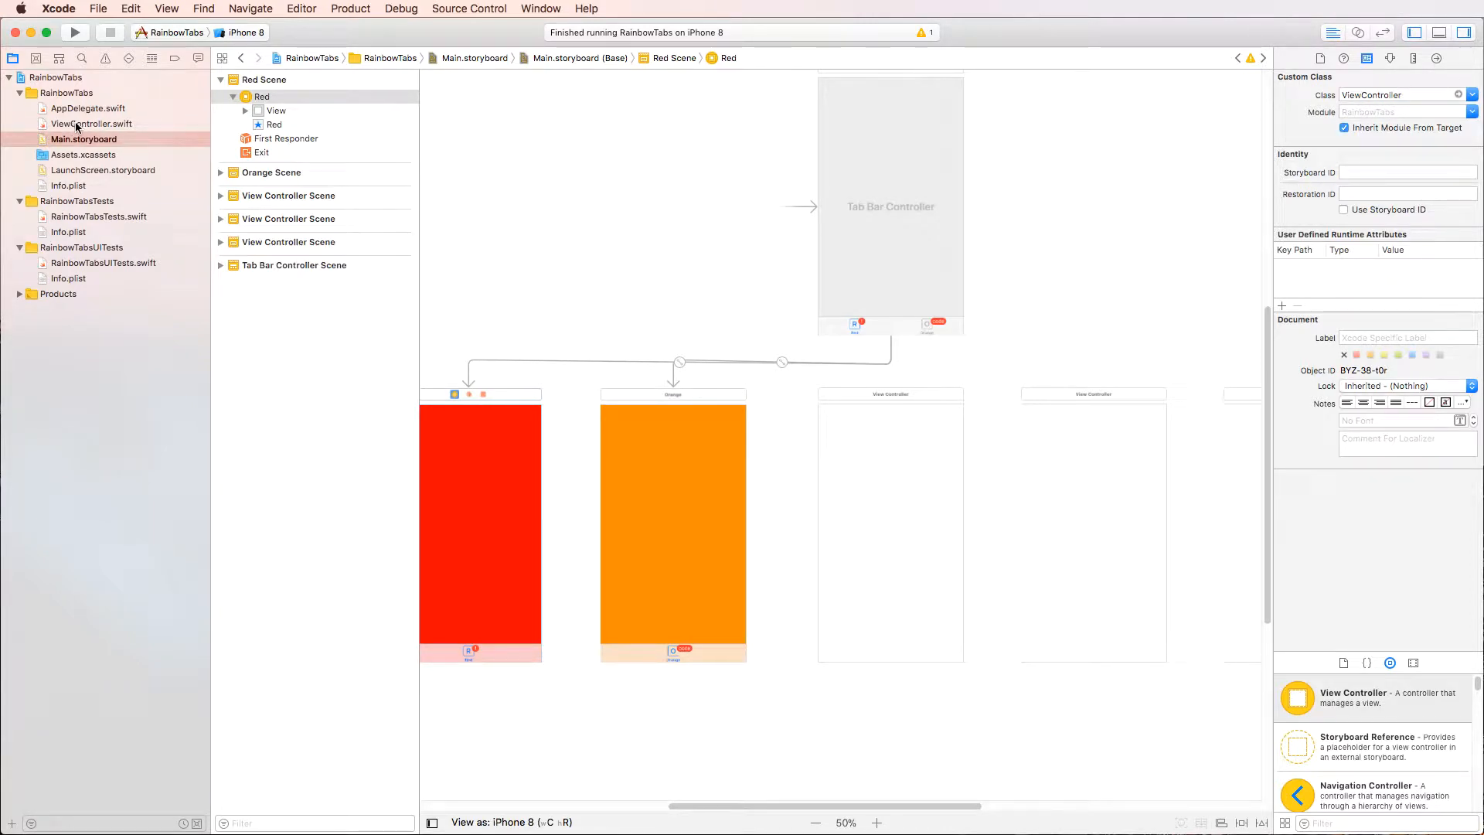
pyautogui.click(672, 394)
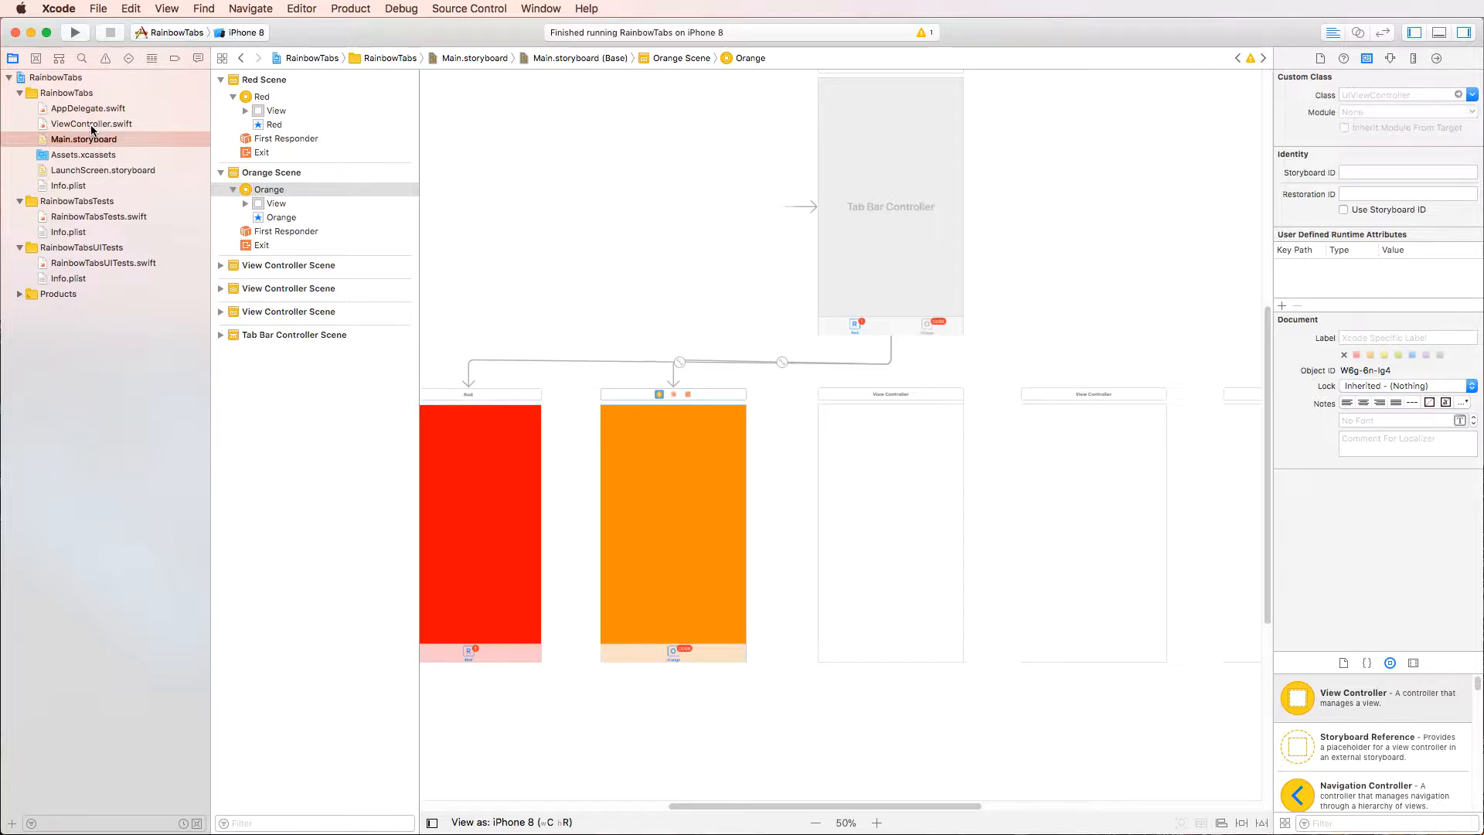
pyautogui.click(91, 123)
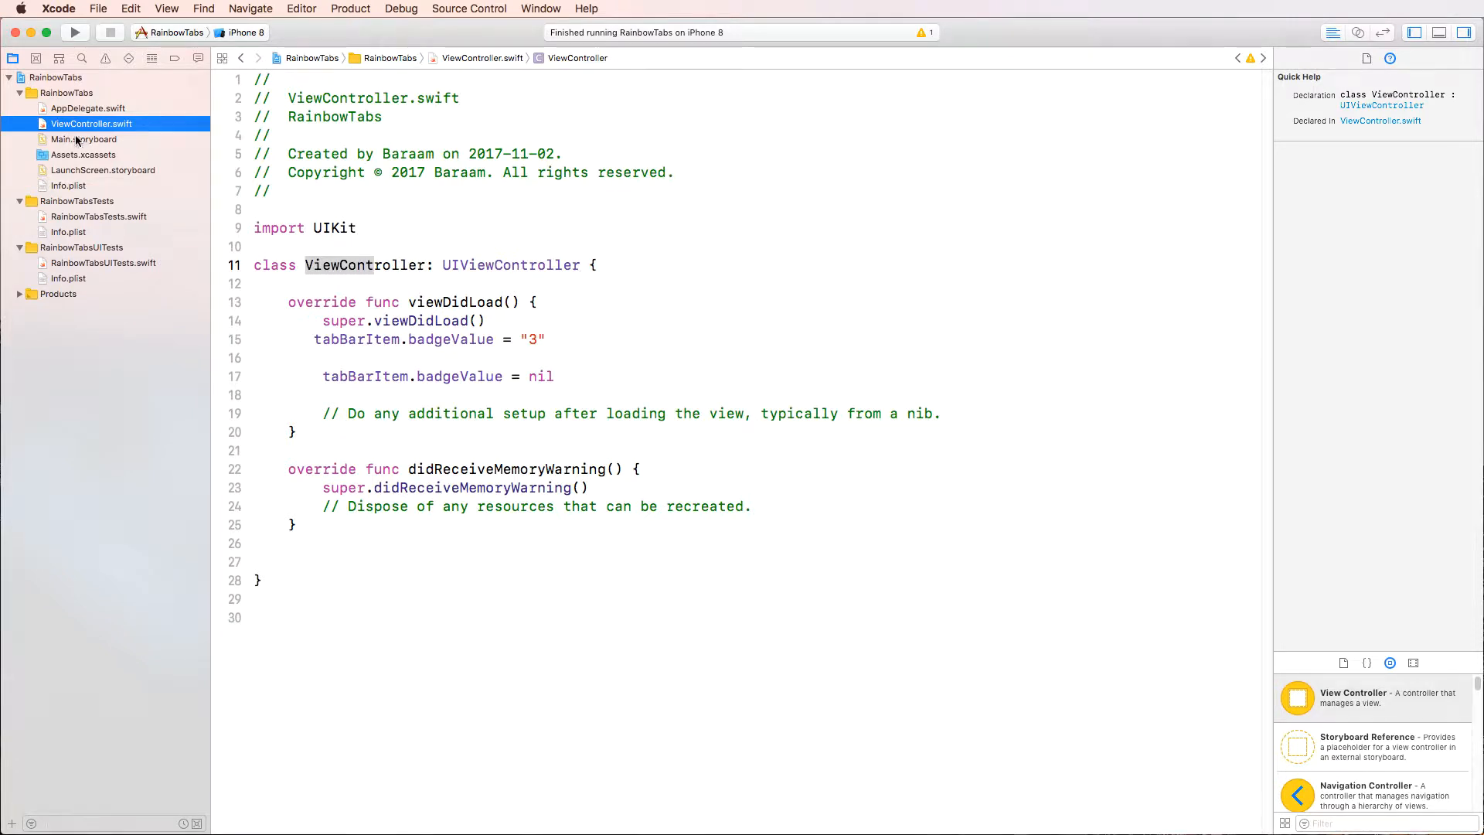
pyautogui.click(83, 139)
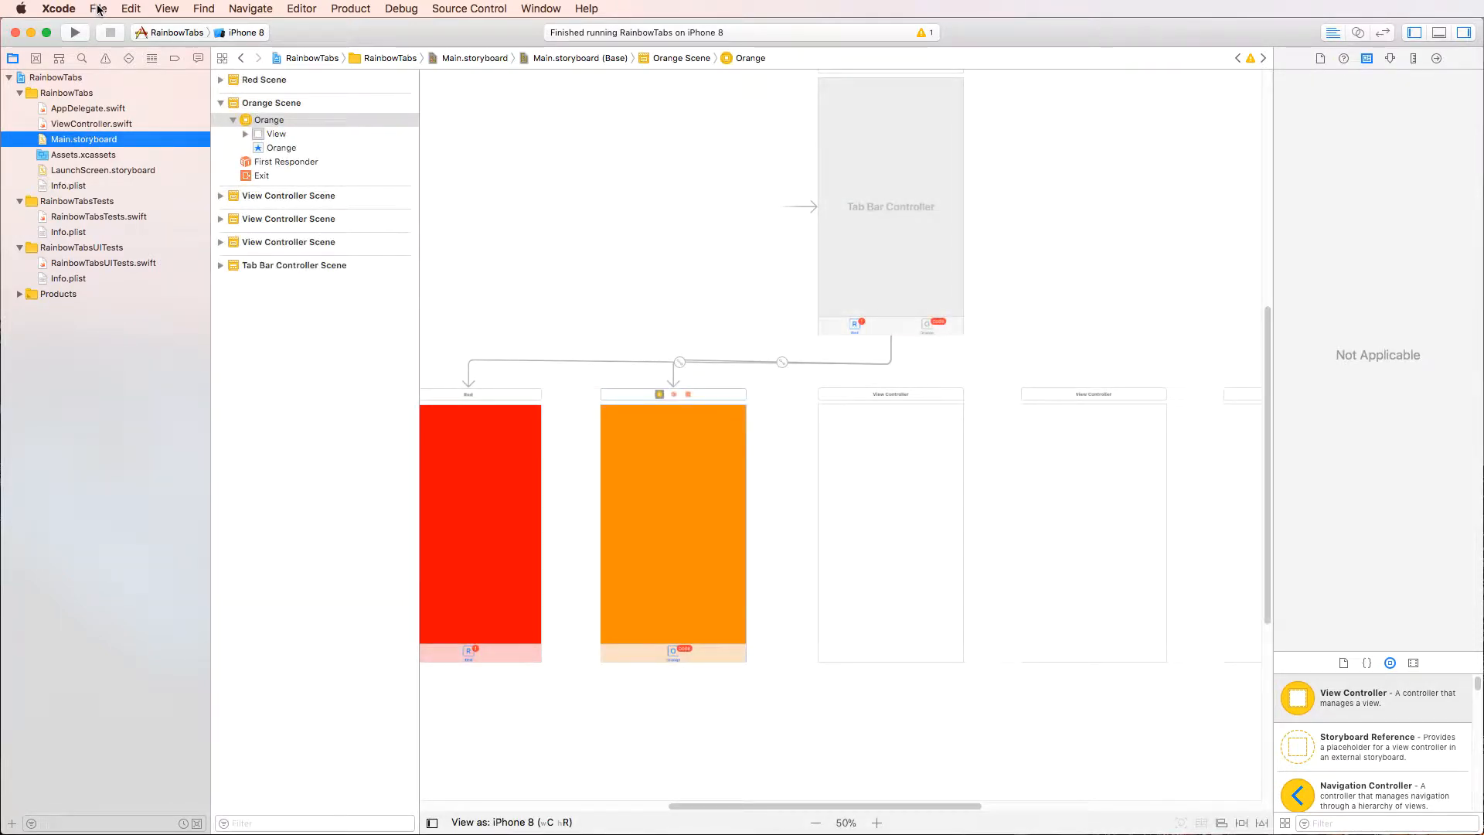
pyautogui.click(98, 9)
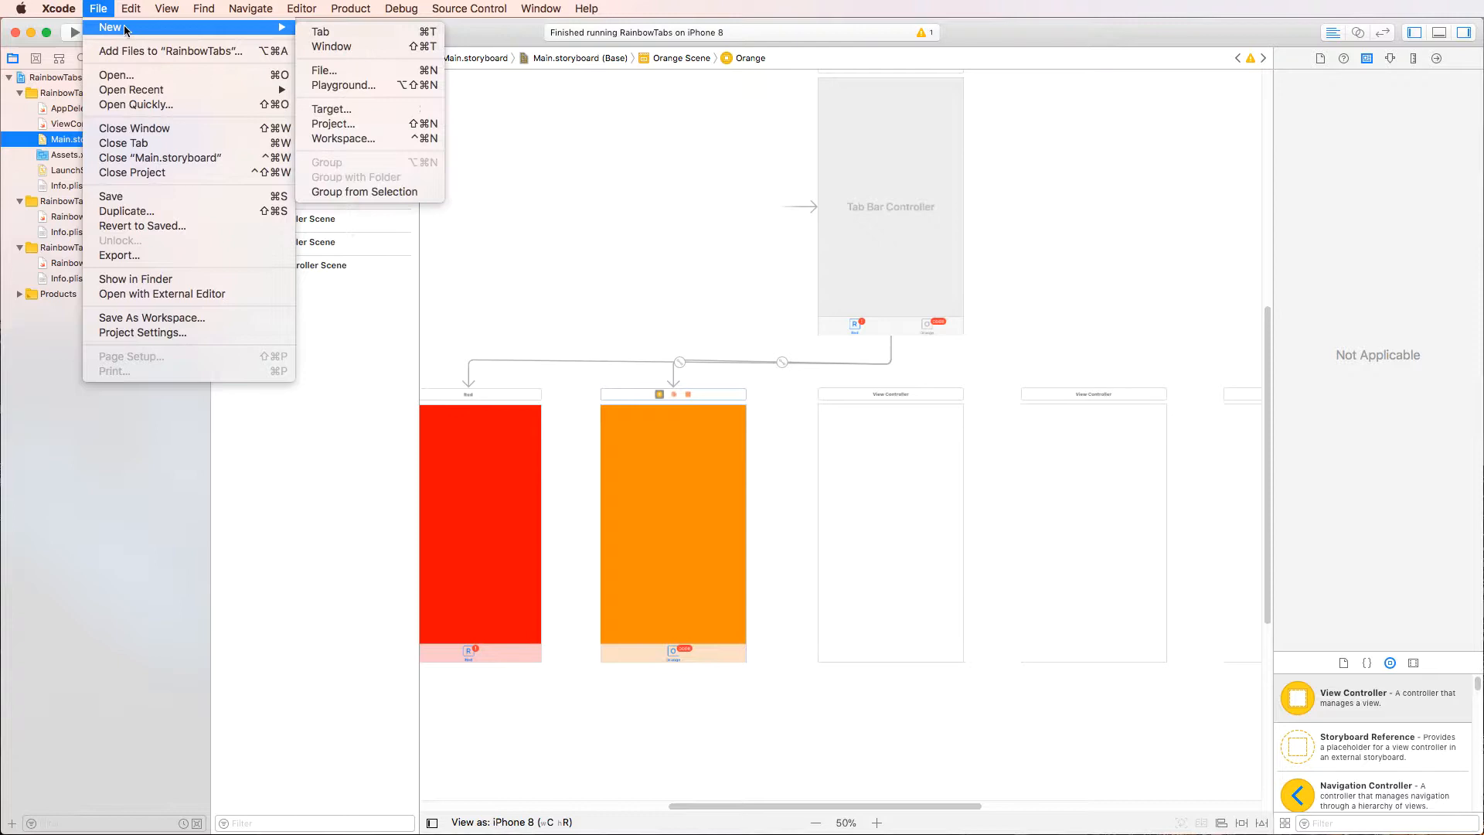
pyautogui.click(323, 70)
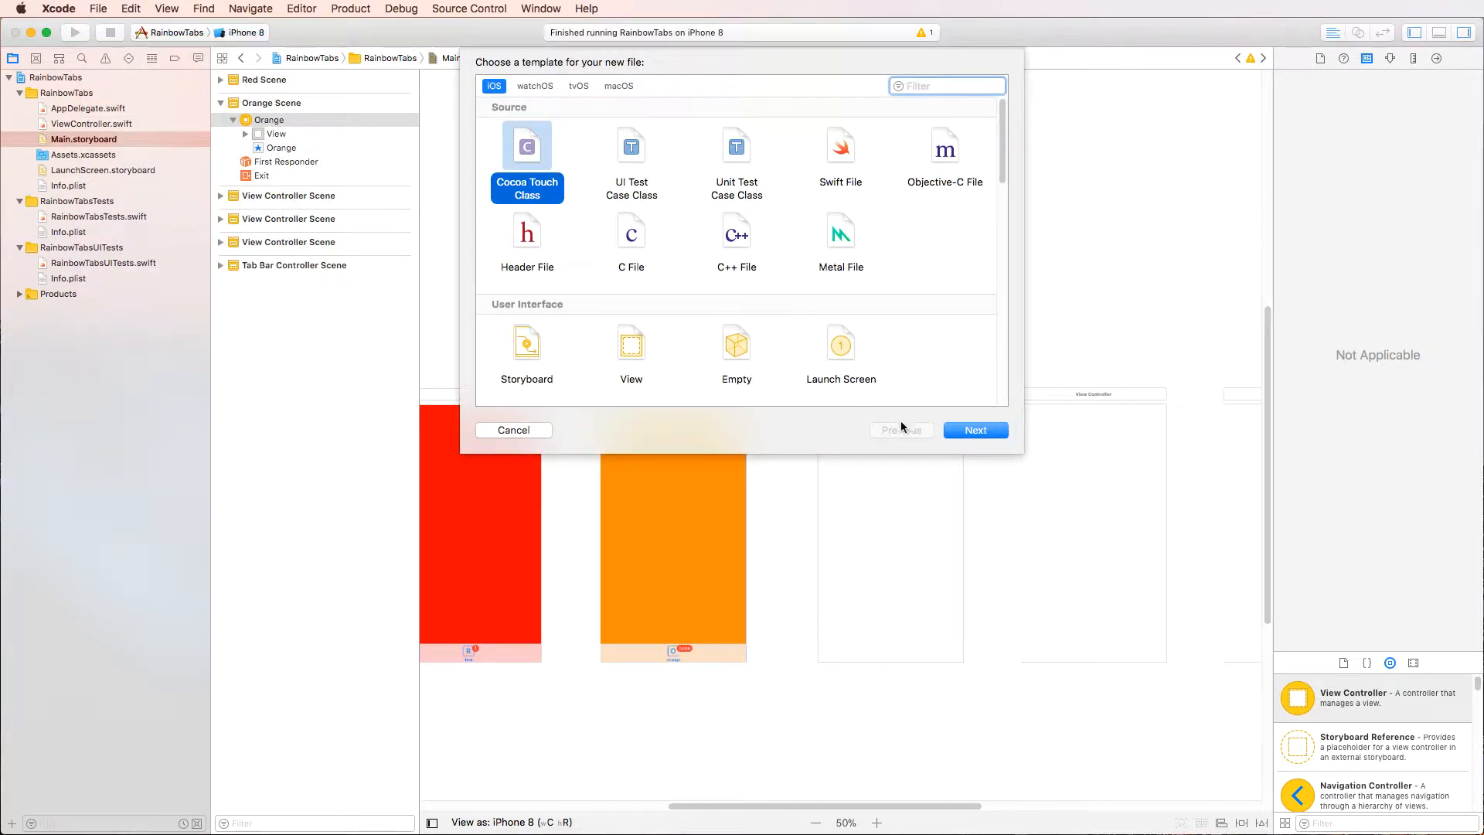
pyautogui.click(513, 430)
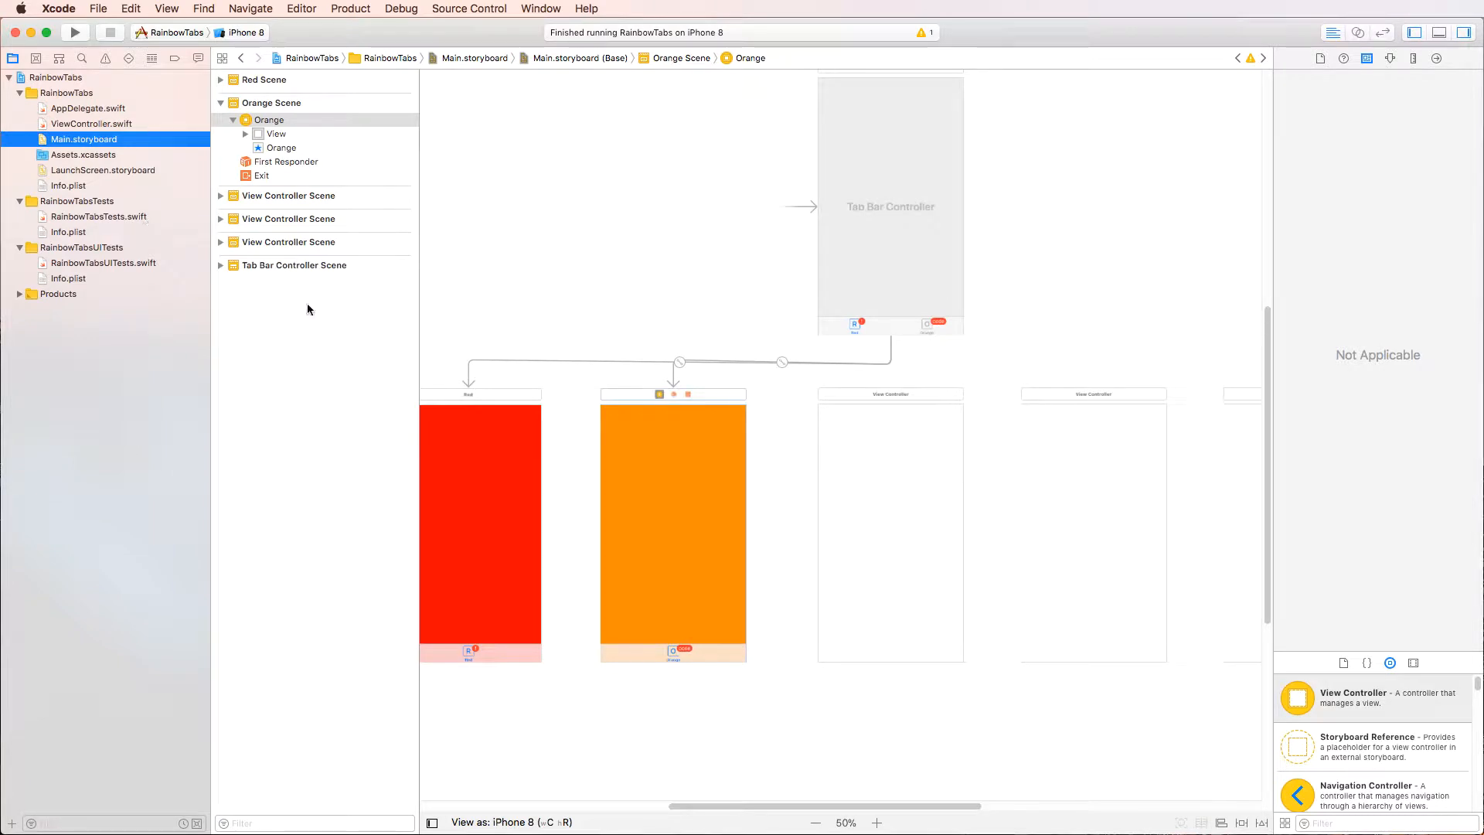
pyautogui.moveTo(588, 492)
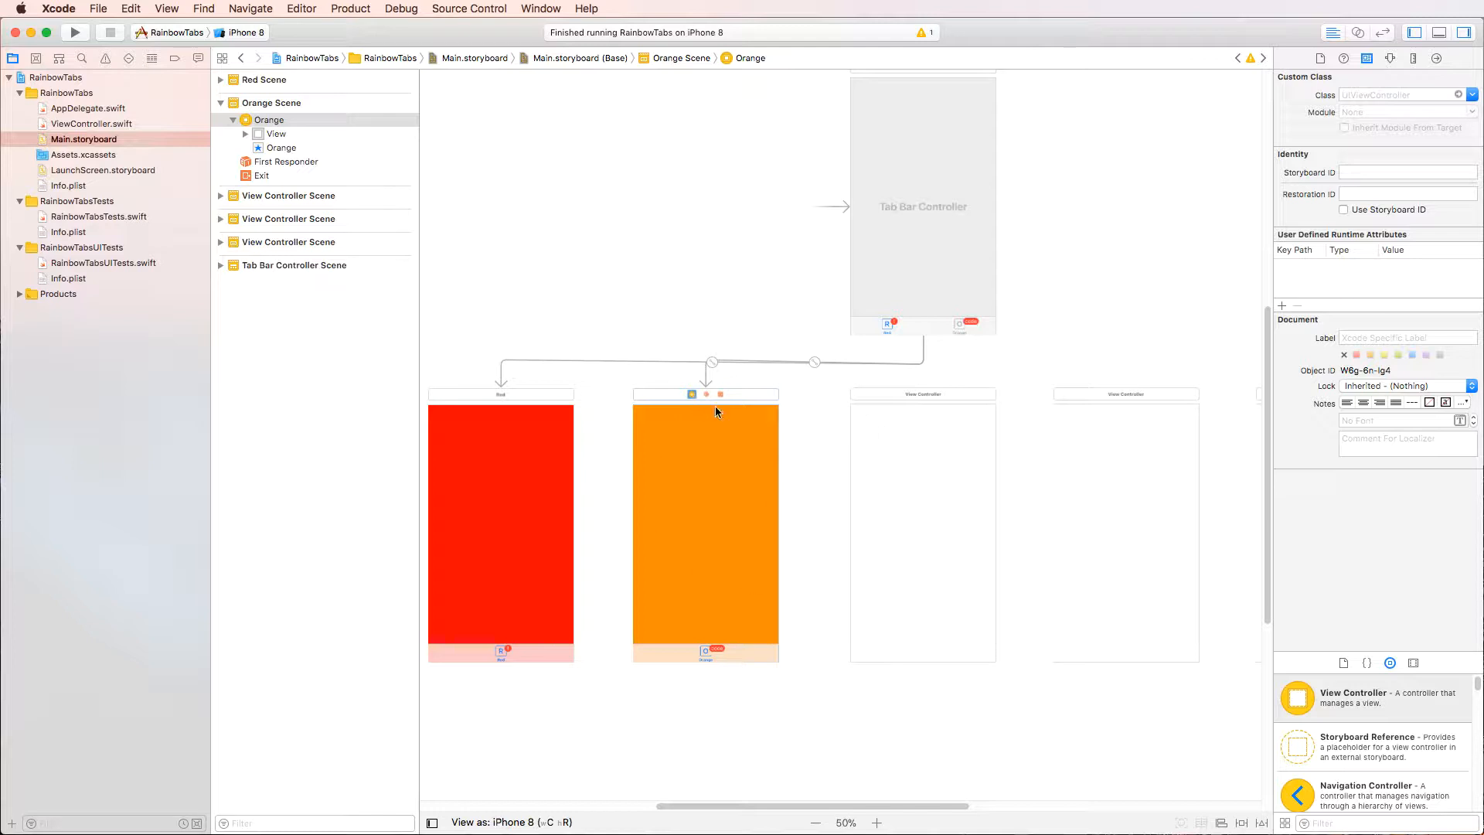
pyautogui.moveTo(785, 340)
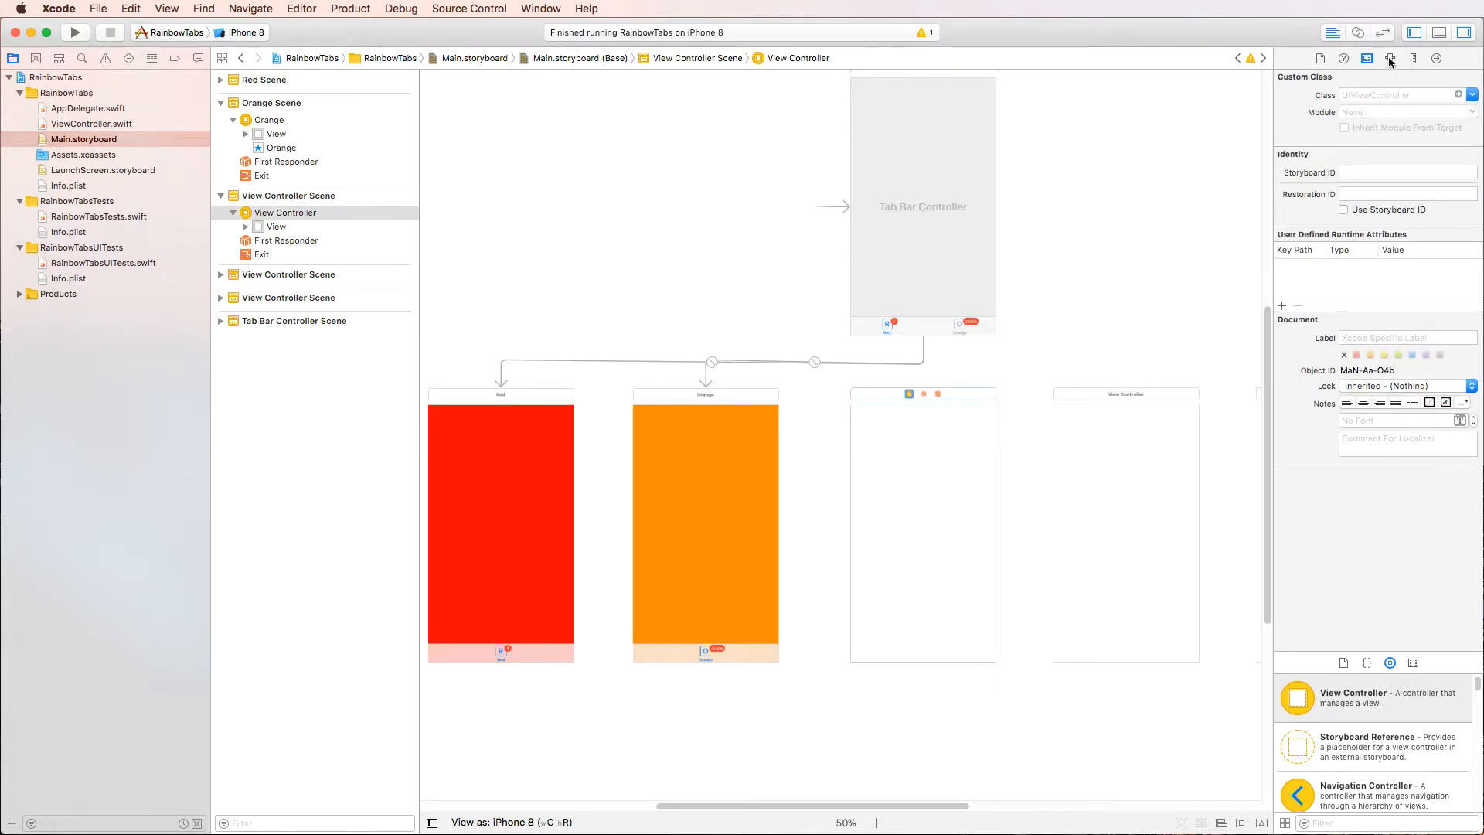
# Step: Set the third and fourth scenes' view backgrounds to yellow and green from the recent colours
pyautogui.click(1390, 59)
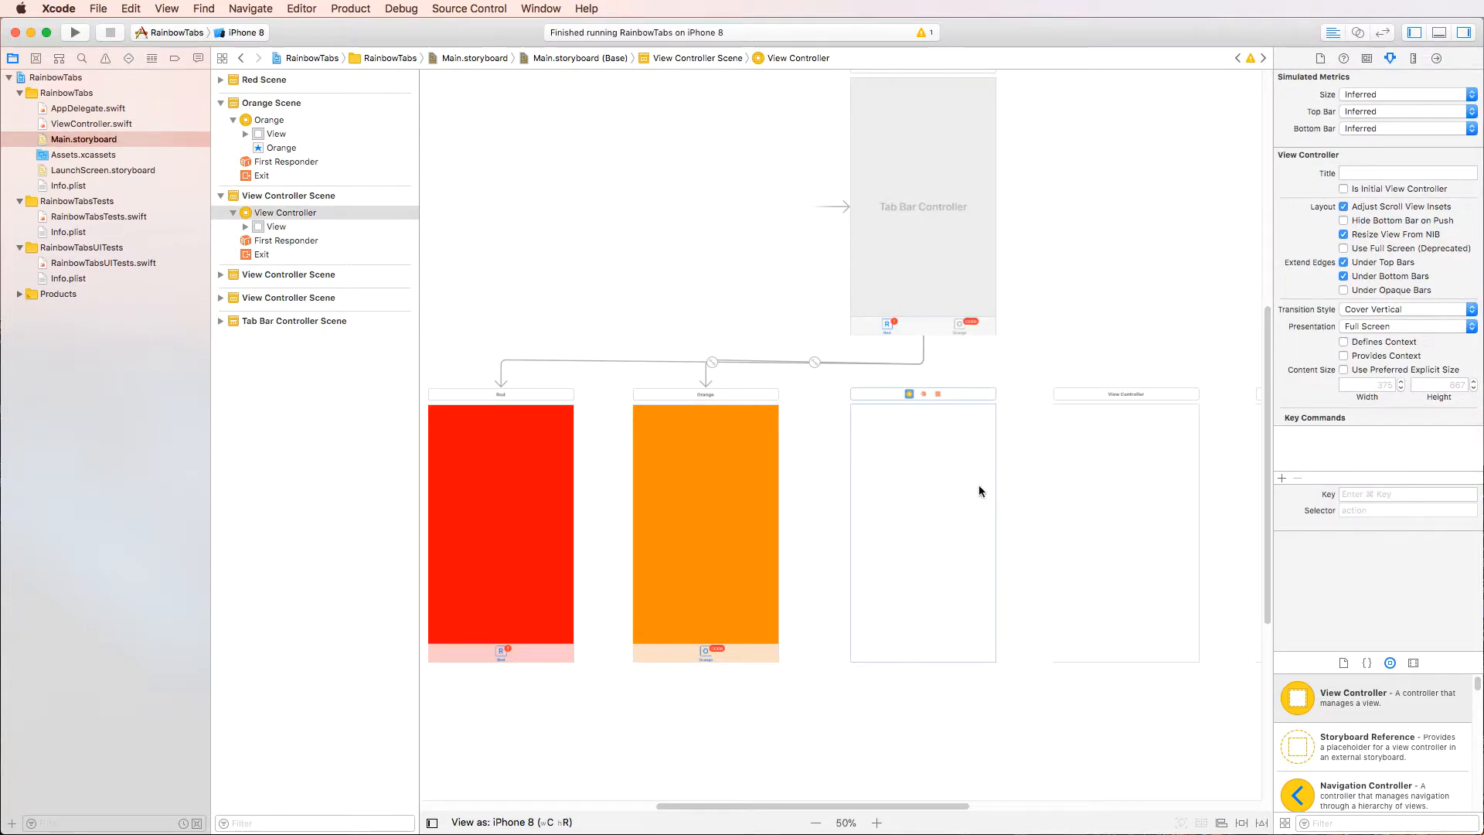
pyautogui.click(275, 227)
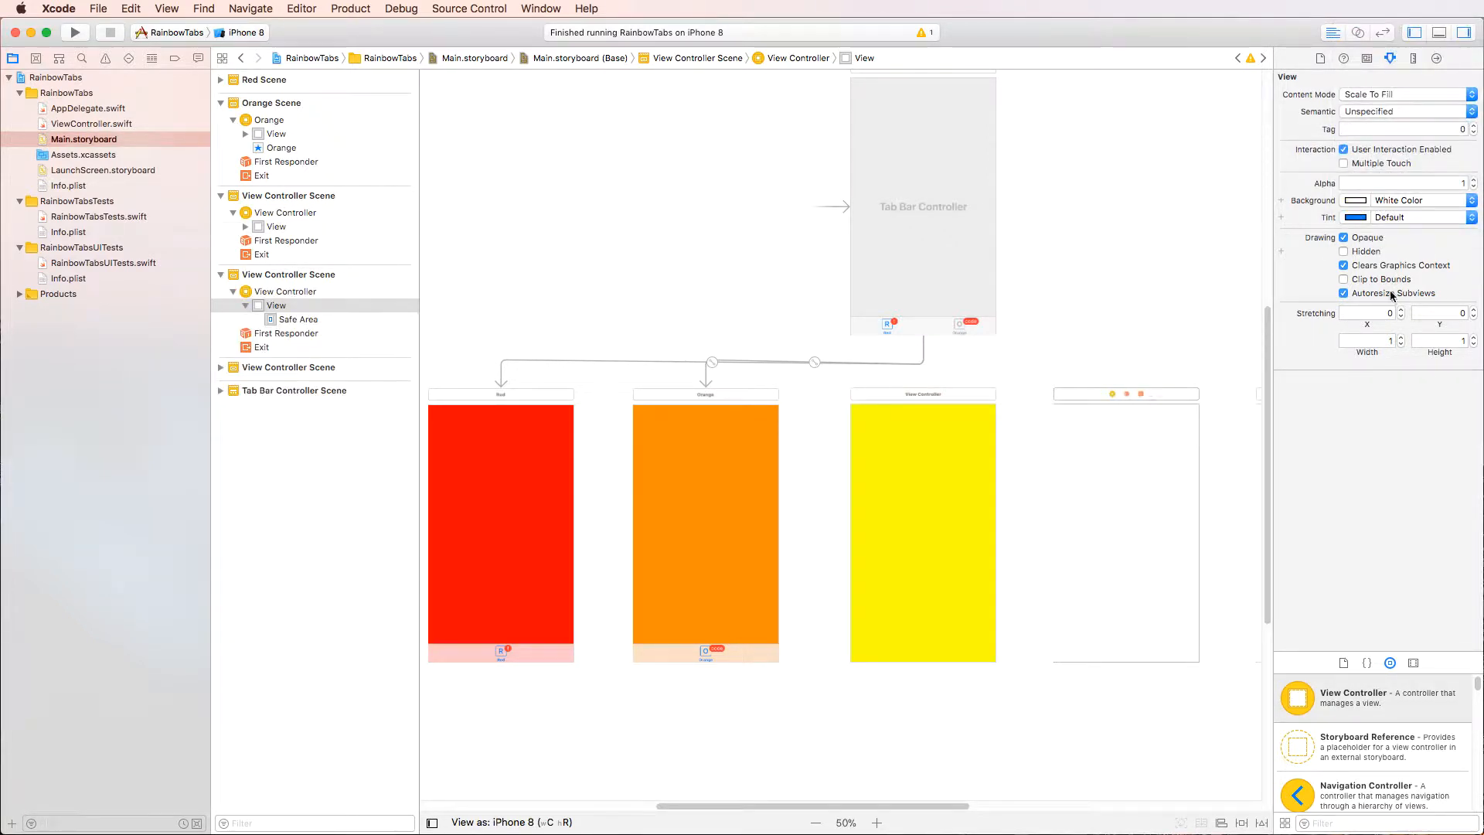
pyautogui.click(1354, 200)
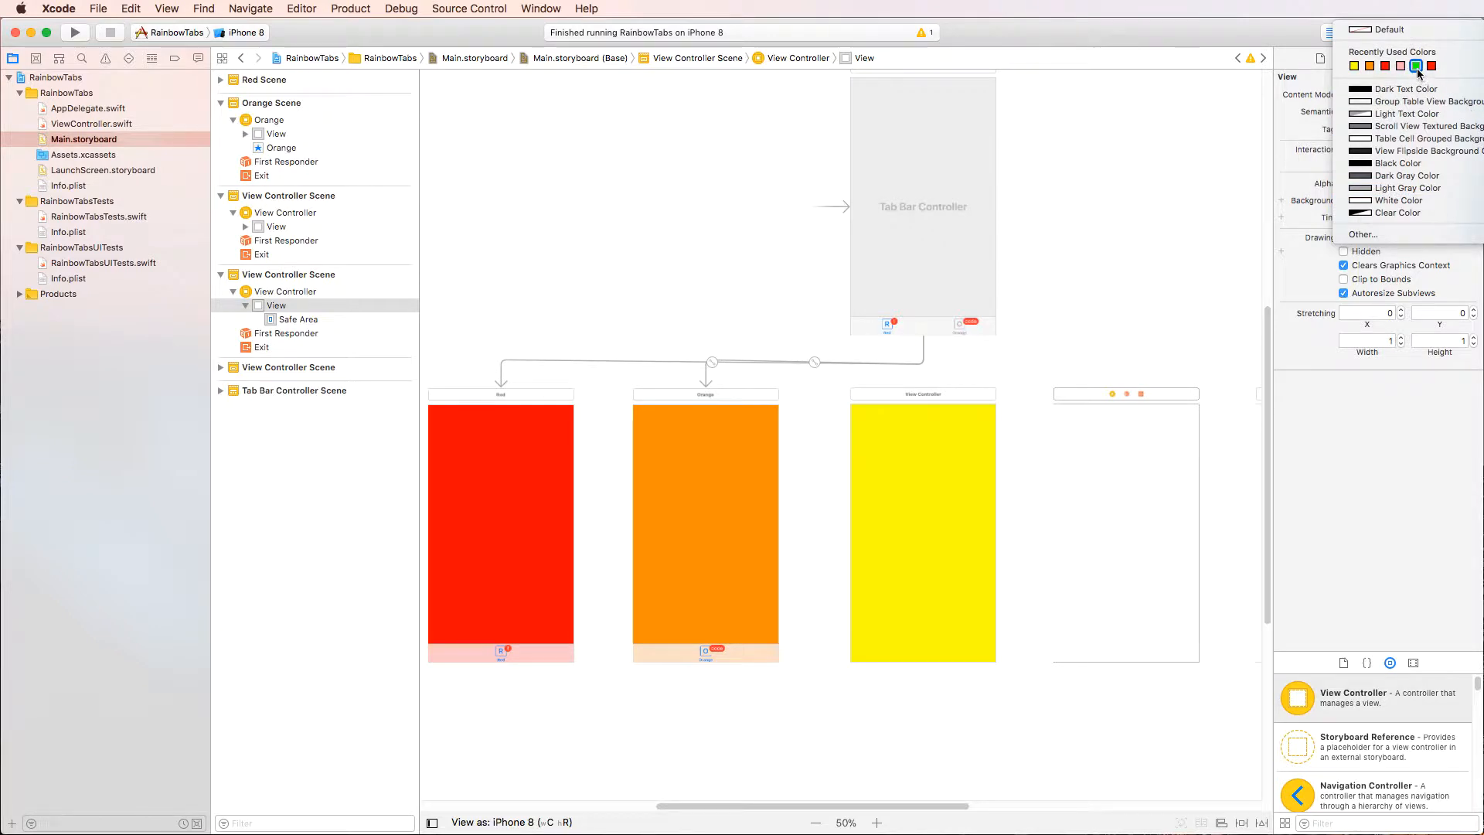
pyautogui.click(1418, 67)
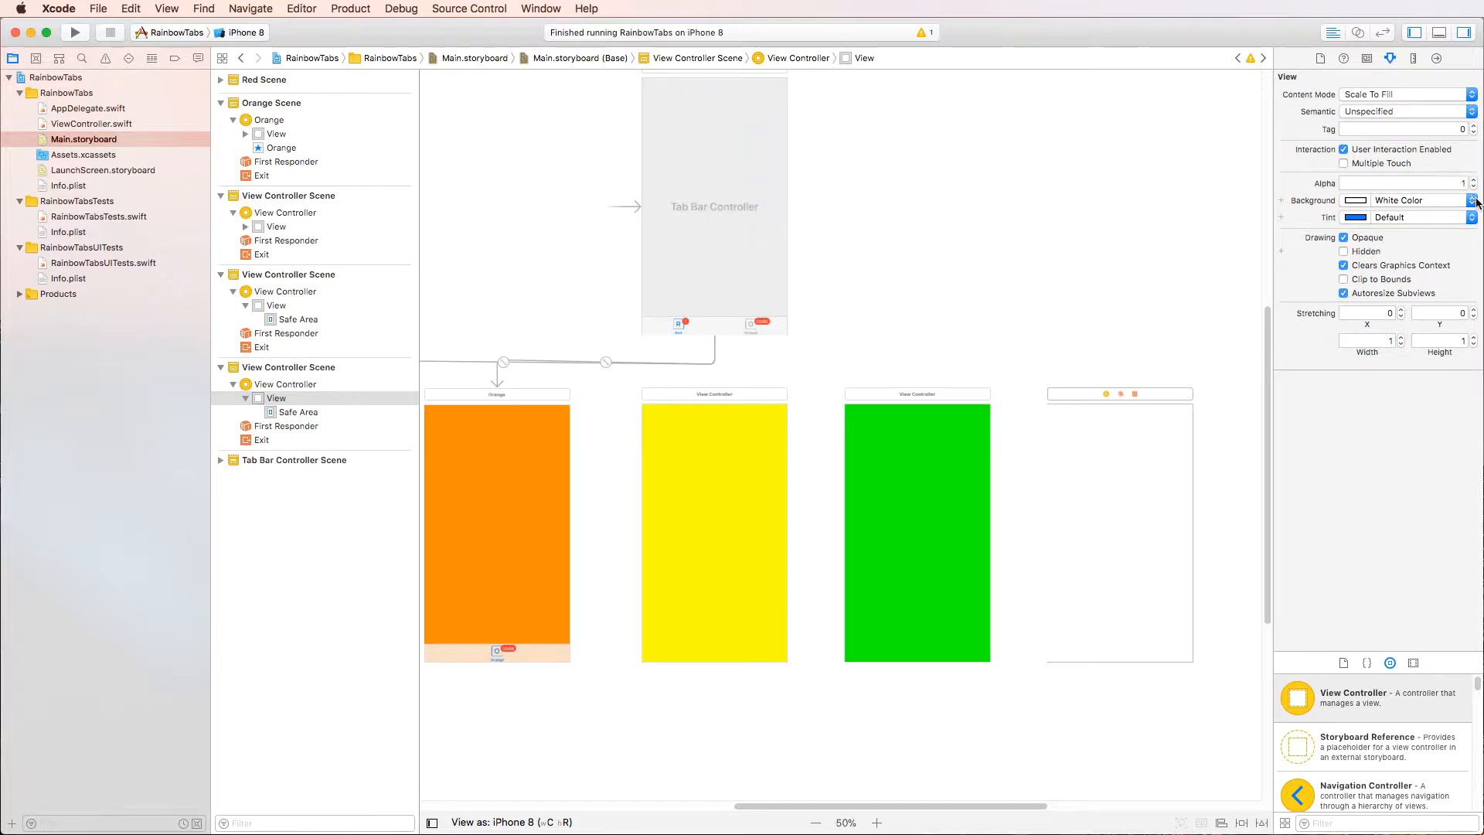
pyautogui.click(1470, 199)
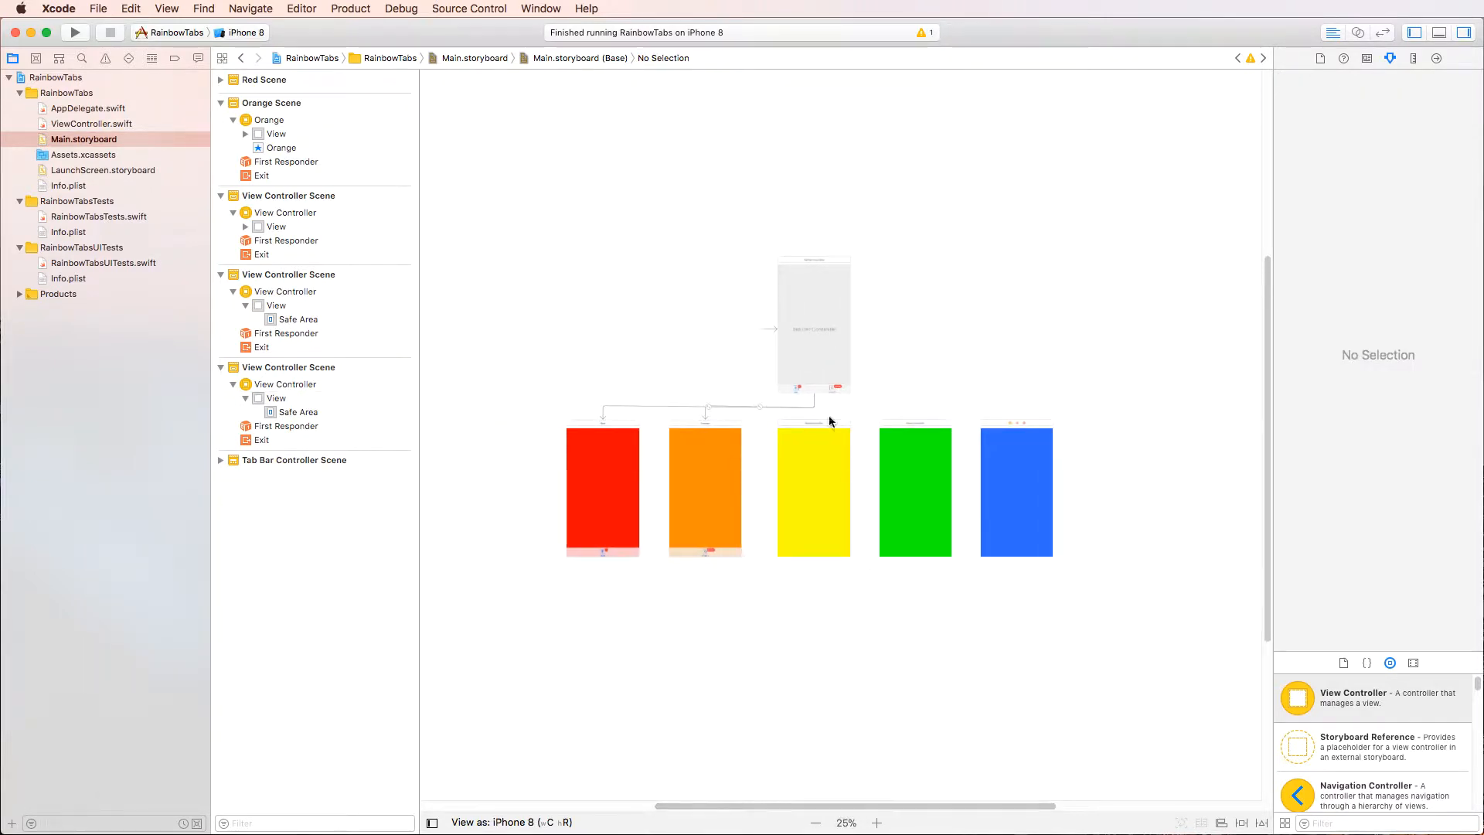
pyautogui.moveTo(683, 532)
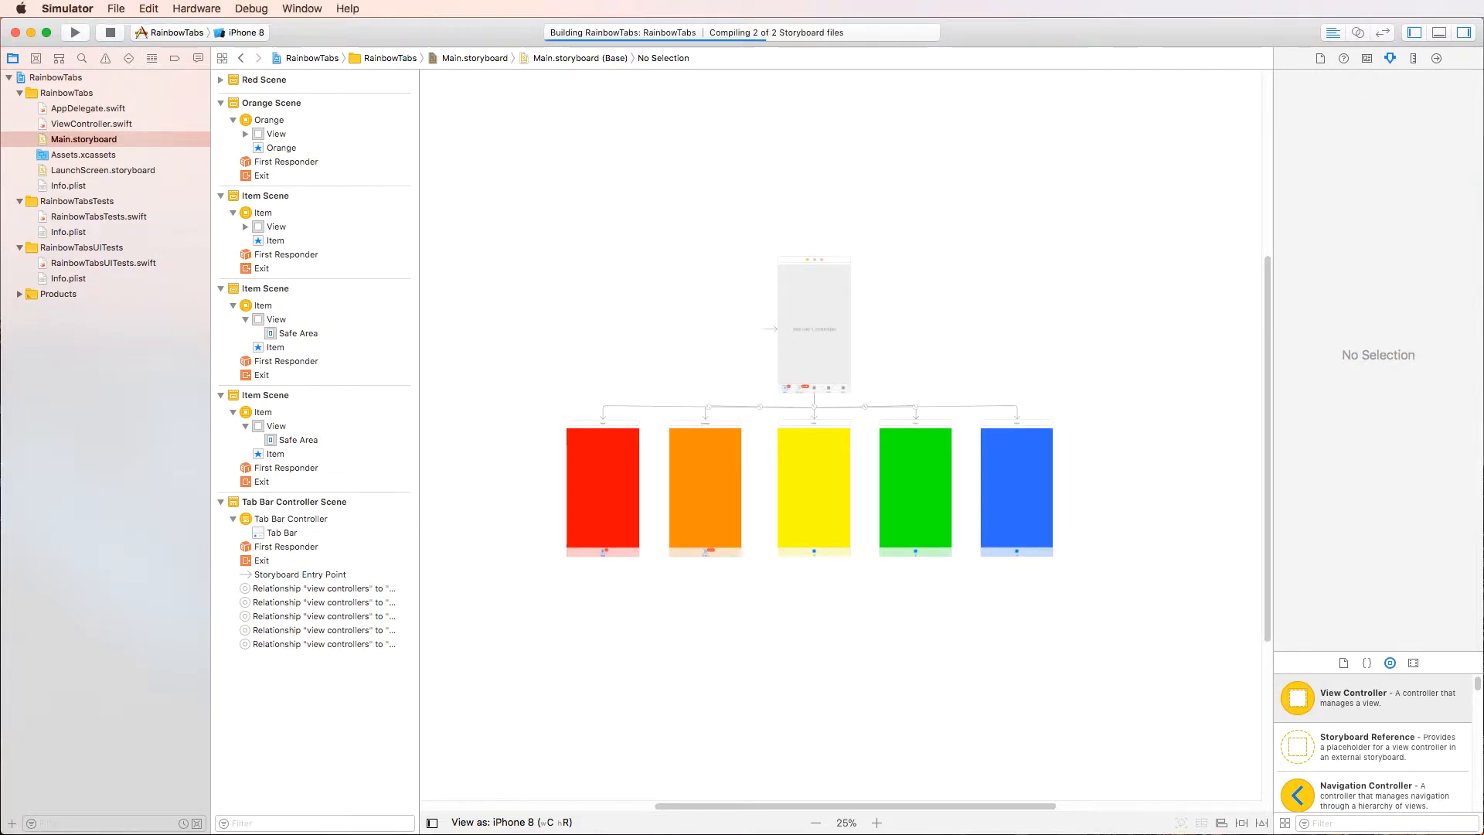
# Step: Switch the running app from the red tab to the blue tab, then select the yellow scene's tab bar item
pyautogui.click(74, 31)
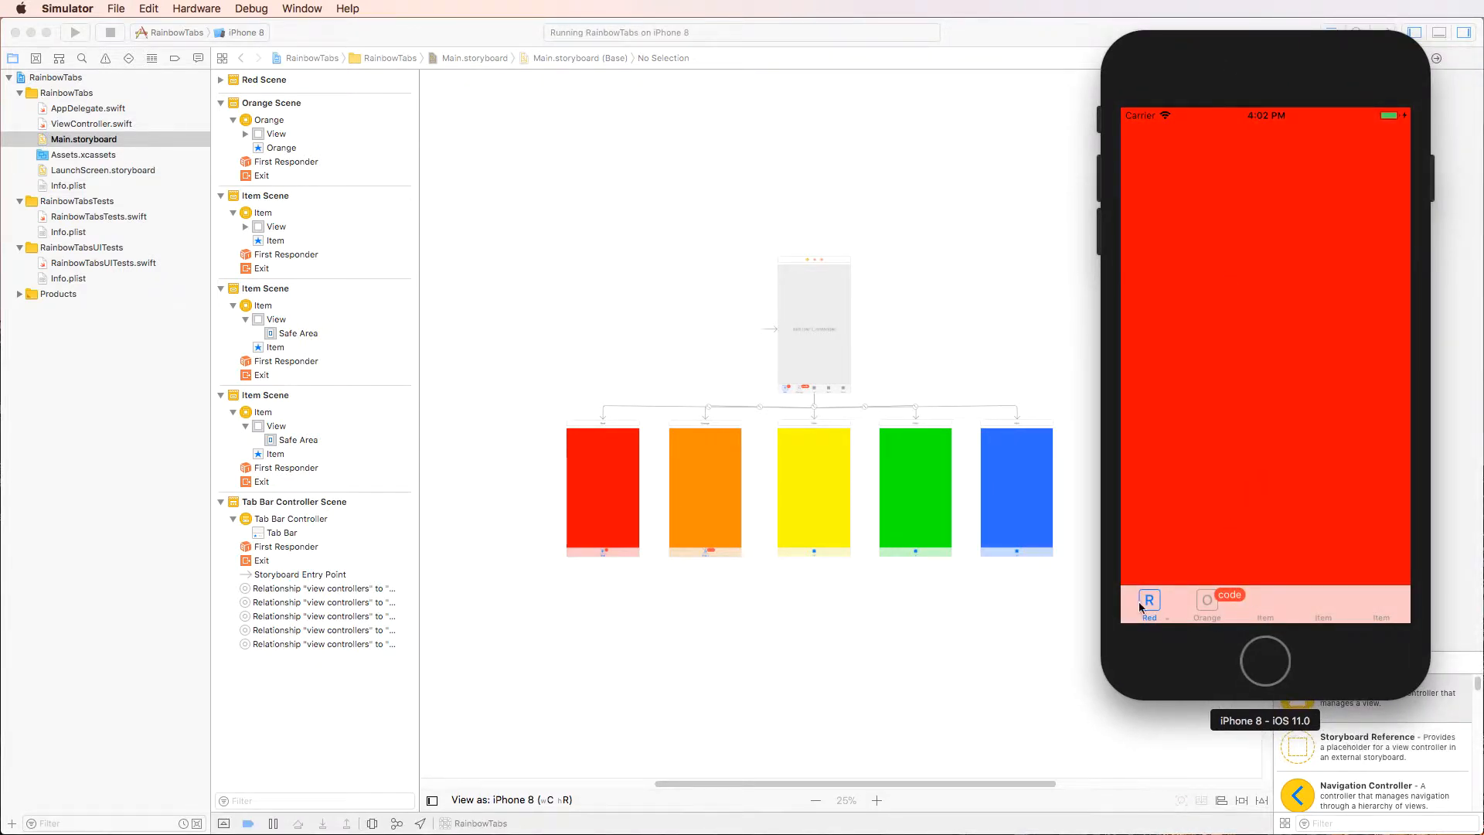
pyautogui.click(1207, 605)
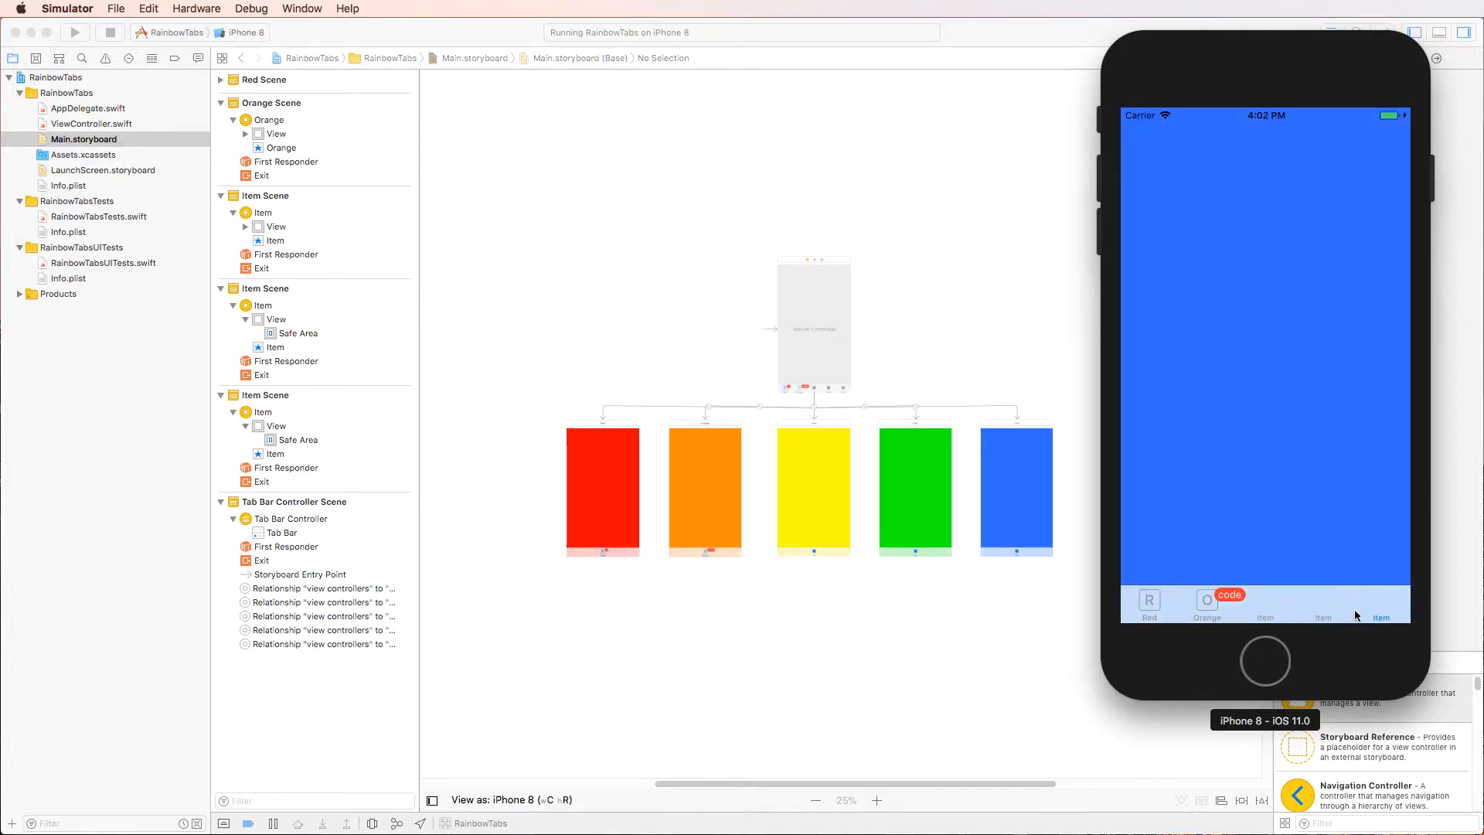
pyautogui.click(1323, 615)
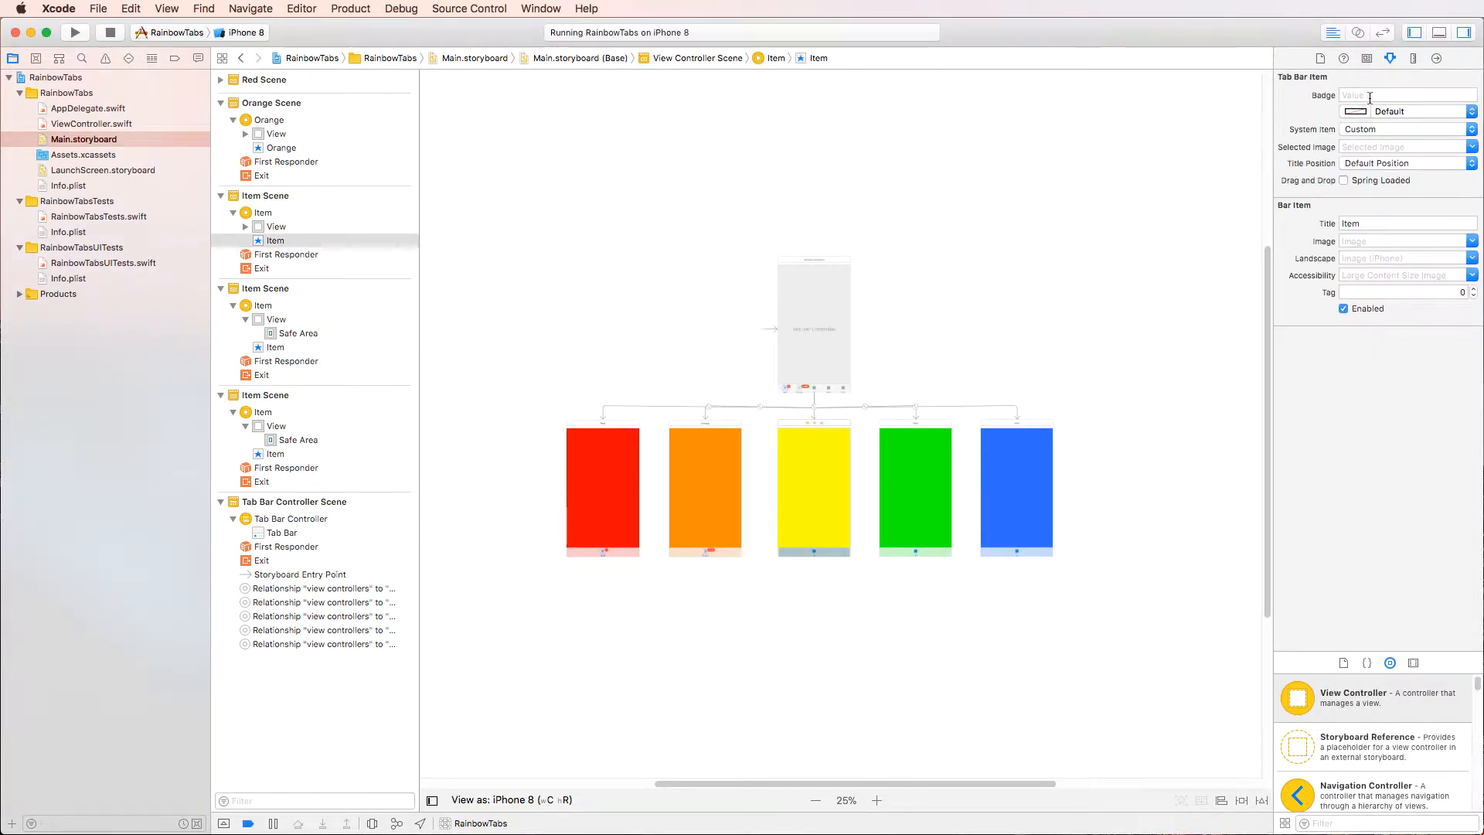
# Step: Title the yellow, green and blue tab bar items Yellow, Green and Blue
pyautogui.click(1405, 96)
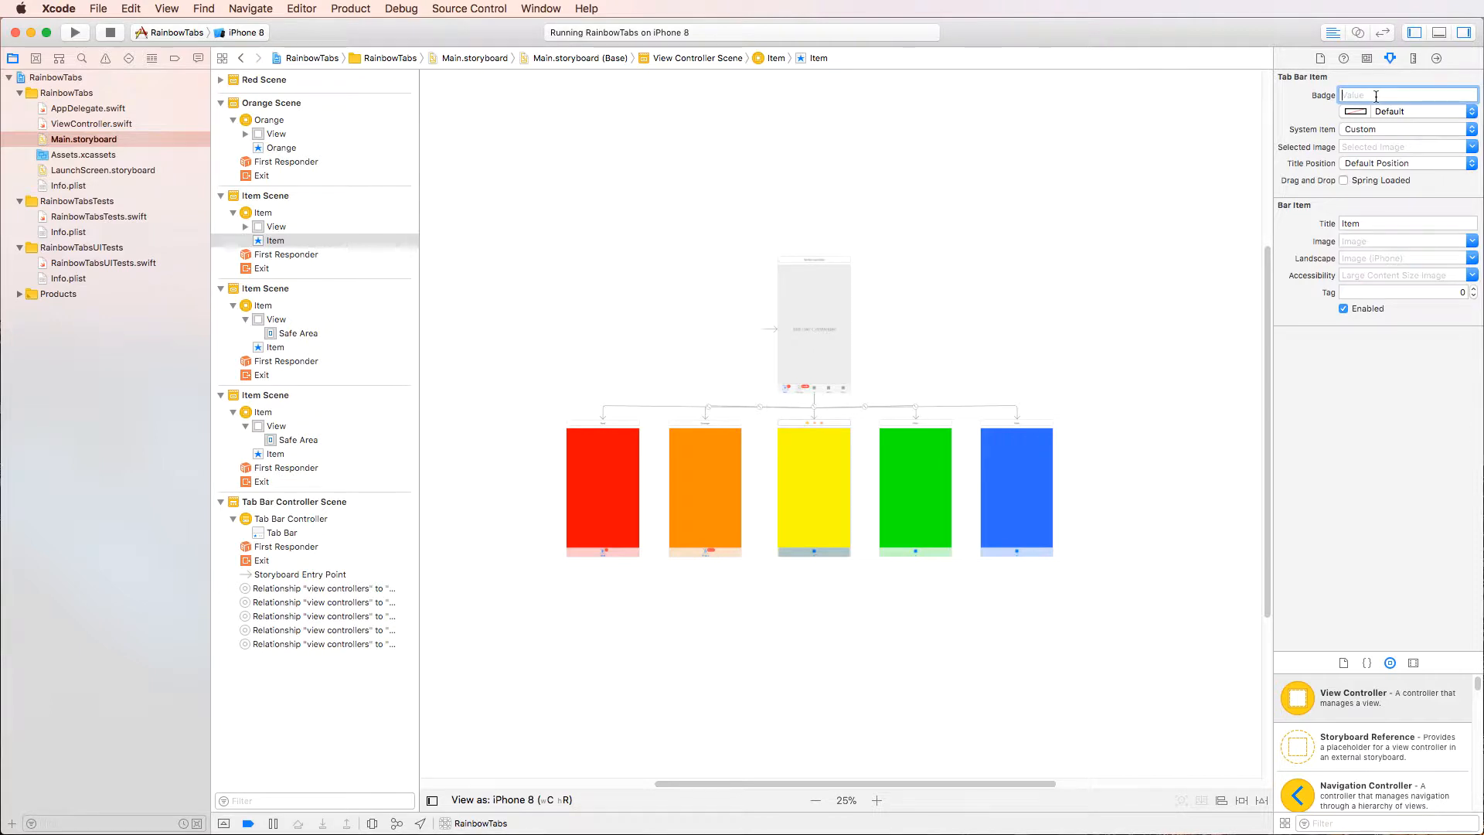
pyautogui.write('Ye')
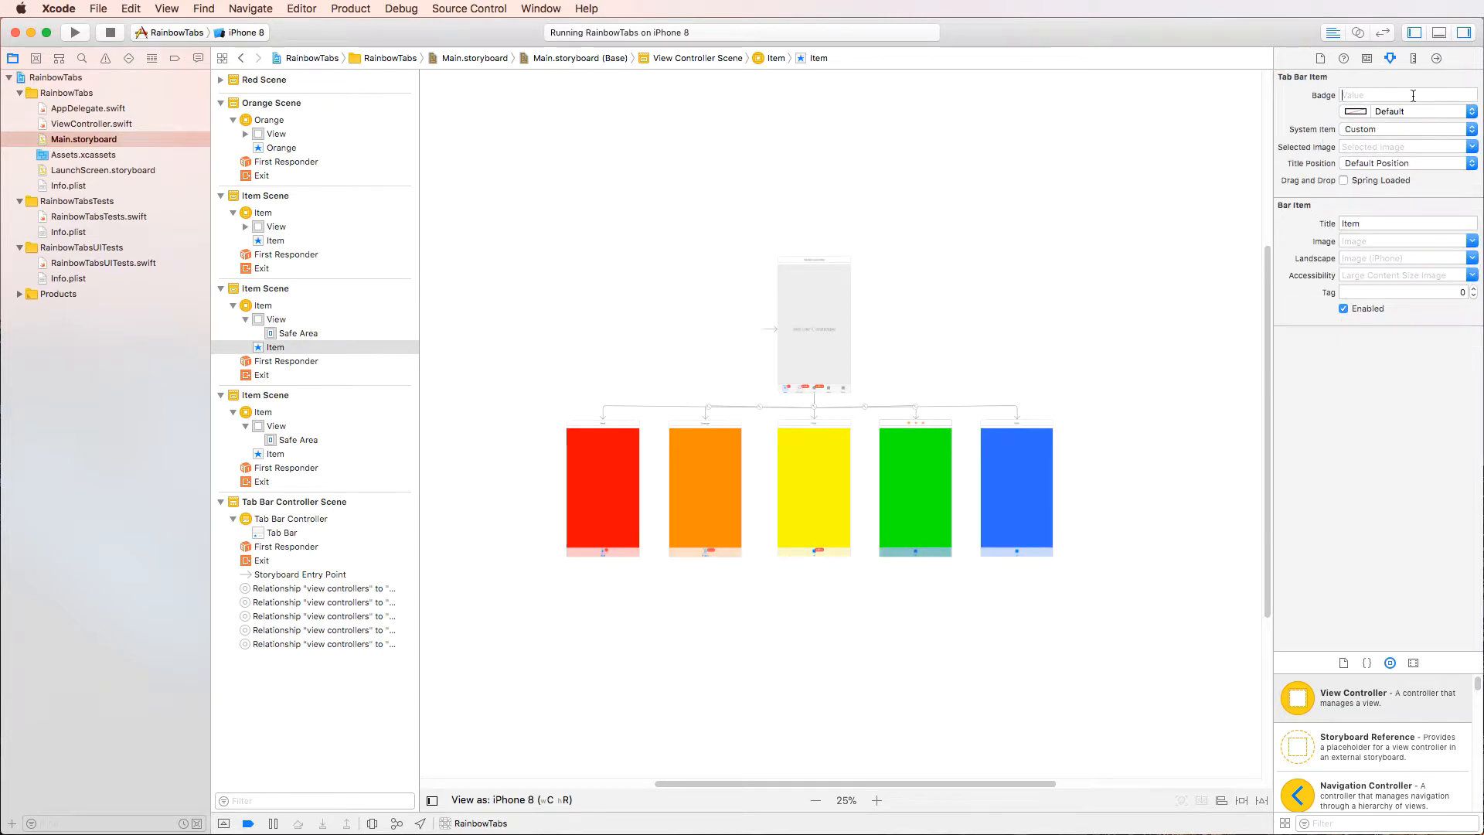
pyautogui.click(1405, 95)
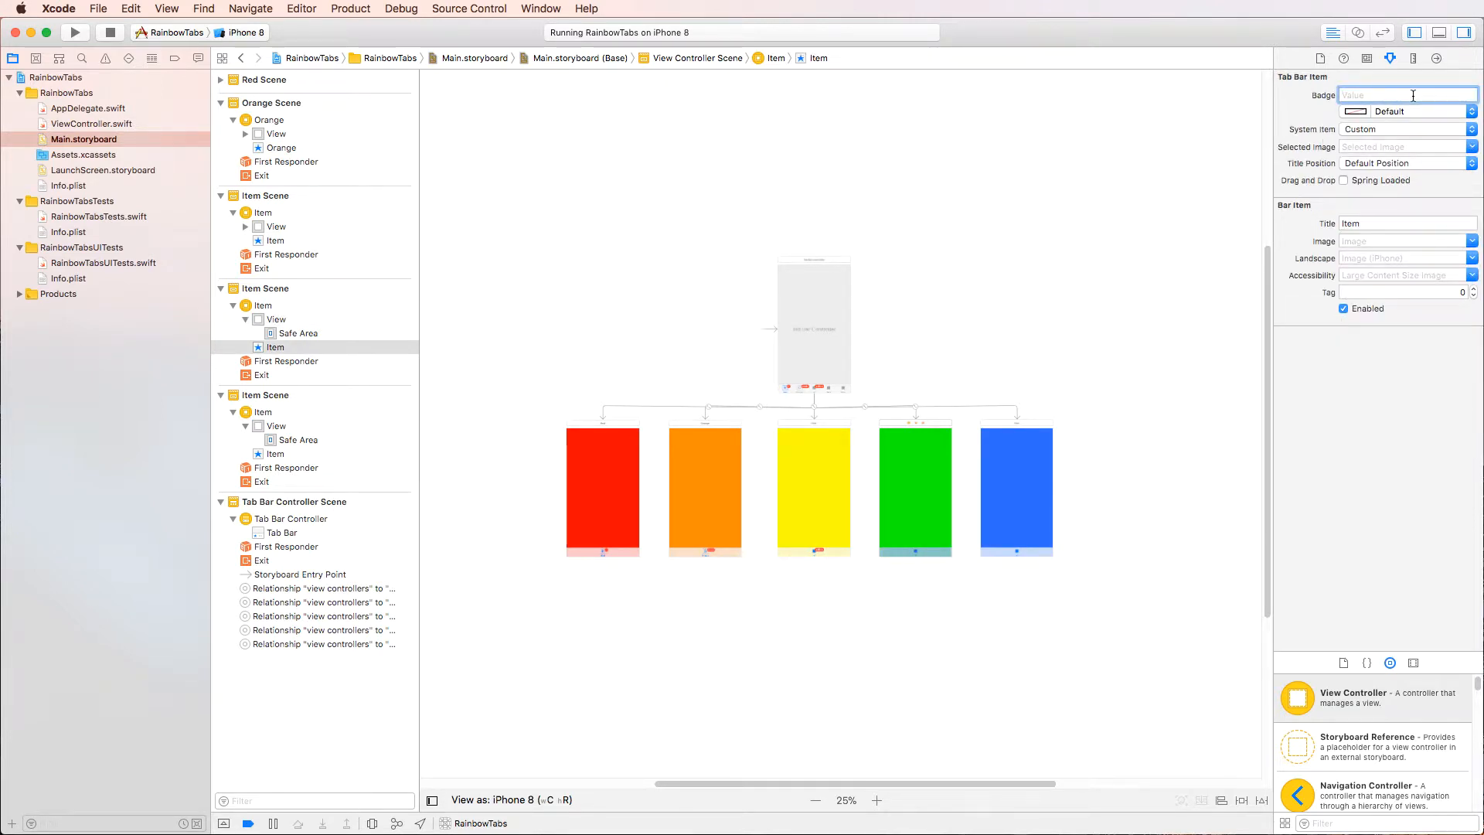
pyautogui.write('Green')
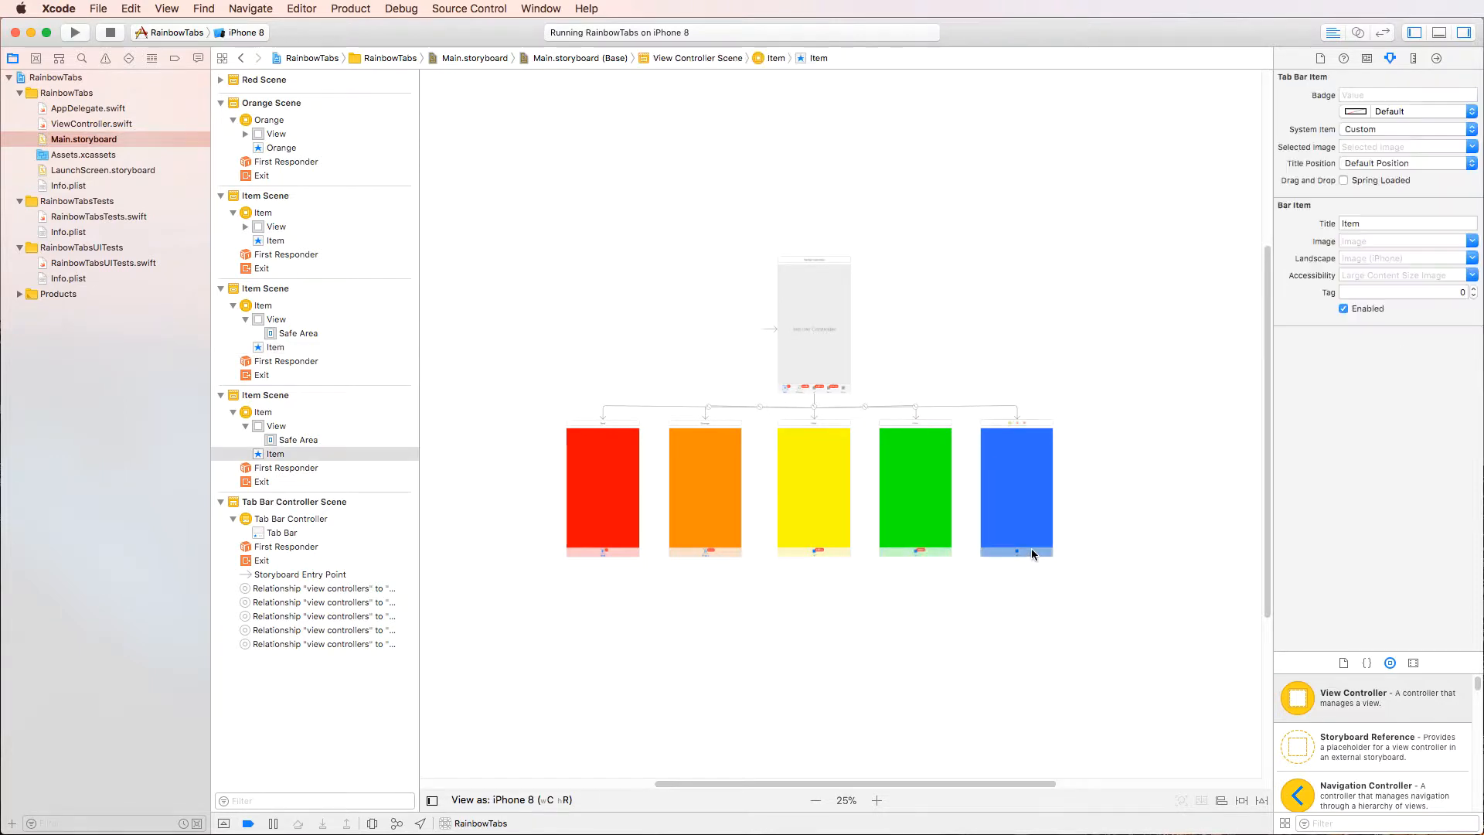
pyautogui.click(1407, 94)
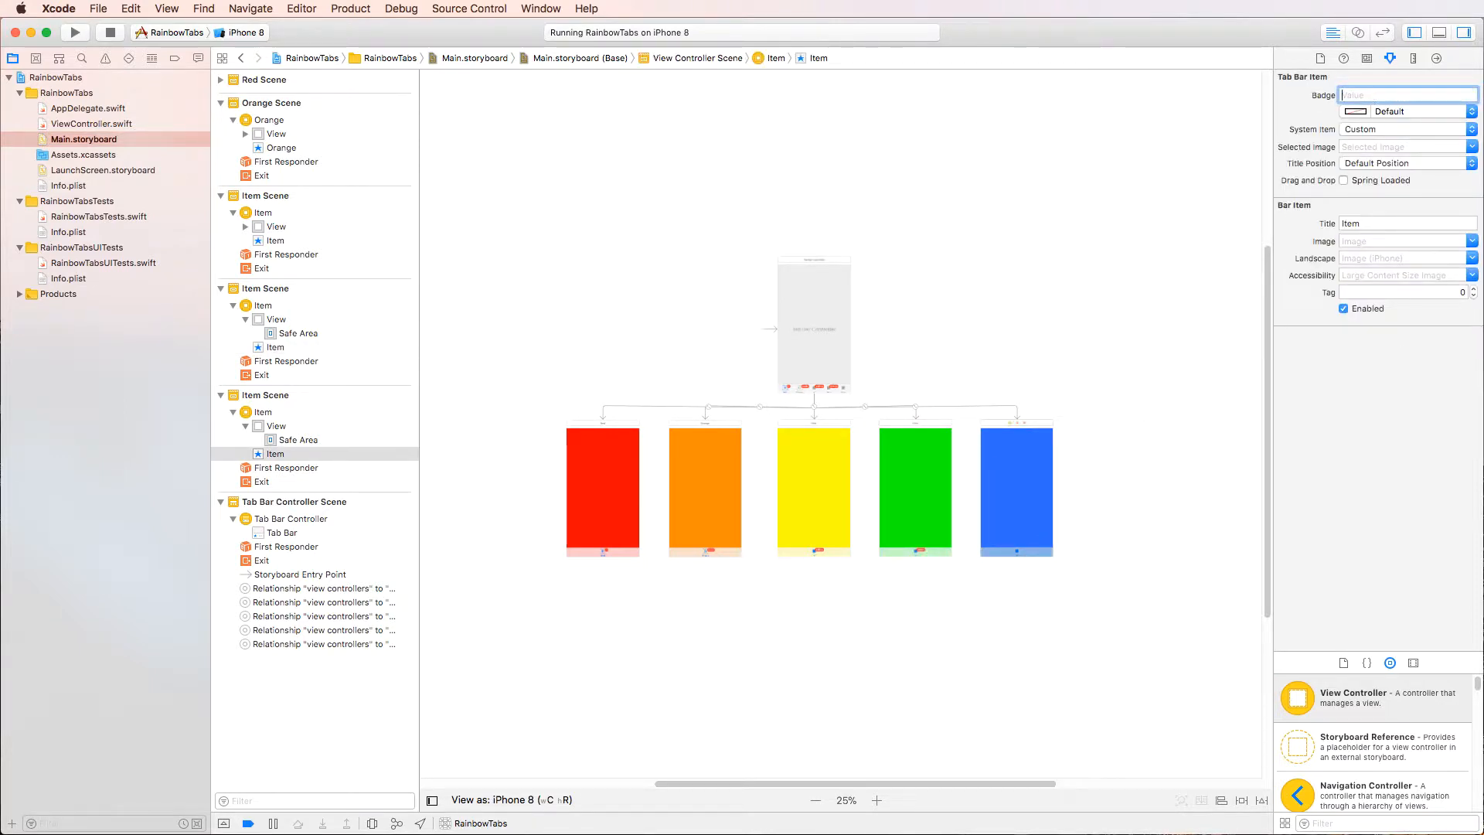
pyautogui.write('Blue')
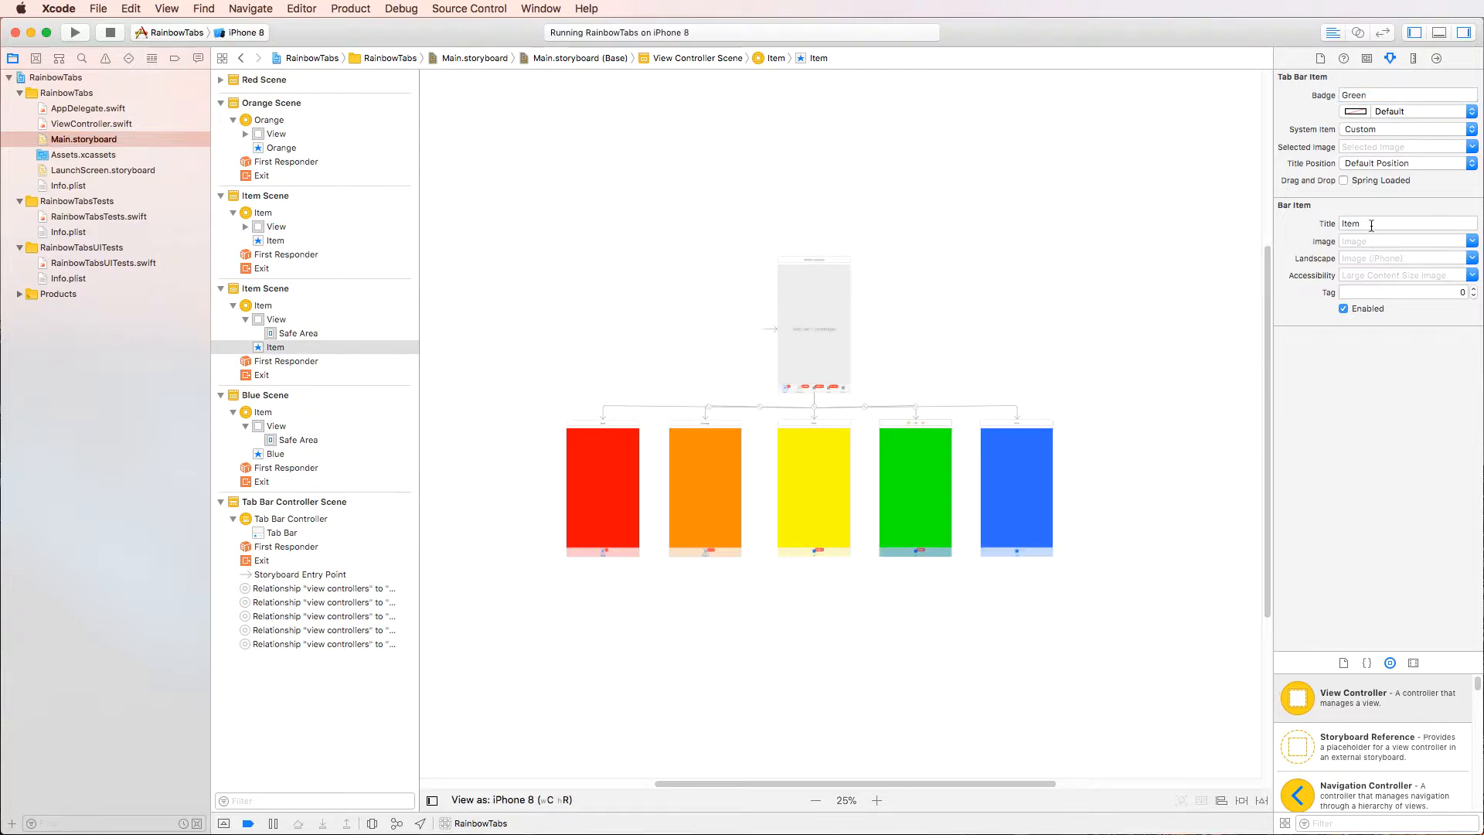
pyautogui.write('Green')
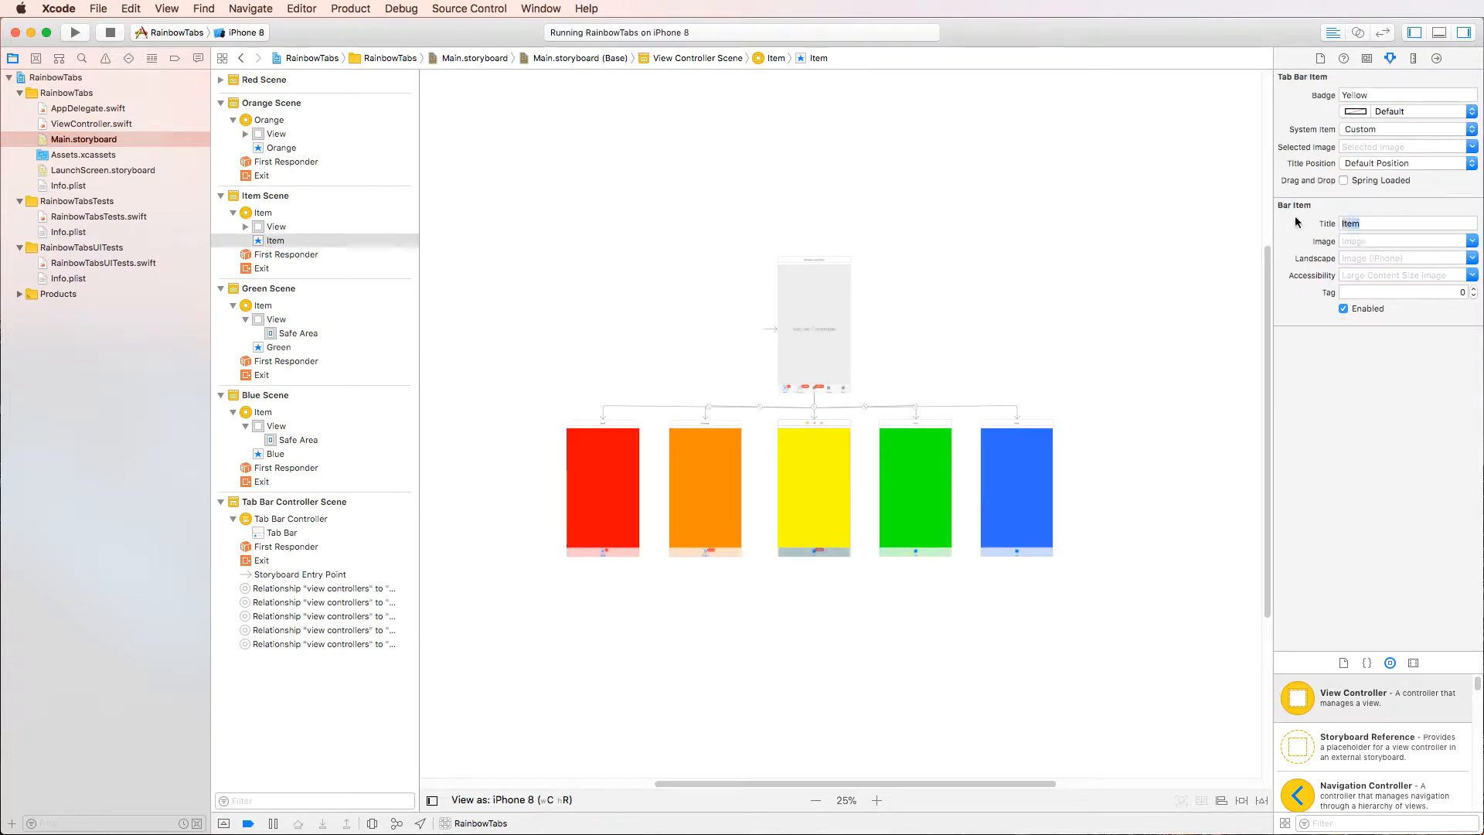
pyautogui.write('Ye')
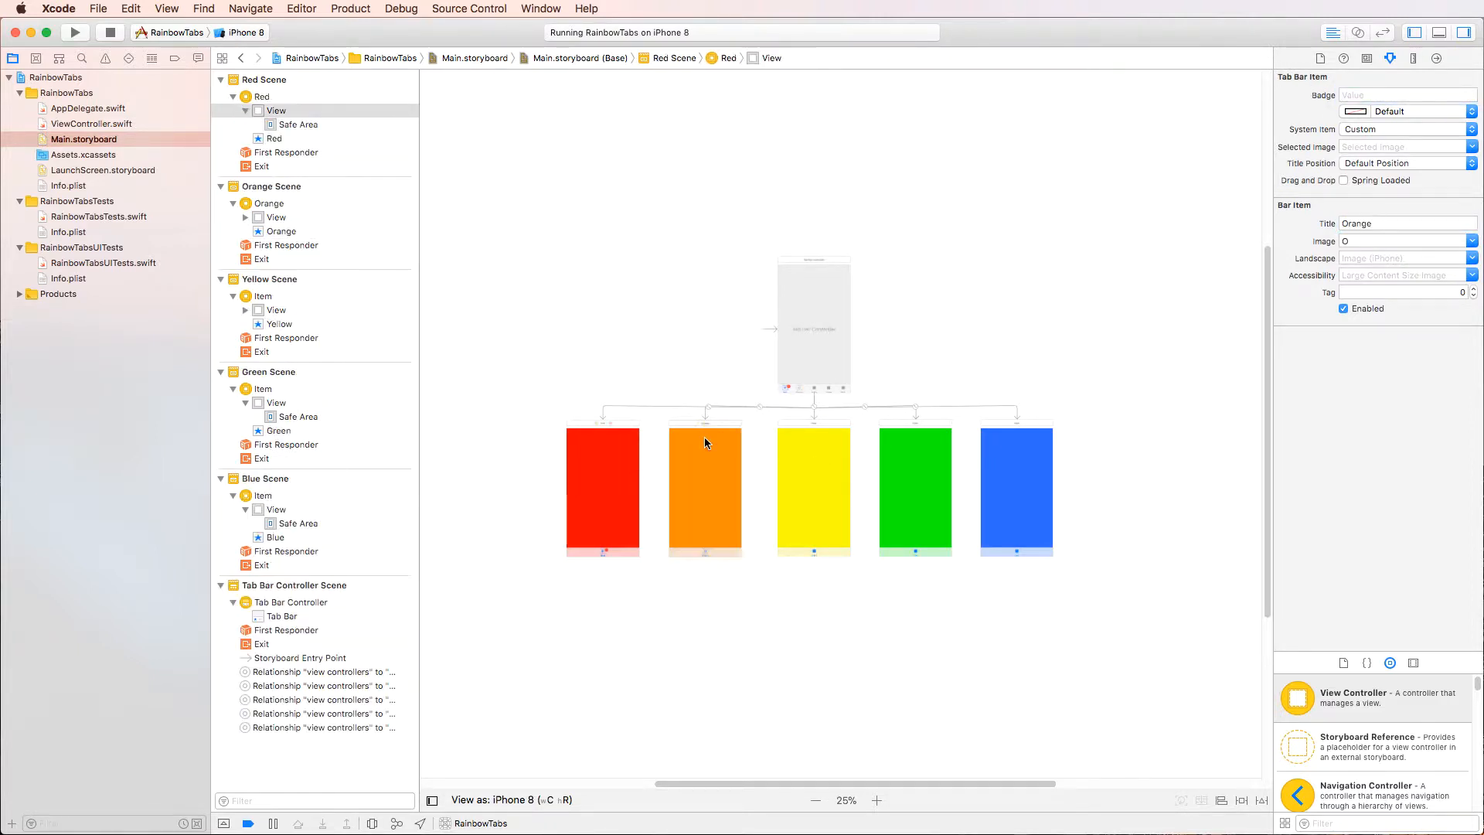
pyautogui.click(603, 491)
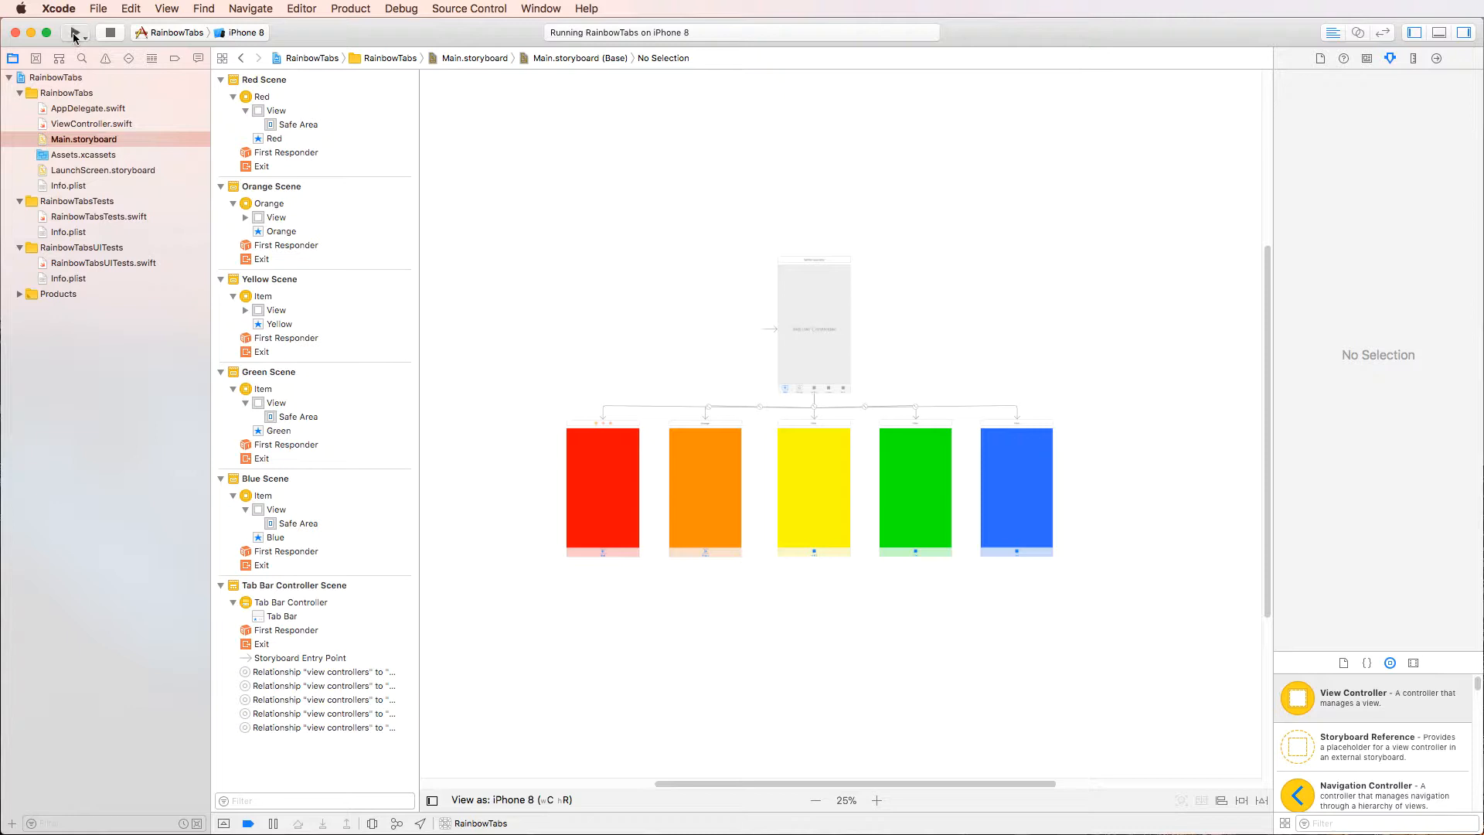
# Step: Run the app, then recheck the Green tab item's title in the storyboard
pyautogui.click(74, 30)
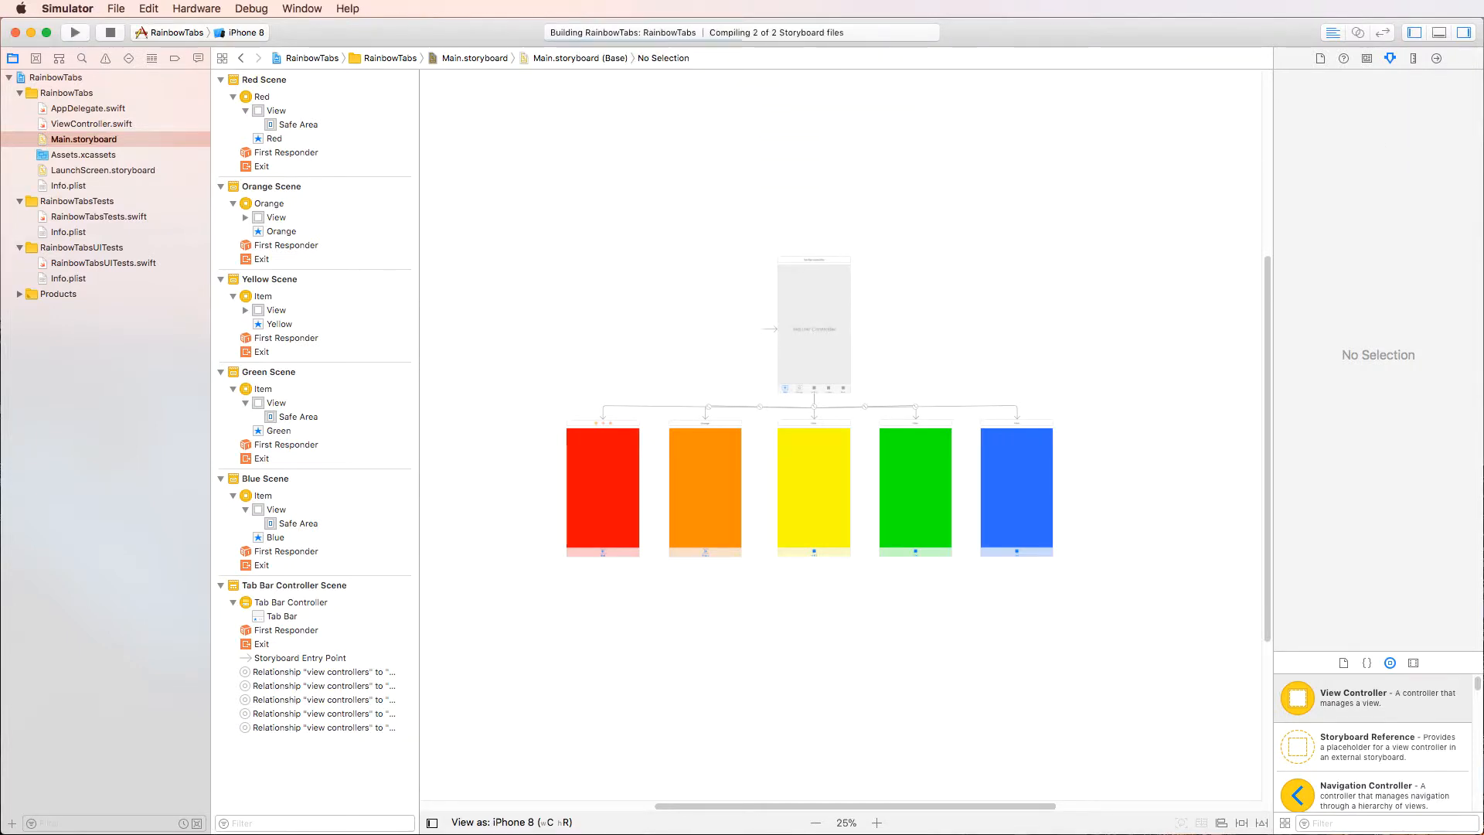
pyautogui.click(74, 31)
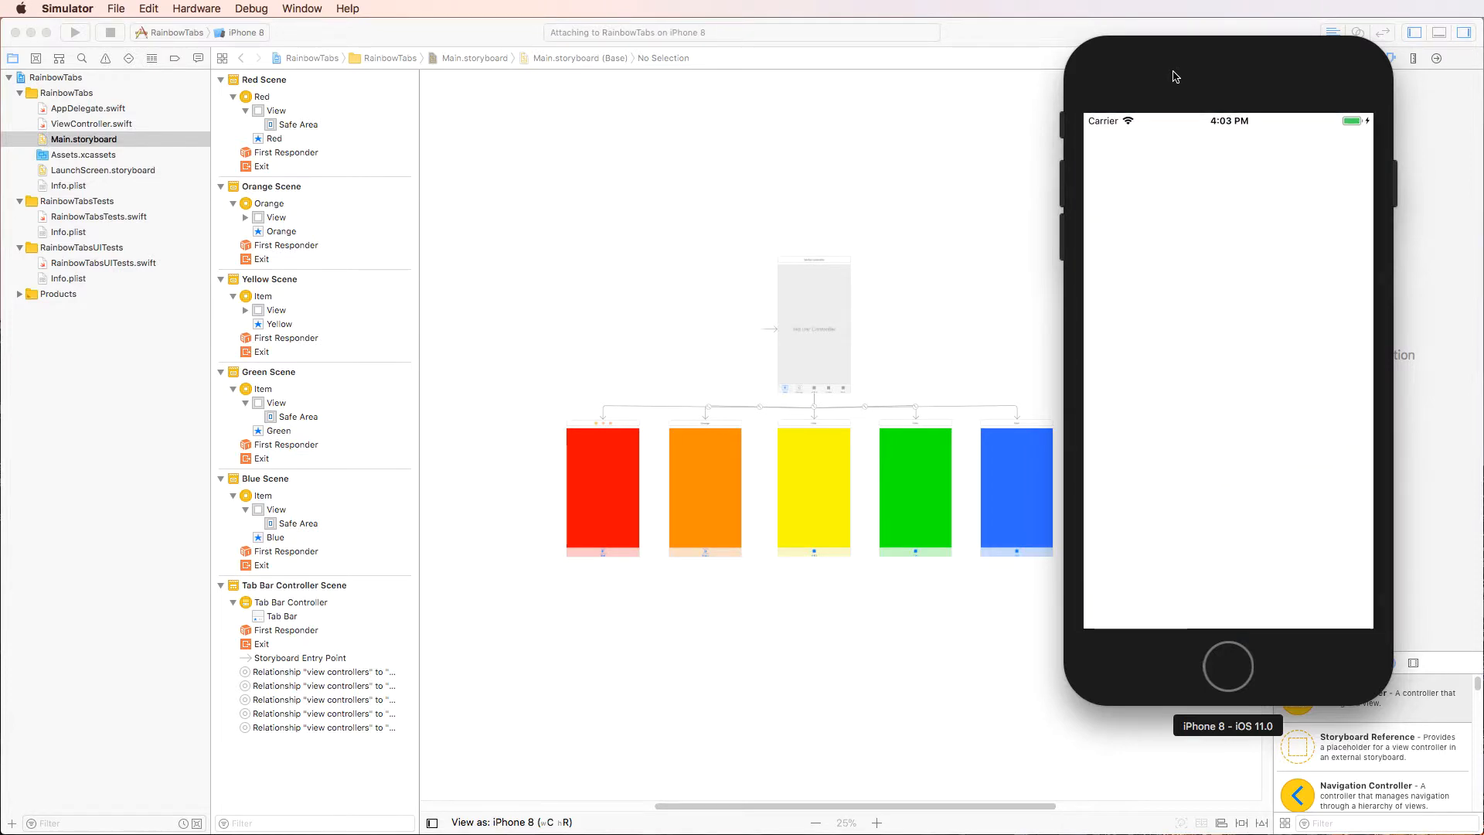
pyautogui.click(74, 31)
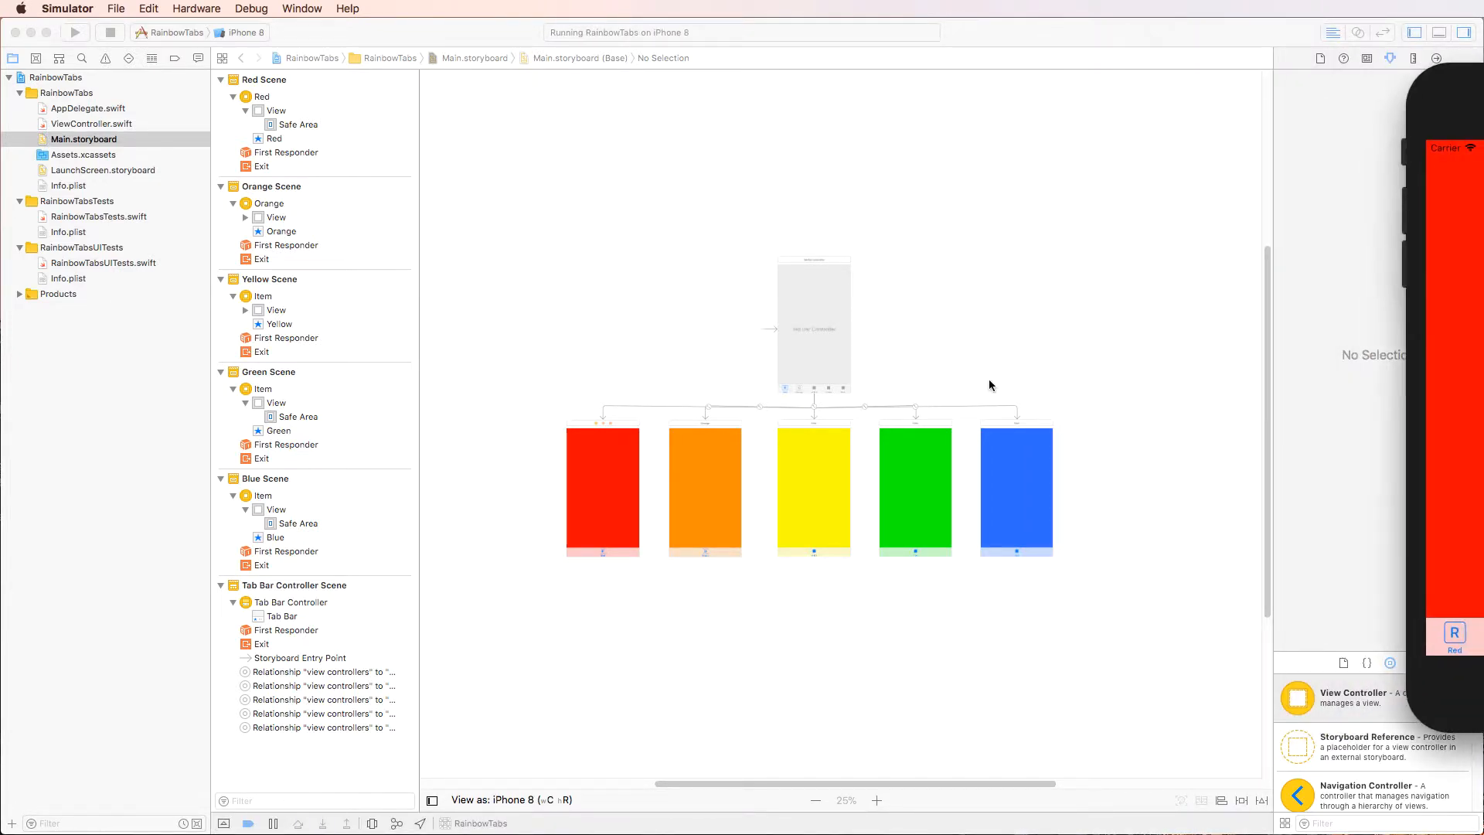
pyautogui.click(813, 552)
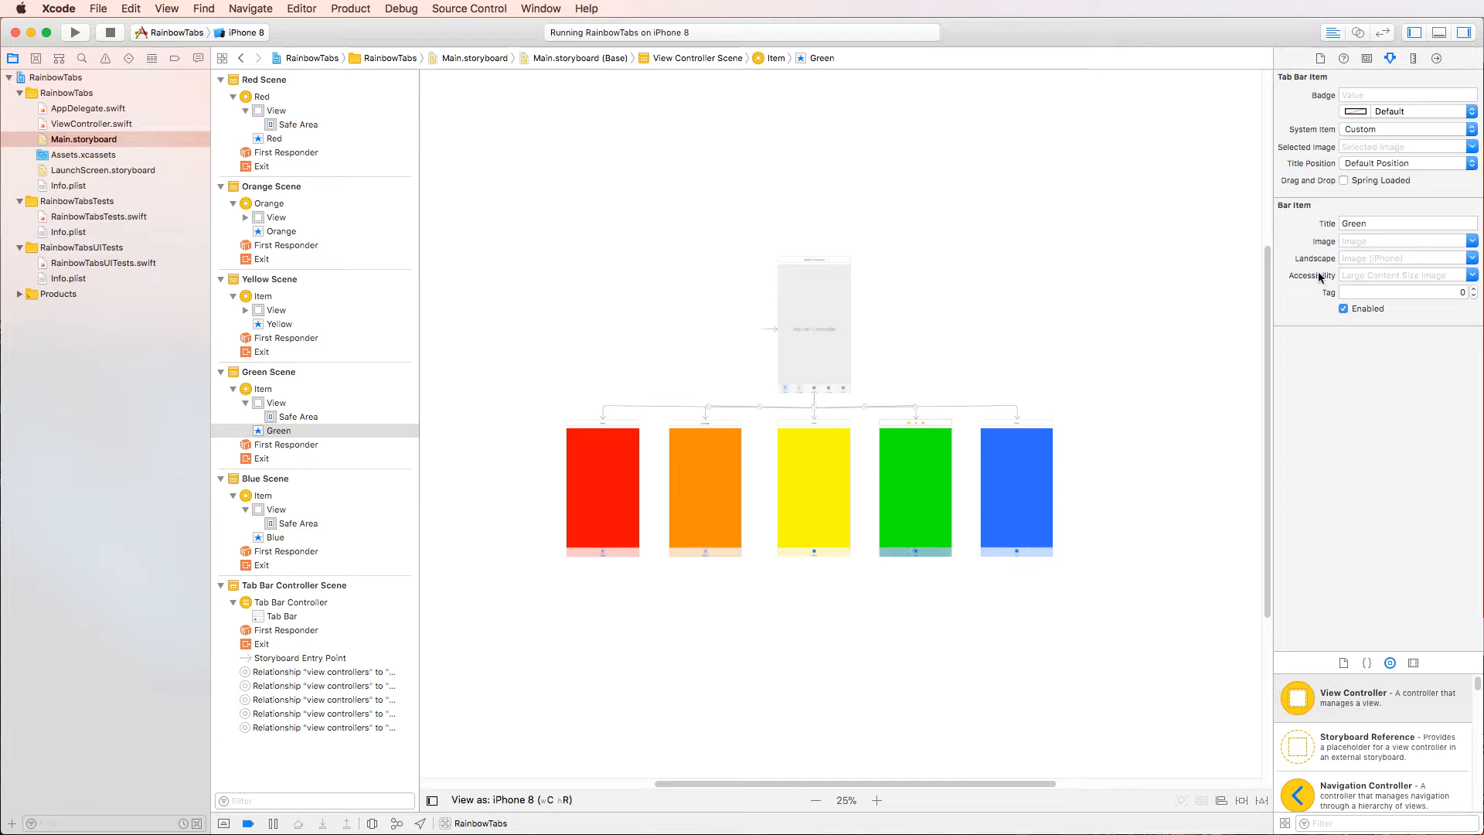
pyautogui.click(1405, 223)
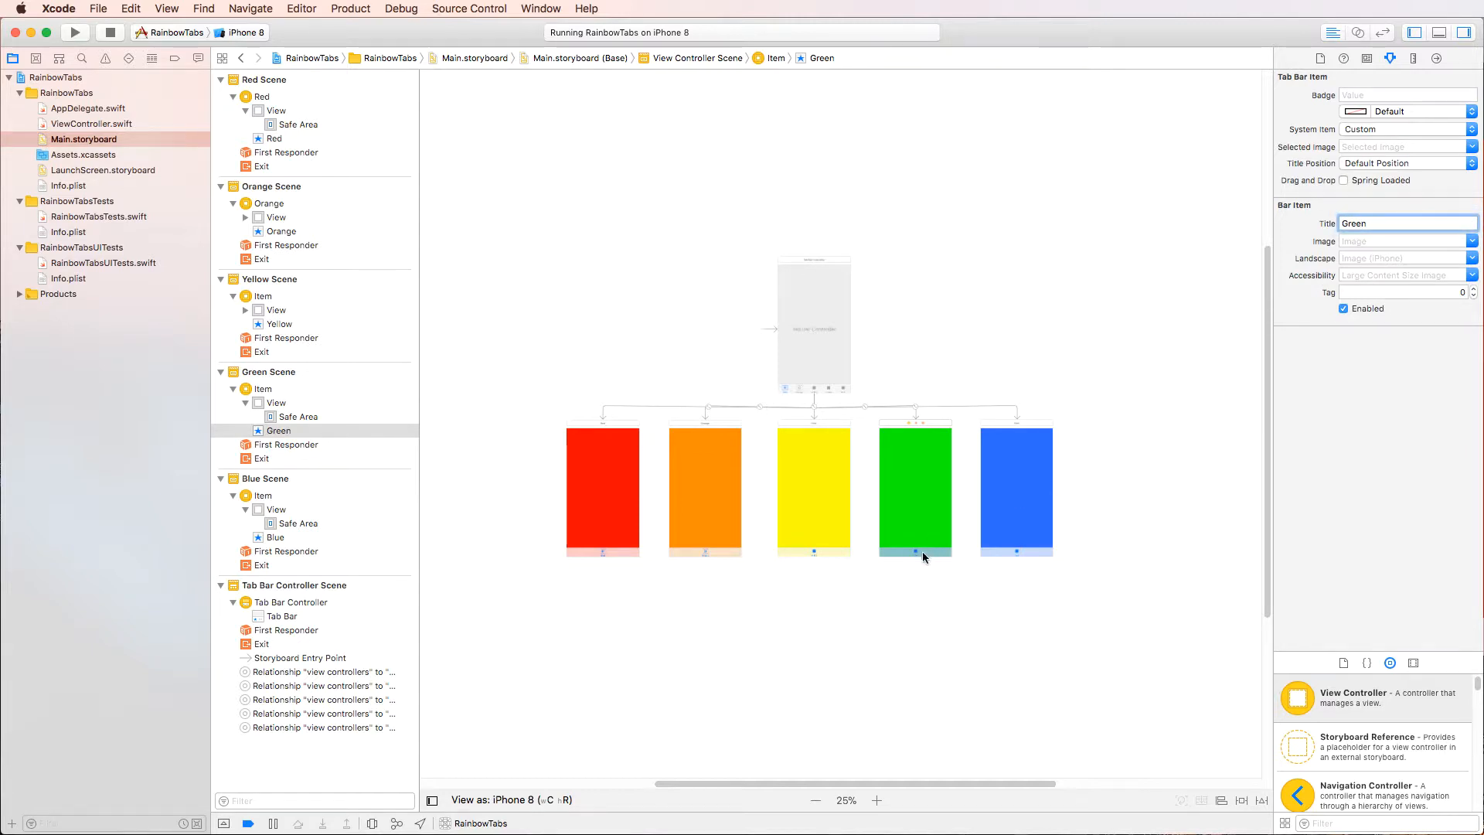
pyautogui.click(1405, 223)
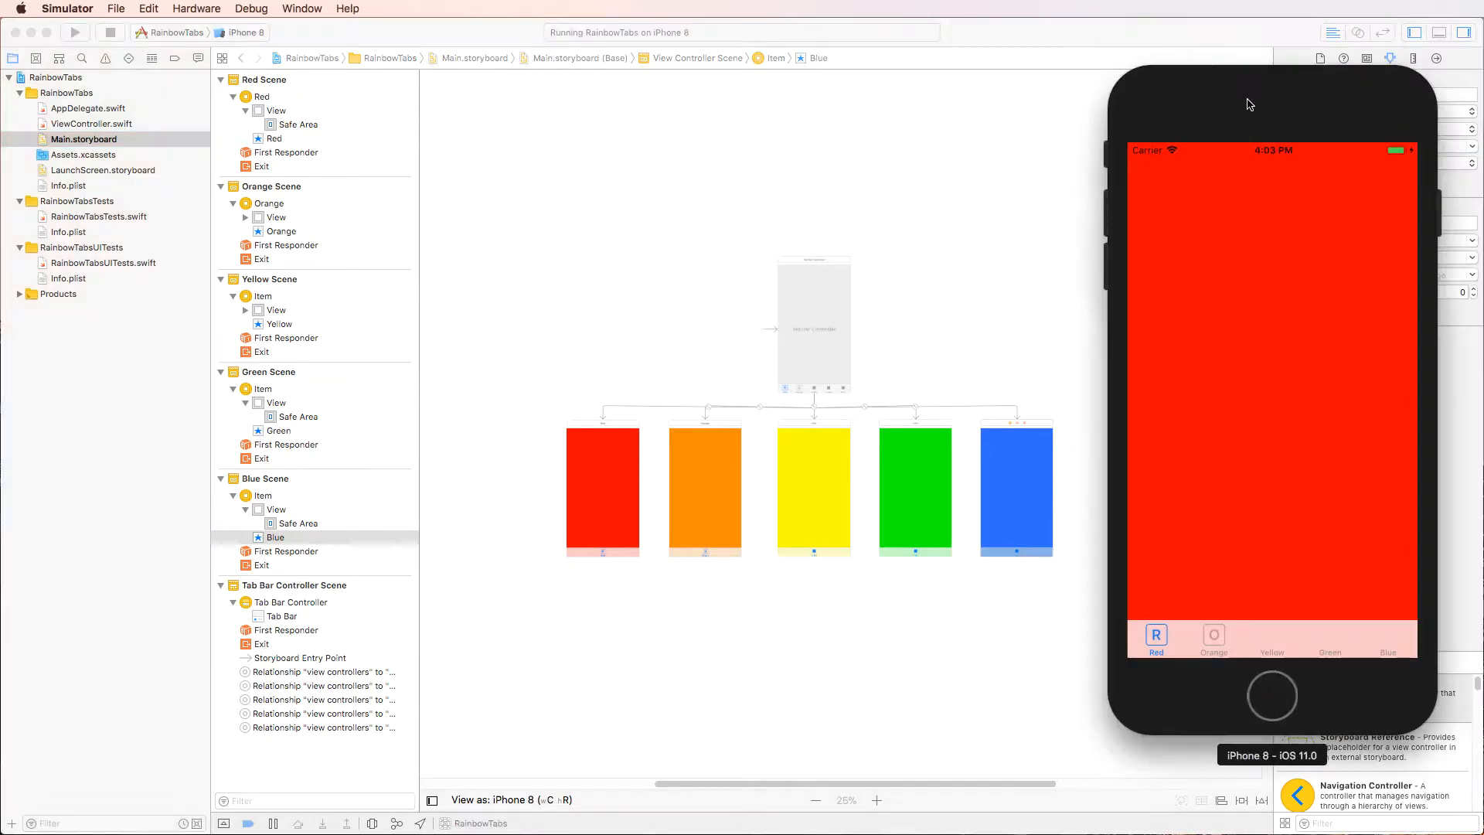
# Step: Relaunch RainbowTabs in the Simulator, stopping the already-running copy
pyautogui.click(74, 33)
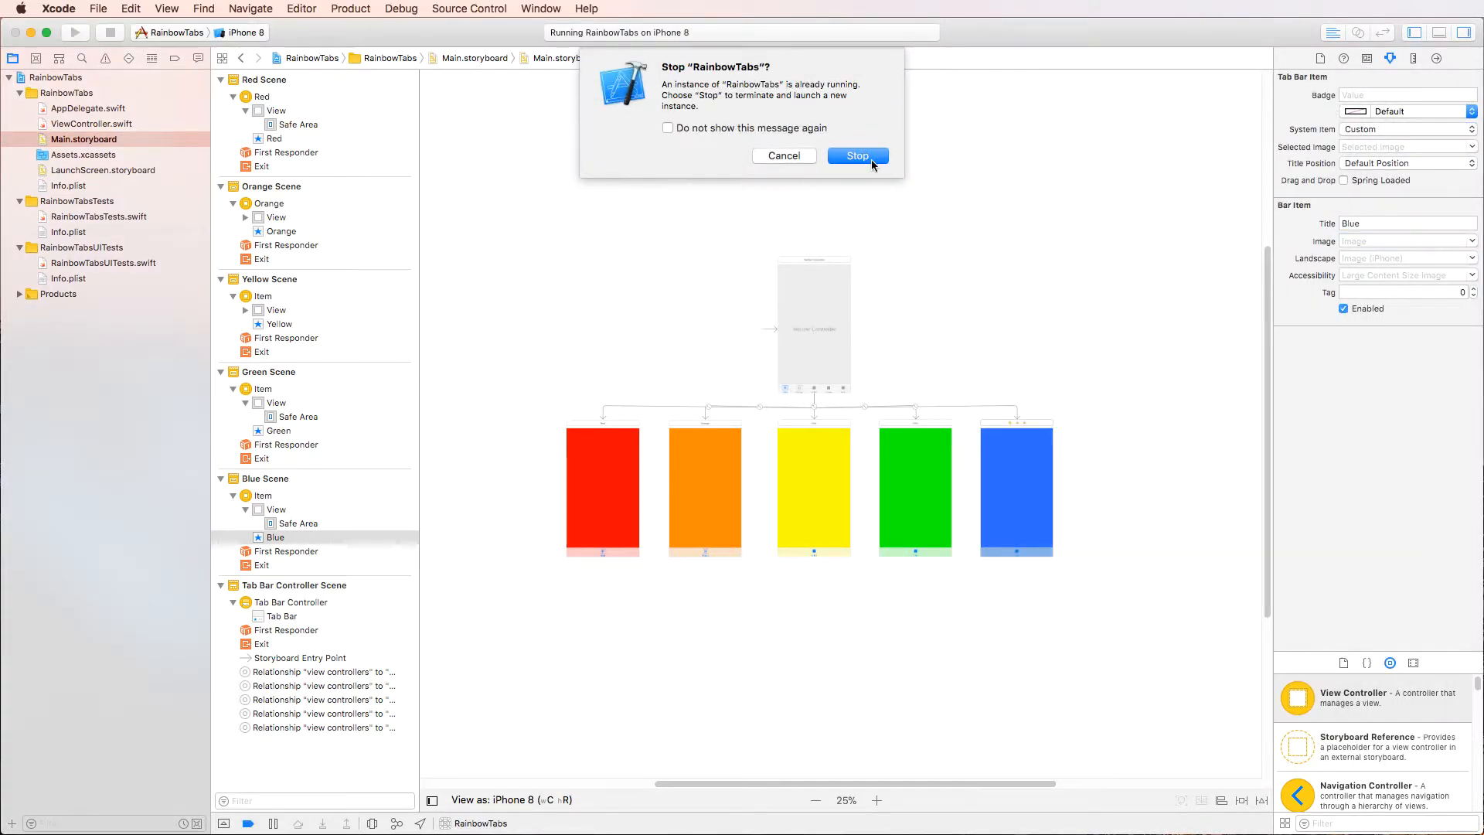
pyautogui.click(856, 155)
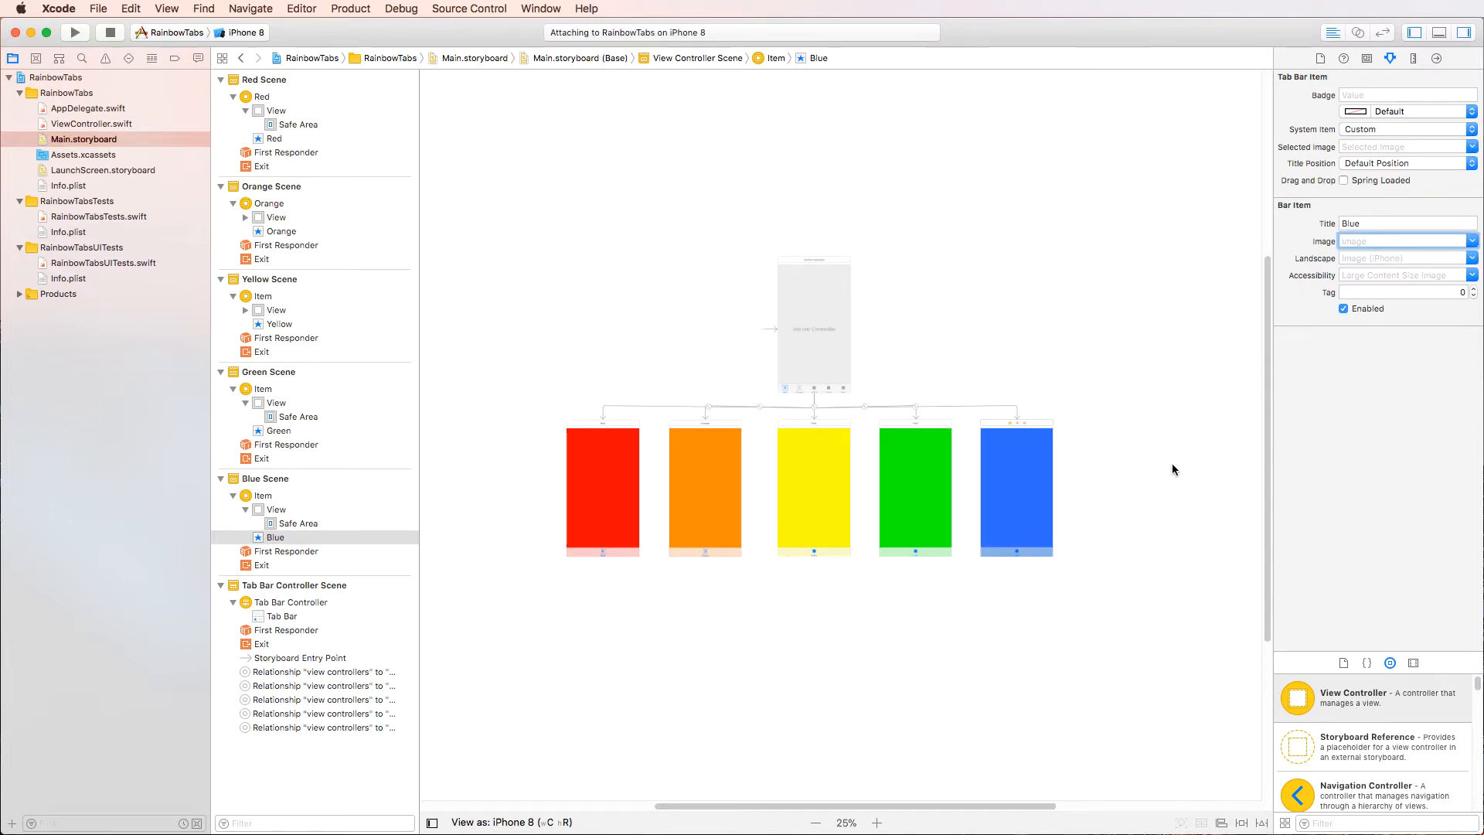
pyautogui.click(74, 31)
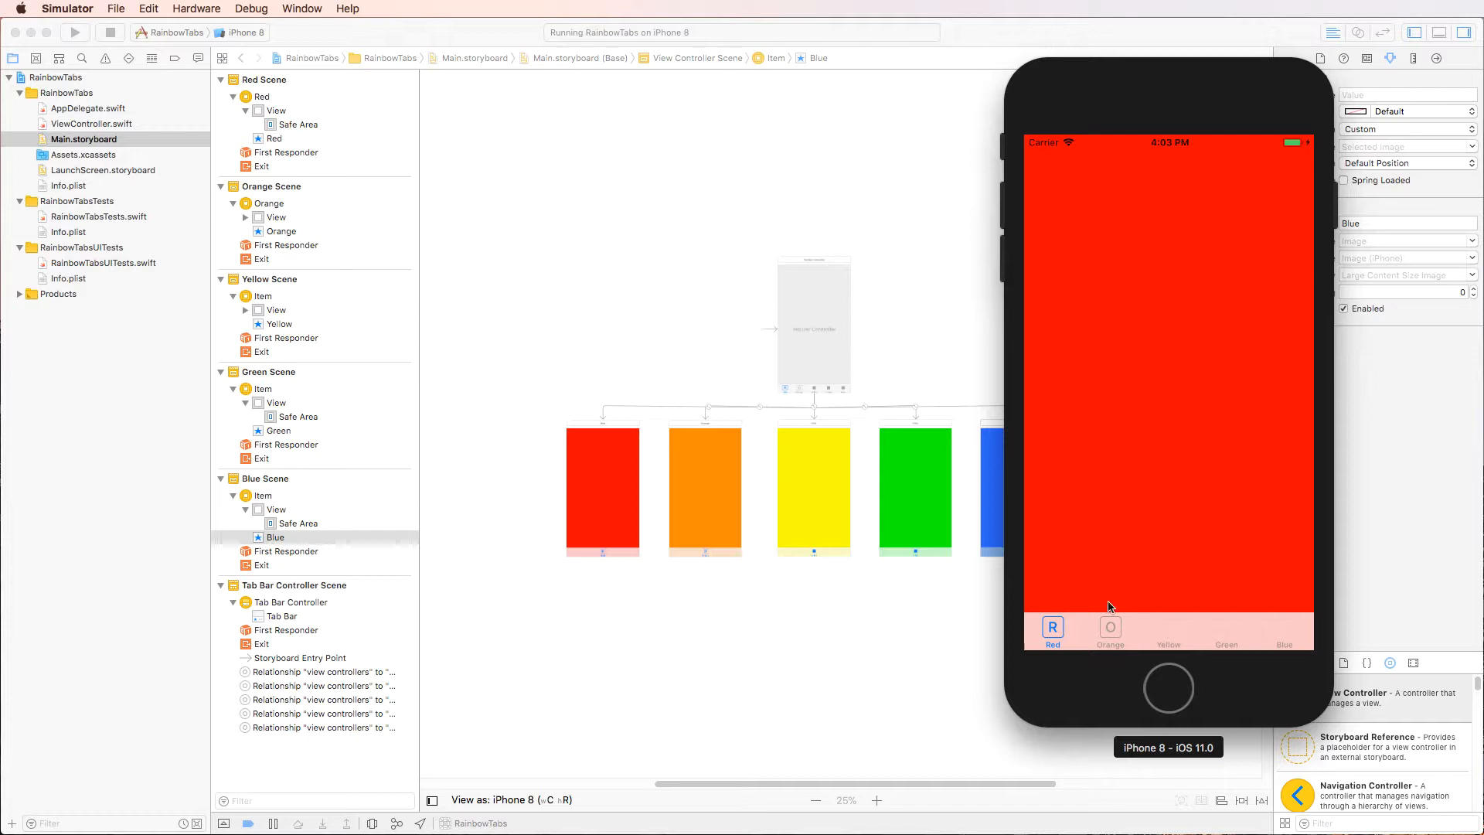
pyautogui.moveTo(1203, 599)
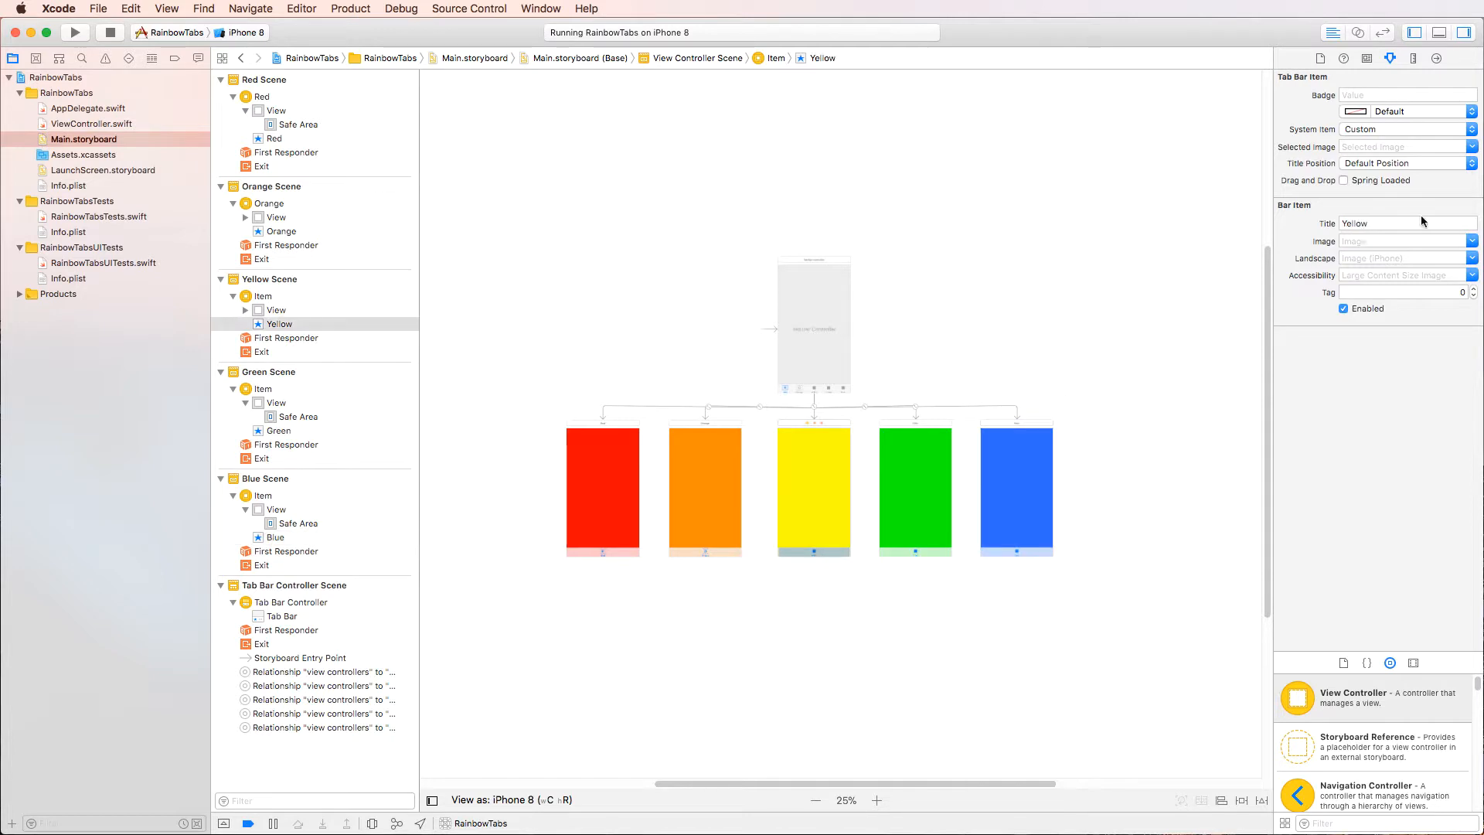
# Step: Assign the Y and G letter images to the Yellow and Green tab items and run the app
pyautogui.click(1401, 241)
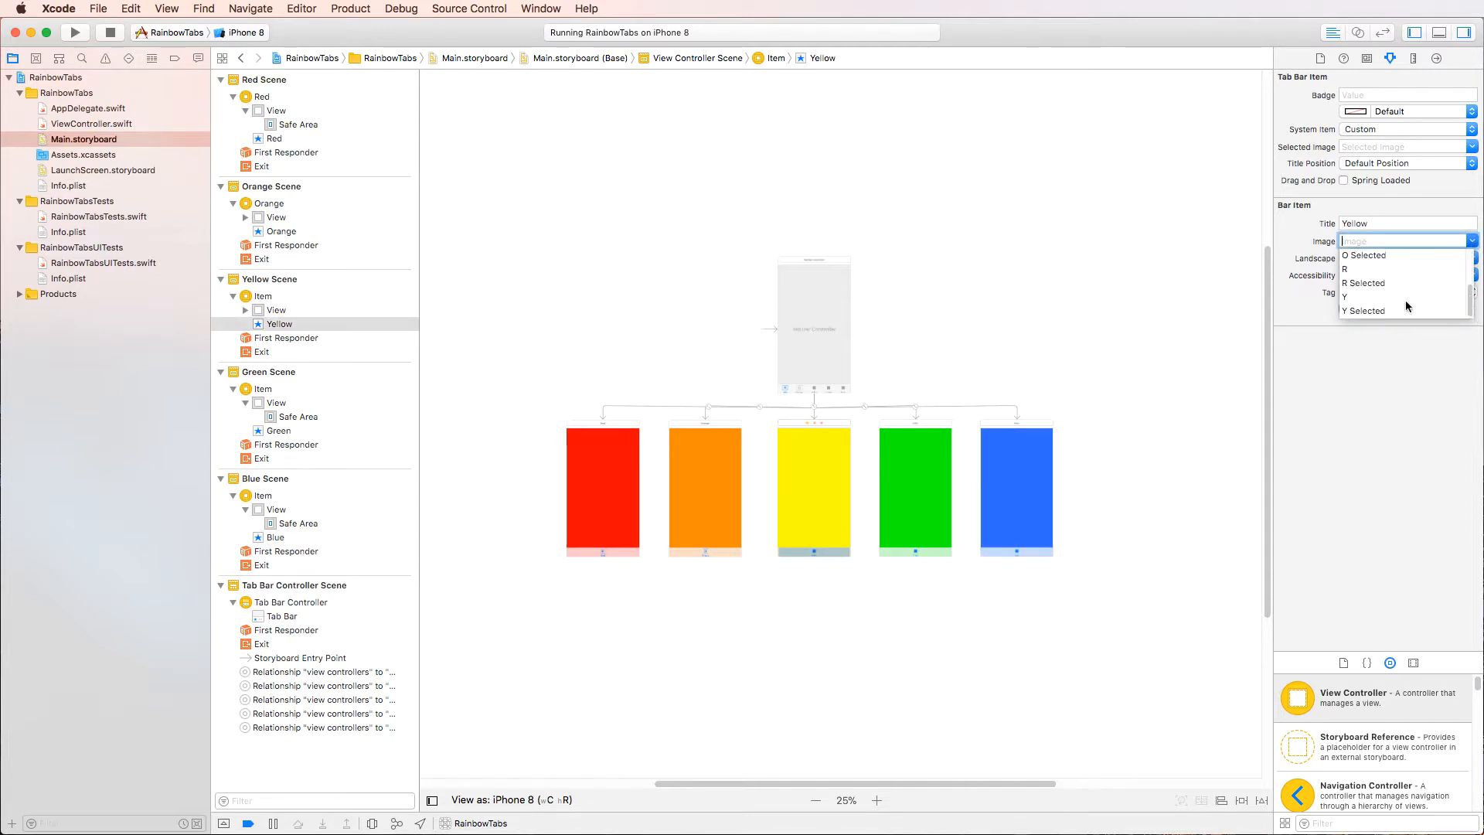
pyautogui.click(275, 401)
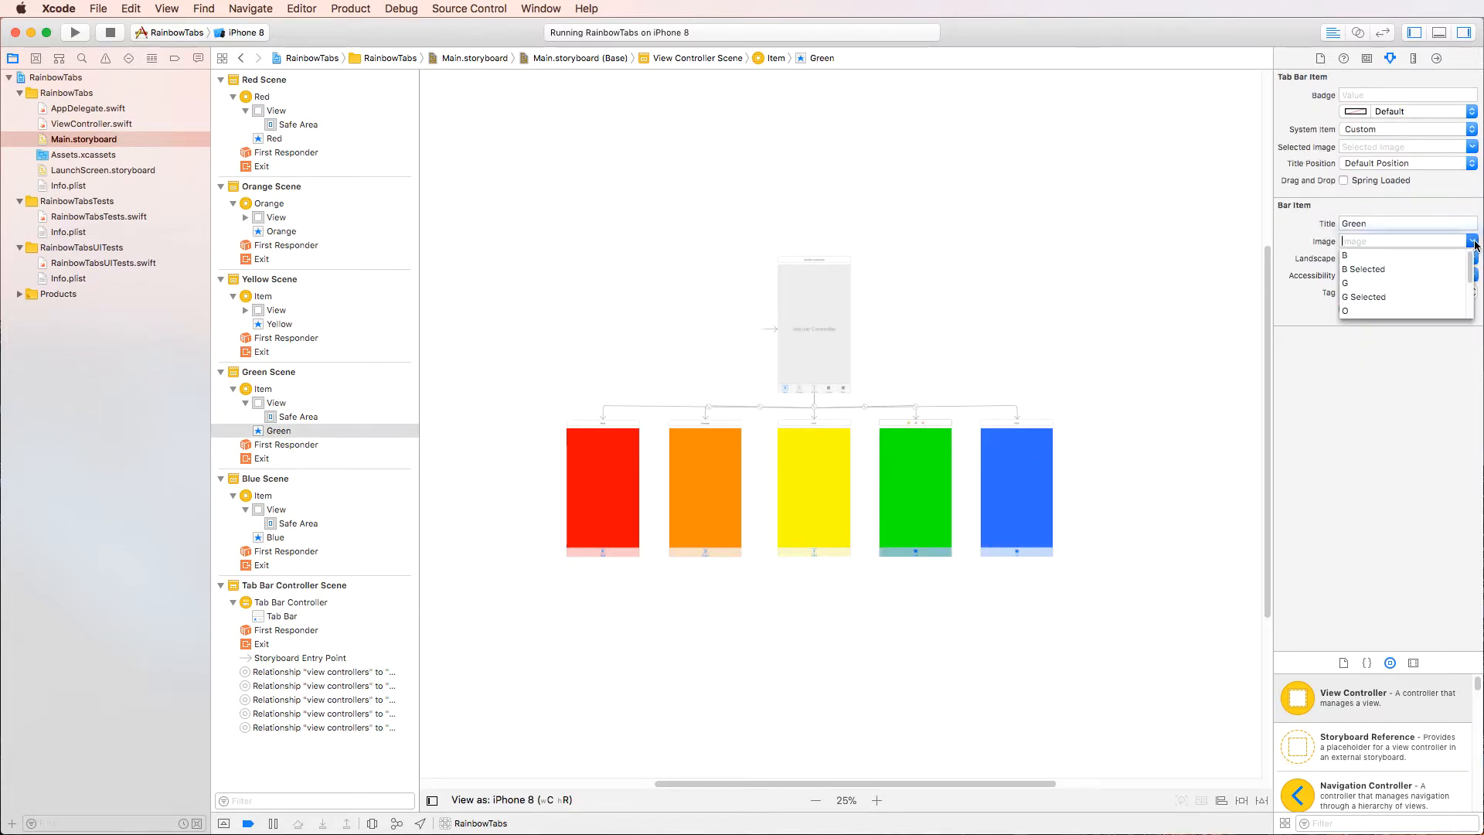
pyautogui.click(1346, 282)
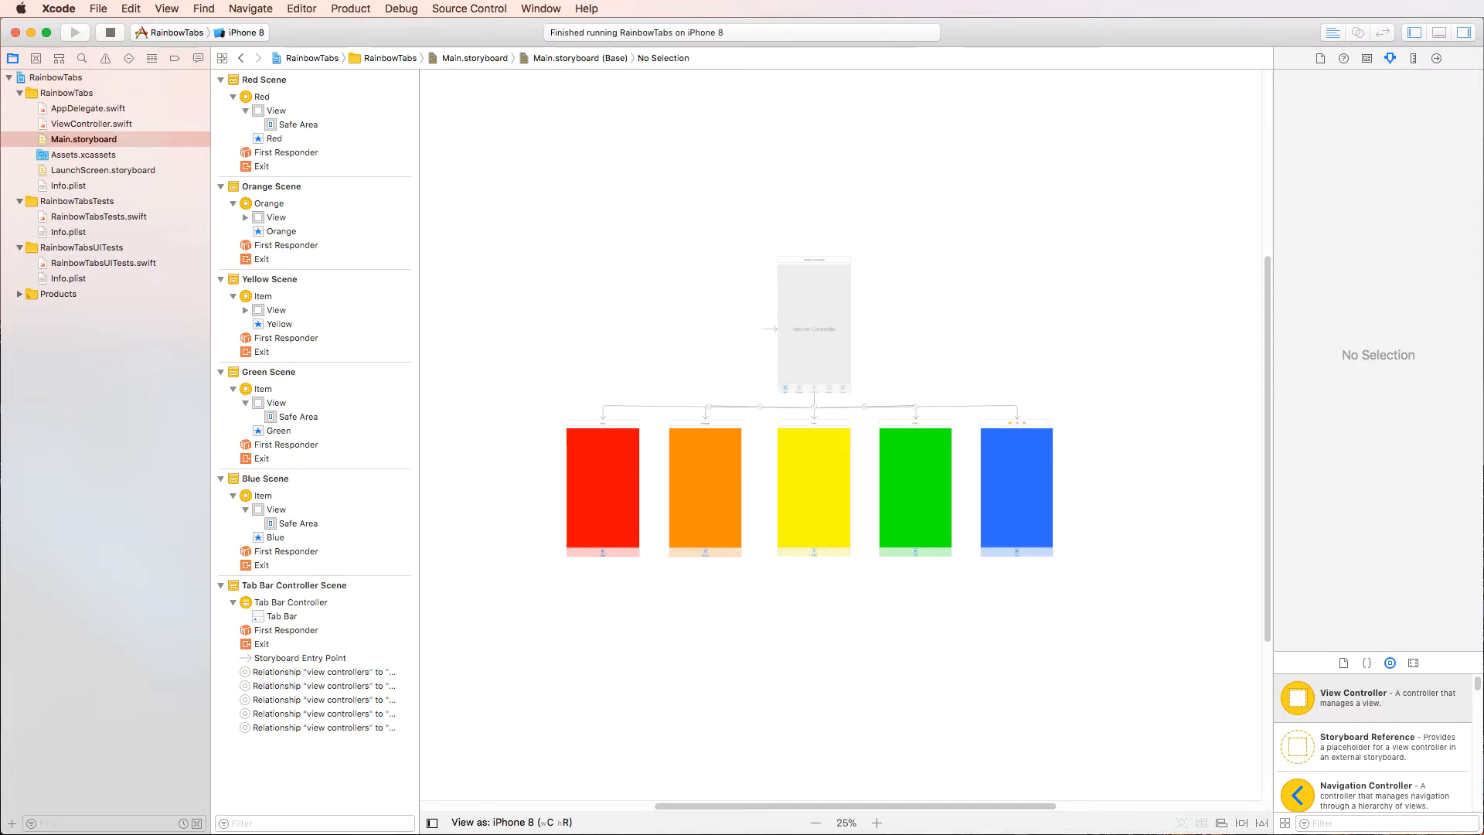
pyautogui.click(74, 33)
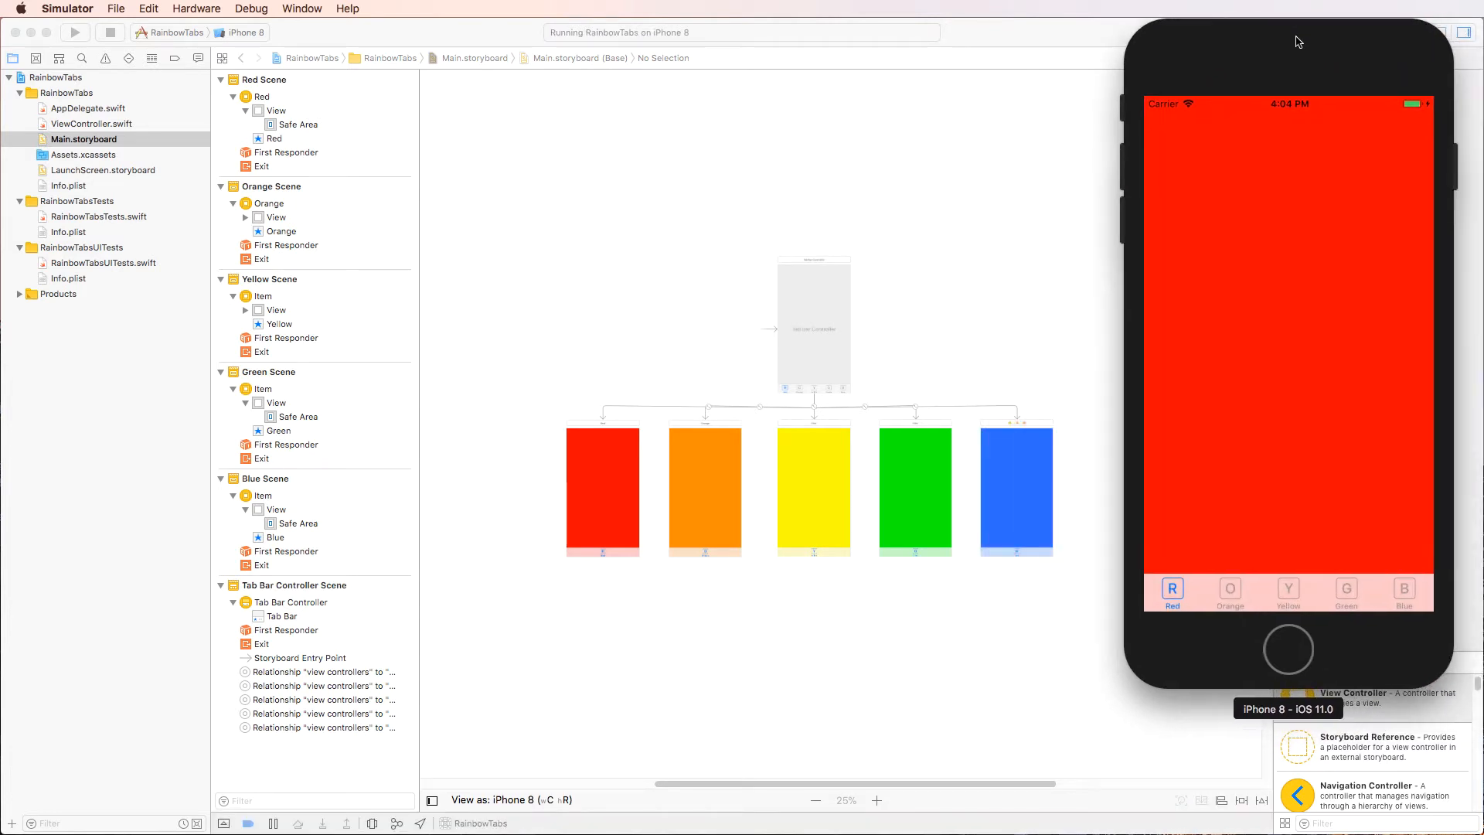
# Step: Switch between the Green and Orange tabs in the running RainbowTabs tab bar
pyautogui.click(1344, 591)
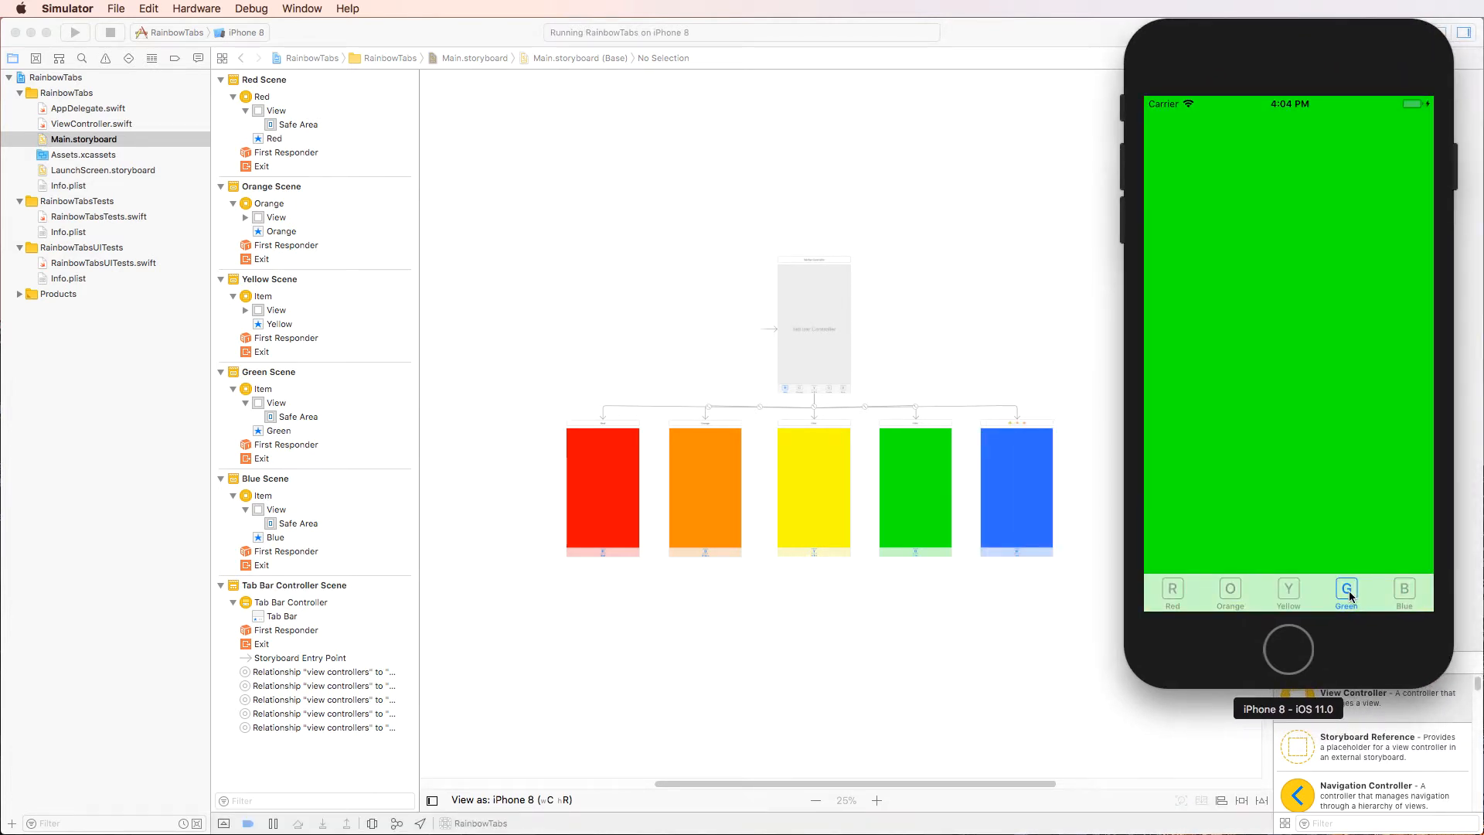
pyautogui.click(1229, 592)
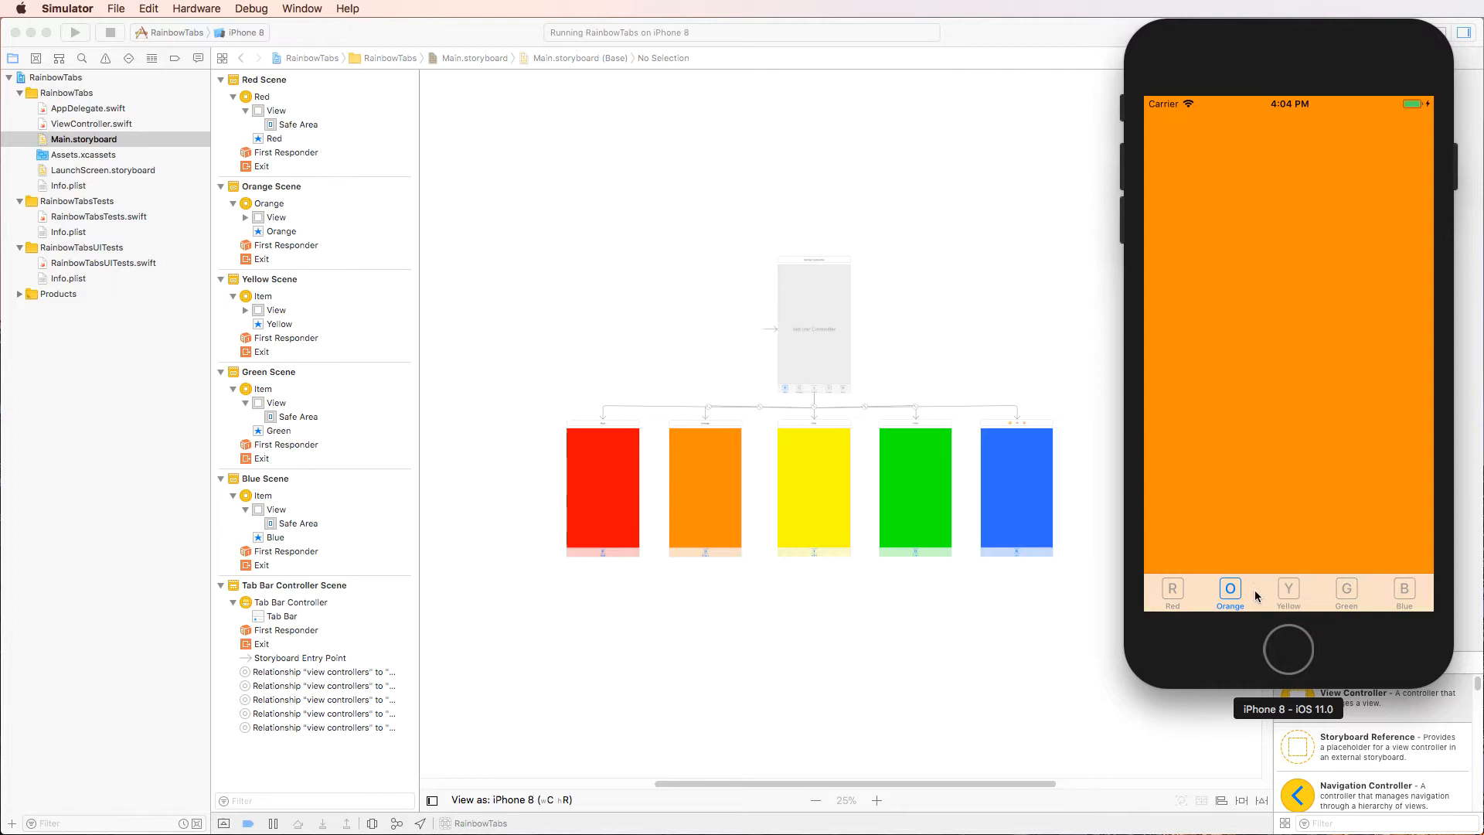
pyautogui.click(1345, 588)
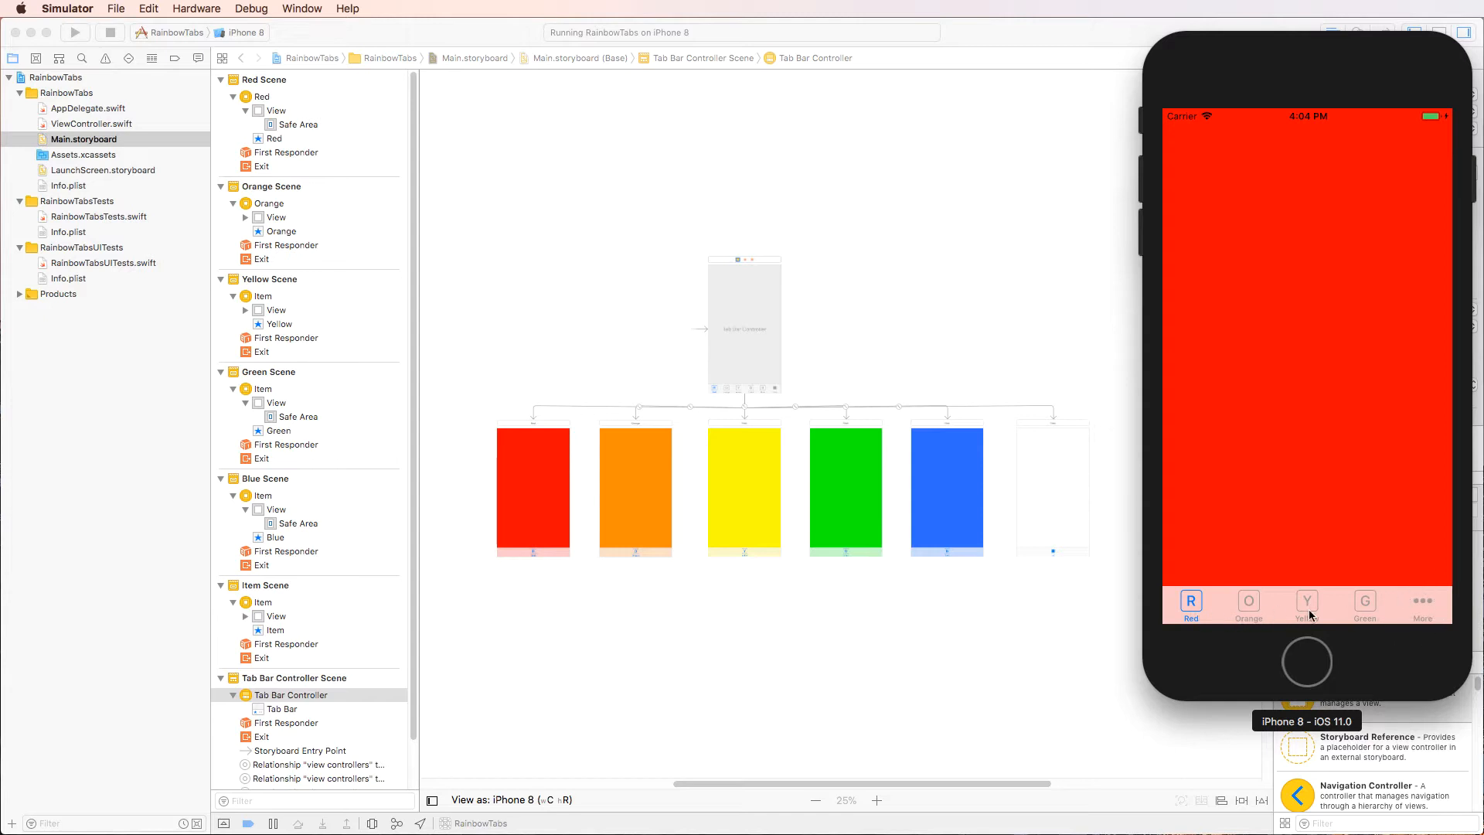
pyautogui.moveTo(1417, 594)
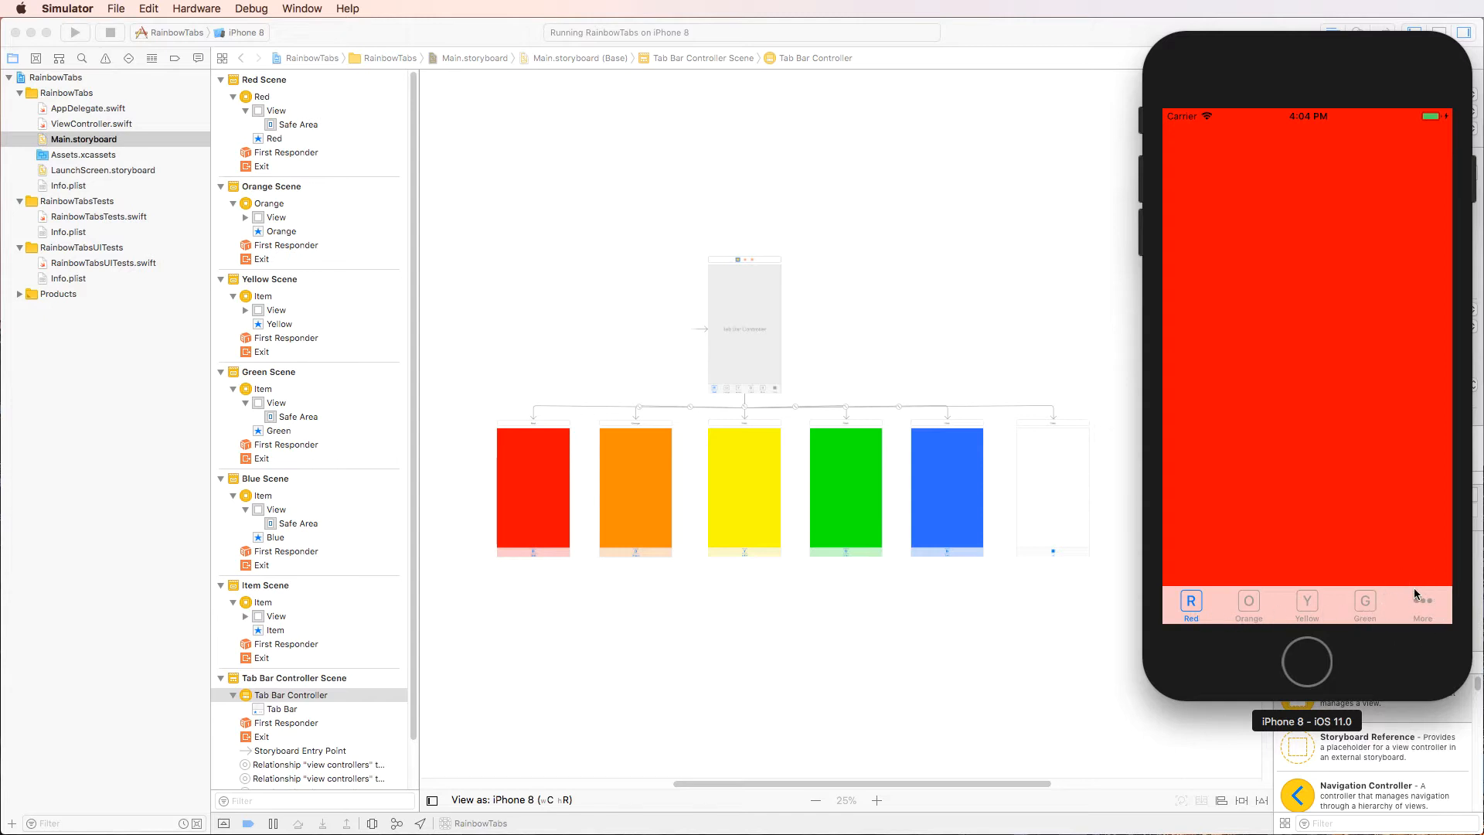
# Step: Reach the Item screen through the More list, then switch back to the Green tab
pyautogui.click(1422, 606)
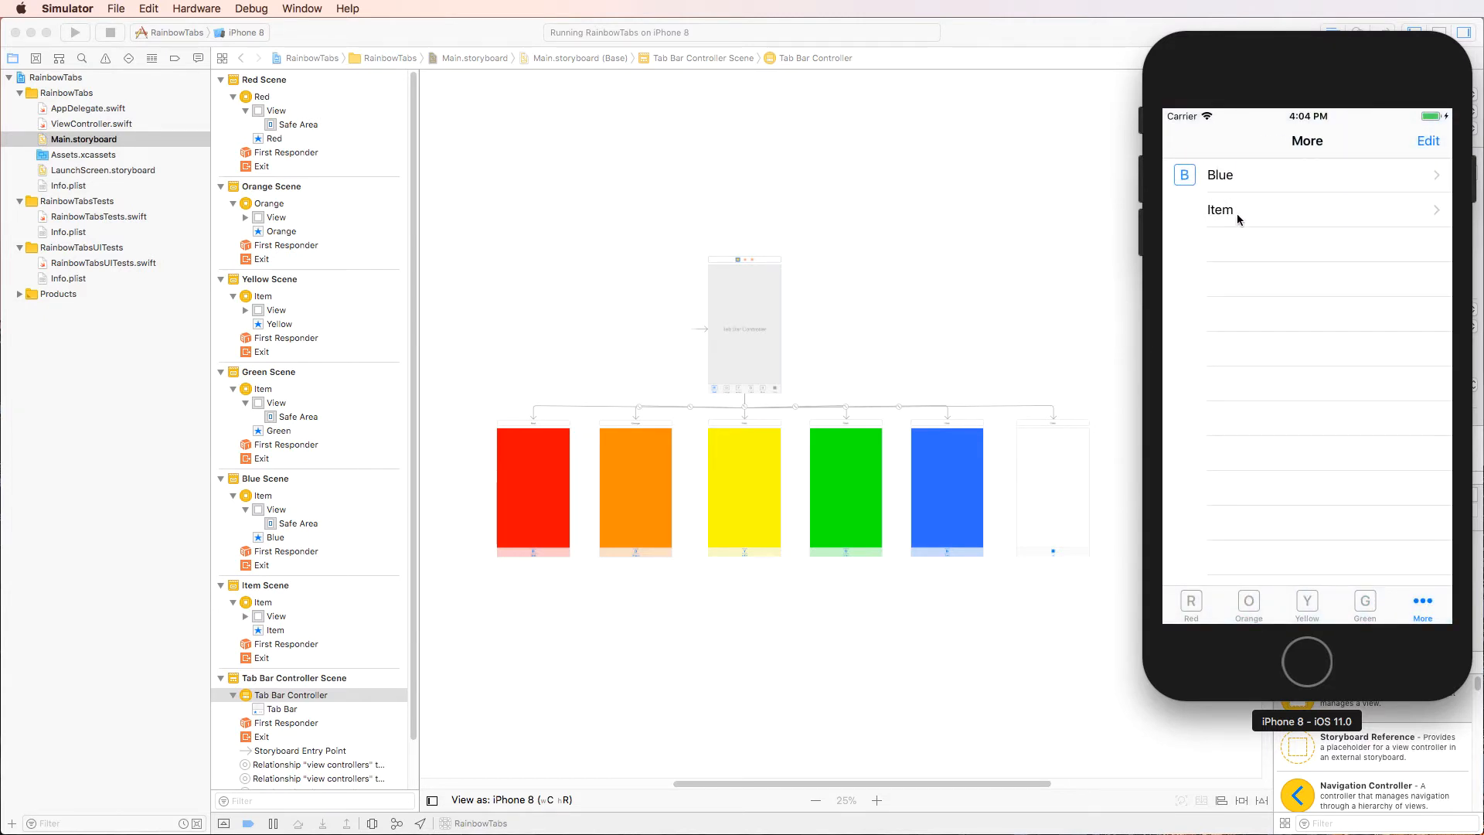
pyautogui.click(1221, 209)
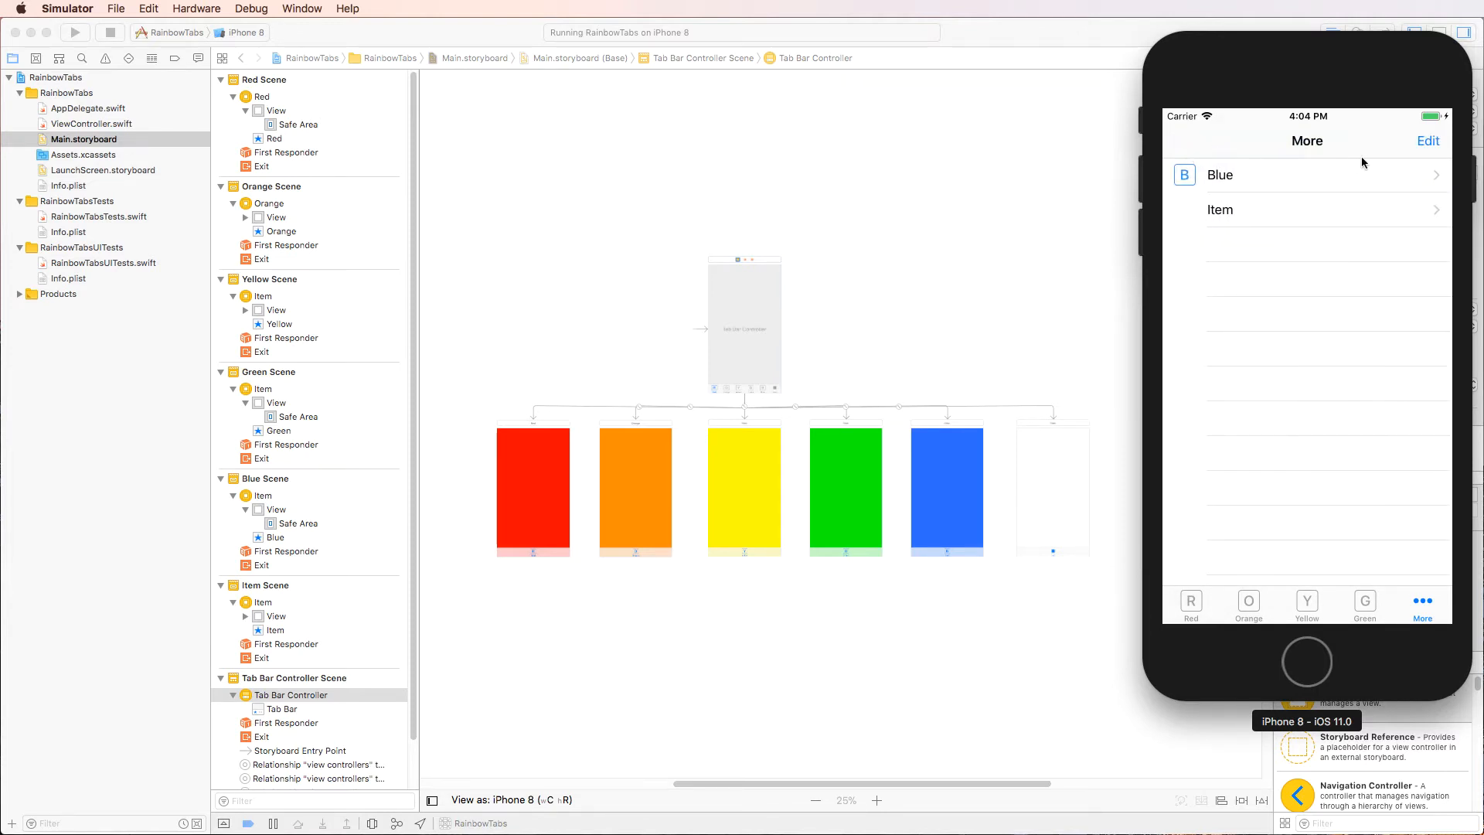
pyautogui.moveTo(1288, 614)
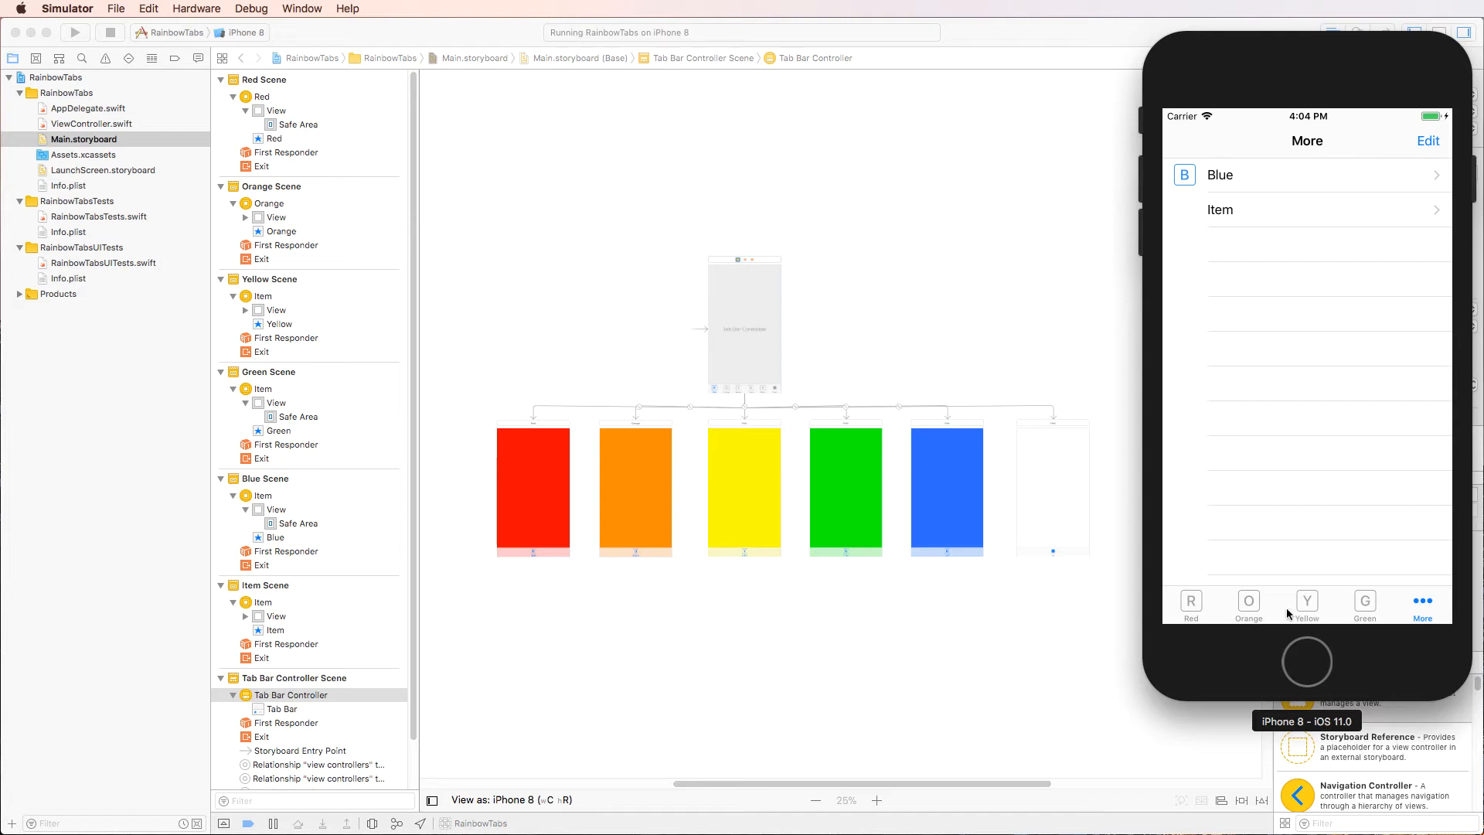
pyautogui.click(1364, 606)
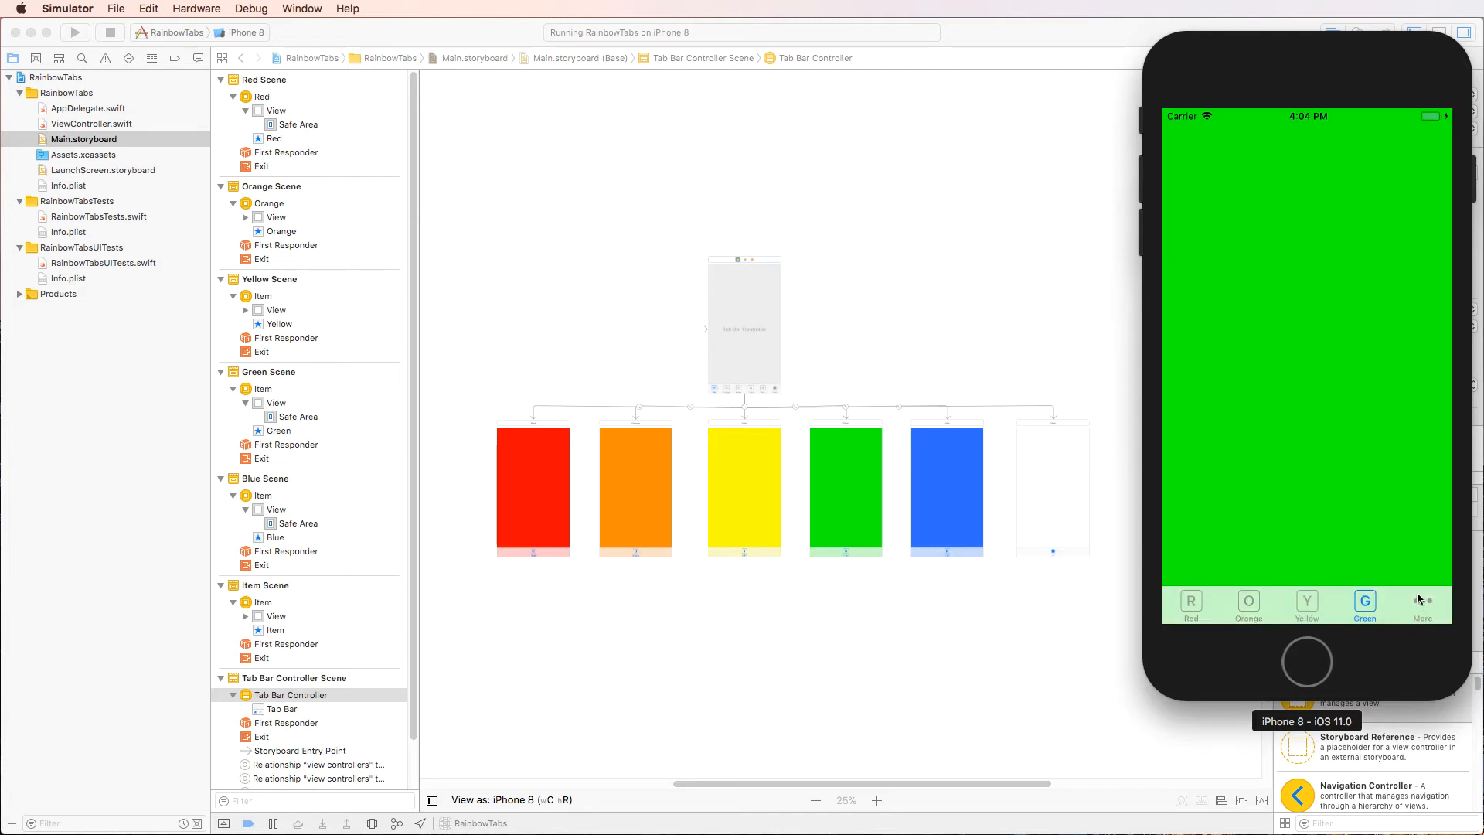
# Step: Return to the More list and start Edit to customise which tabs appear
pyautogui.click(1422, 606)
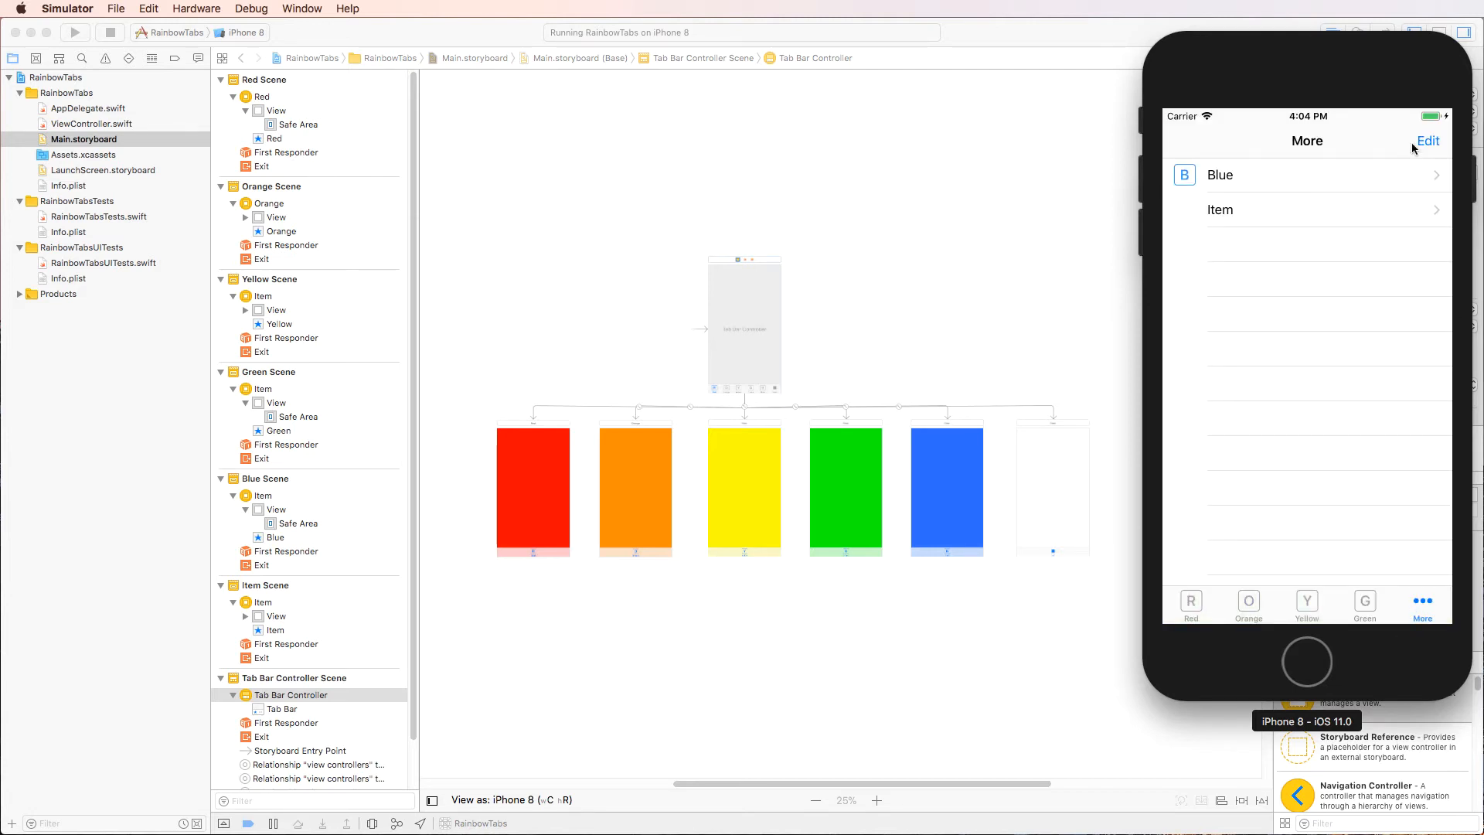
pyautogui.click(1426, 141)
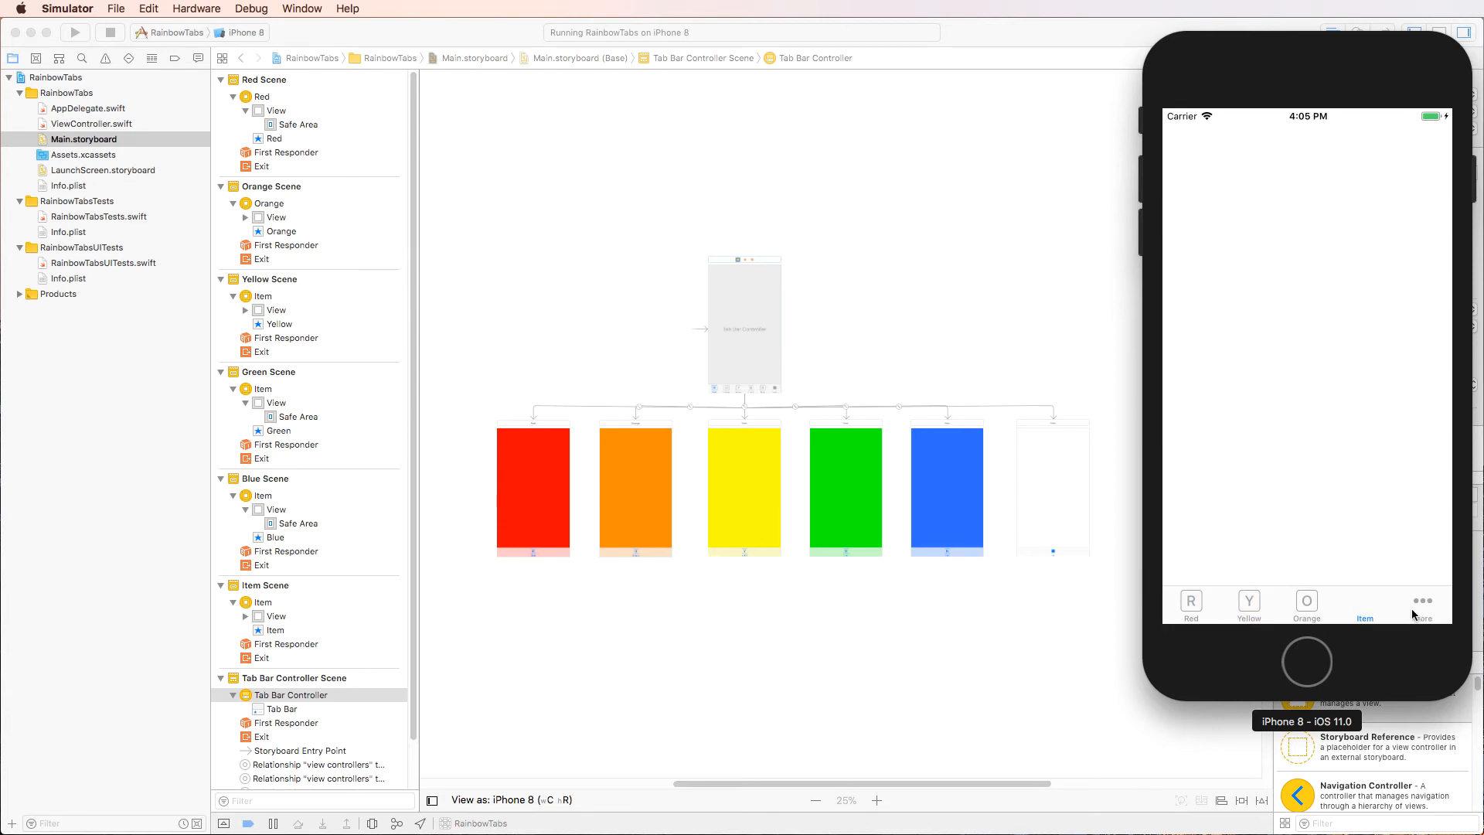
# Step: Show the Blue screen via More, switch to Red, then return to Blue through More
pyautogui.click(1422, 604)
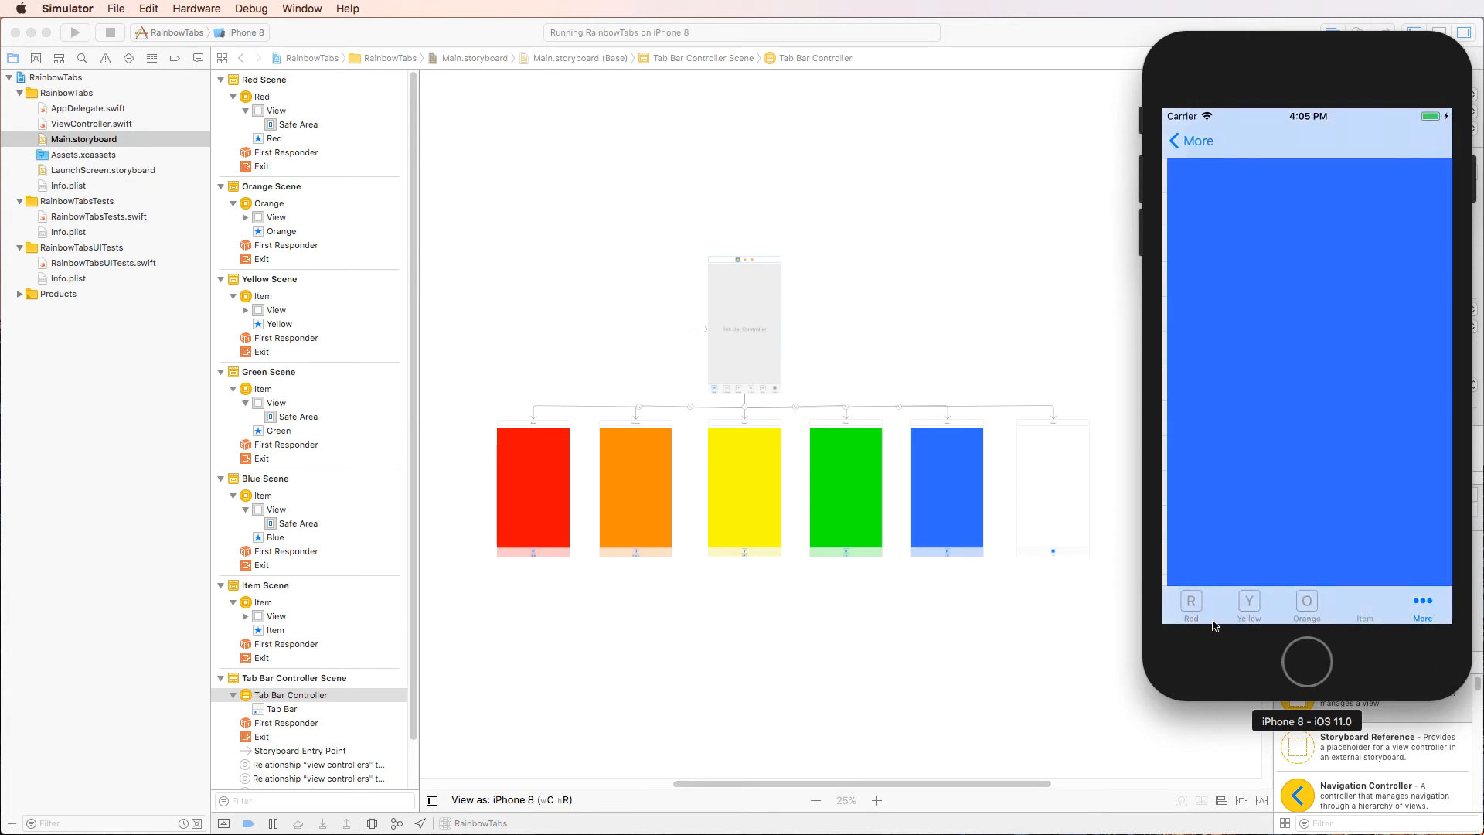
pyautogui.click(1190, 602)
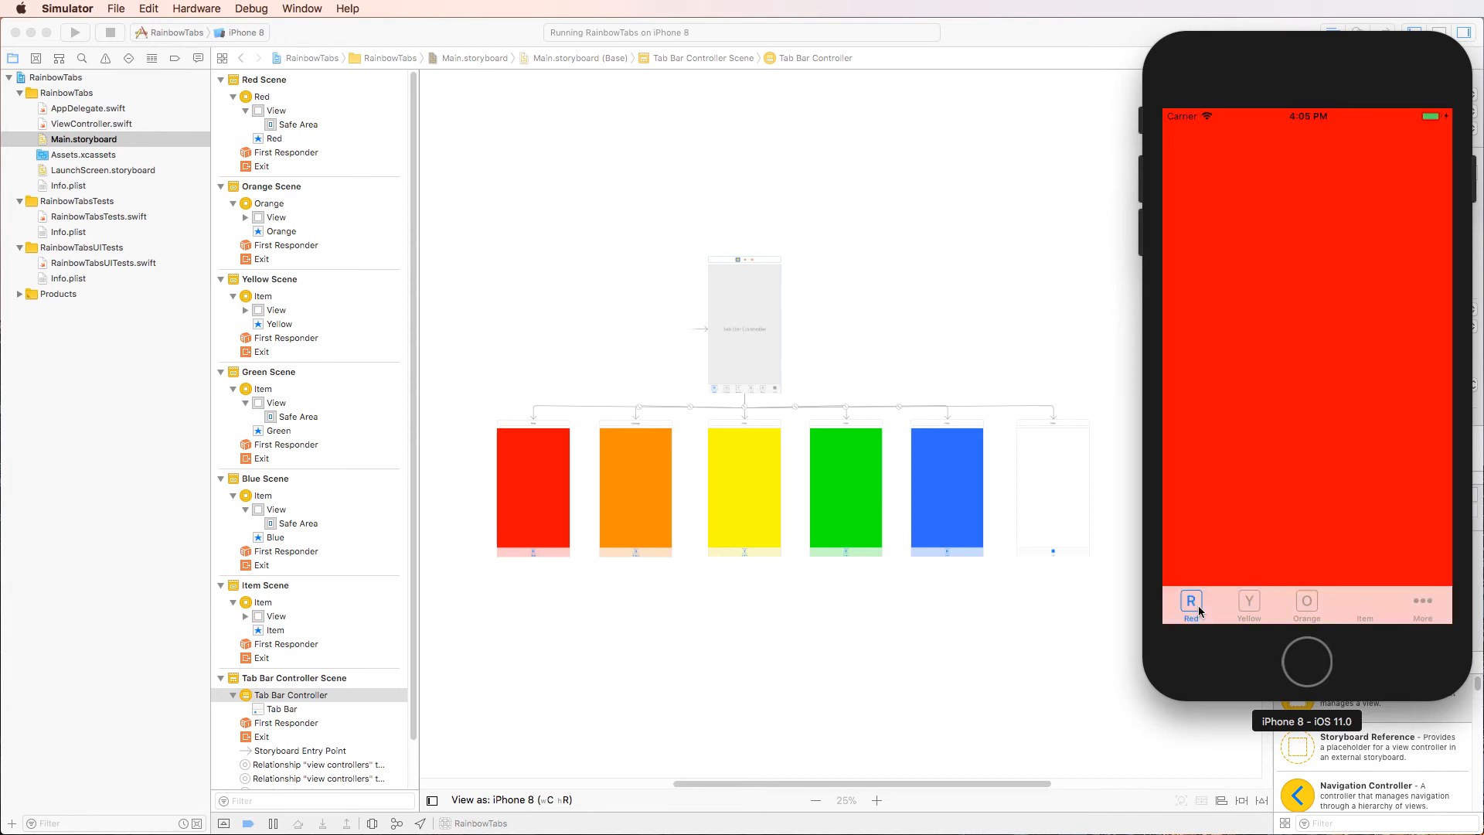
pyautogui.moveTo(1285, 54)
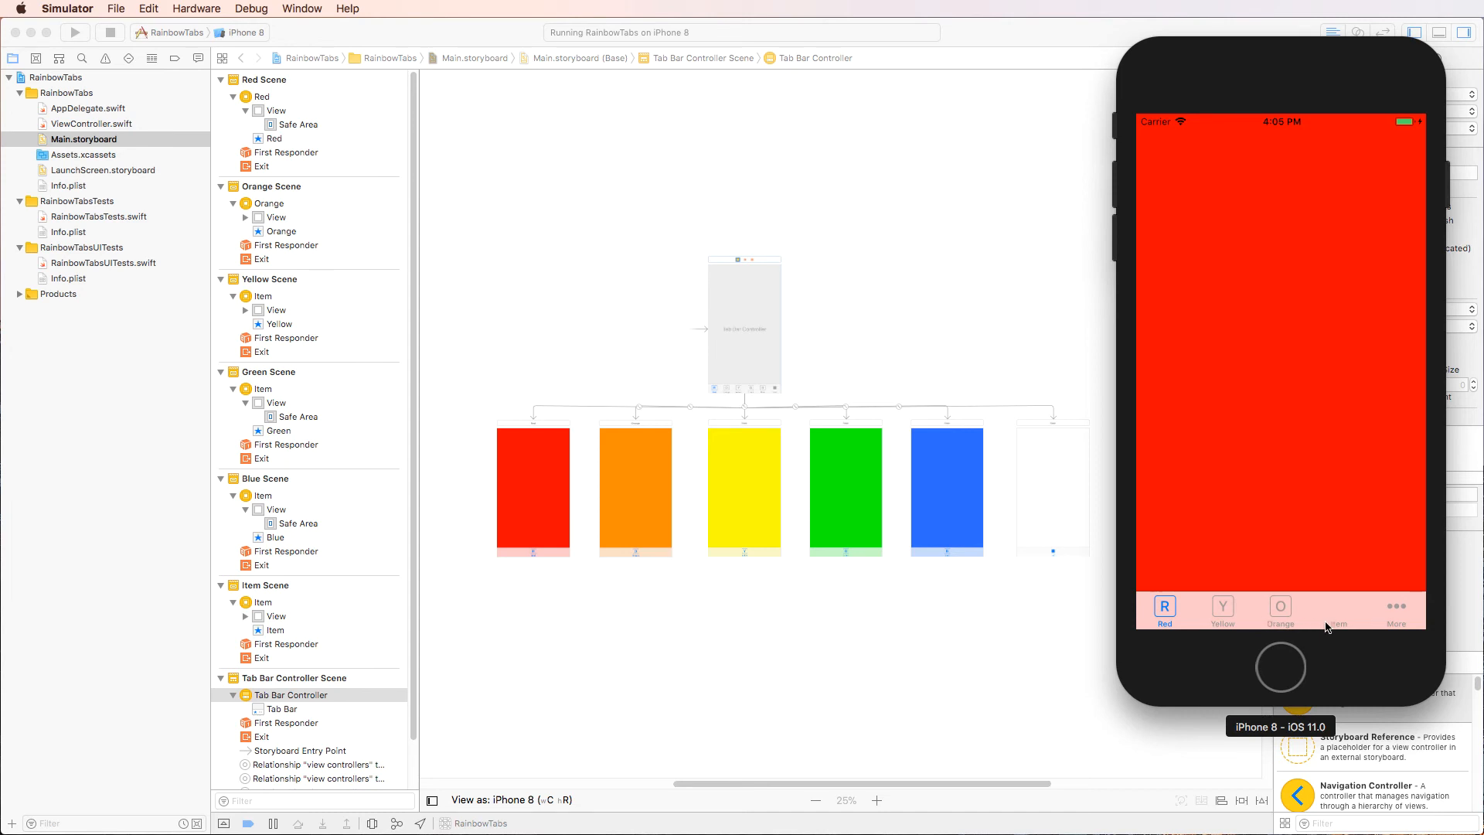
pyautogui.moveTo(1221, 611)
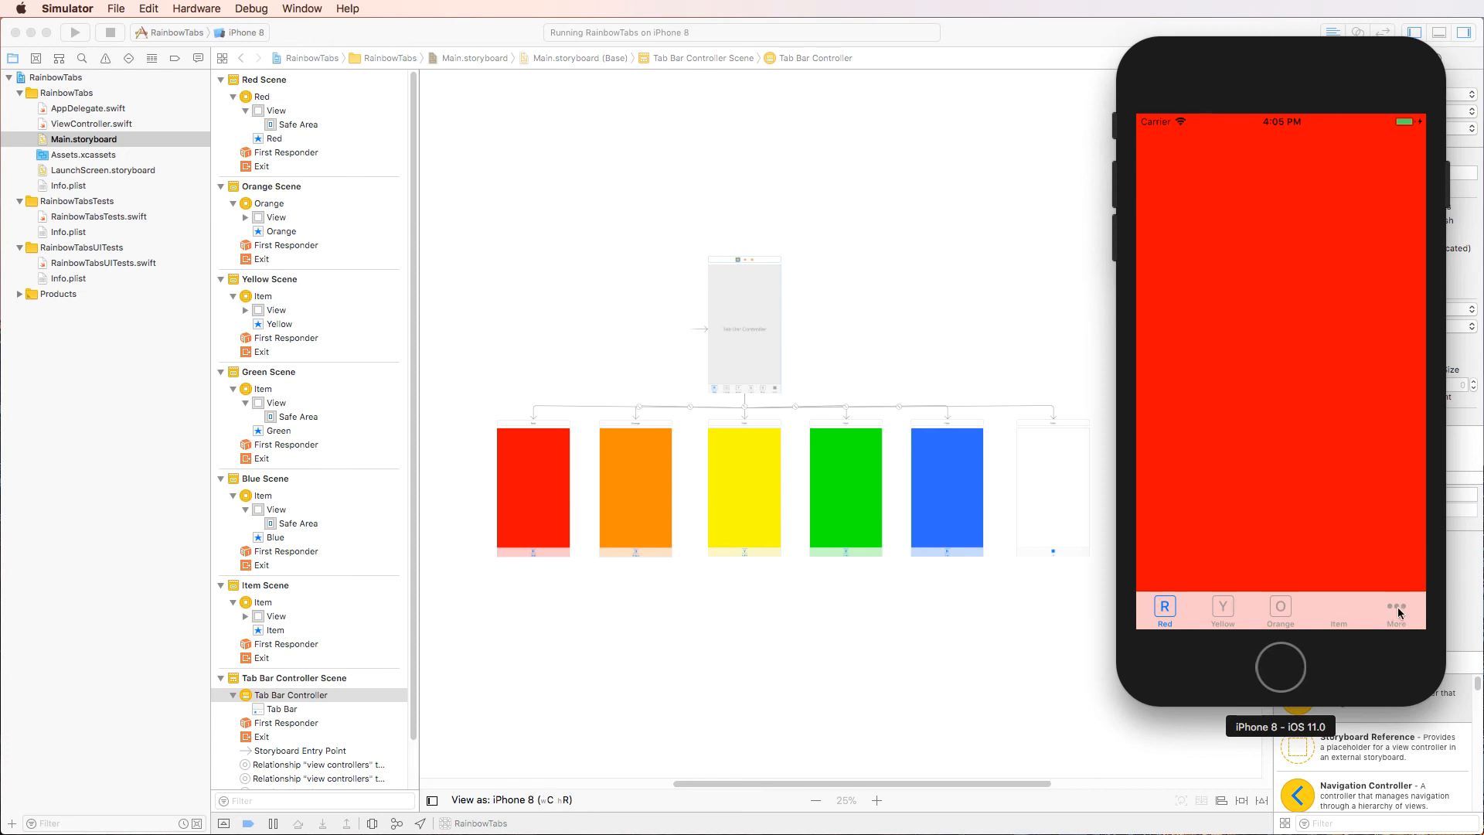
pyautogui.click(1397, 610)
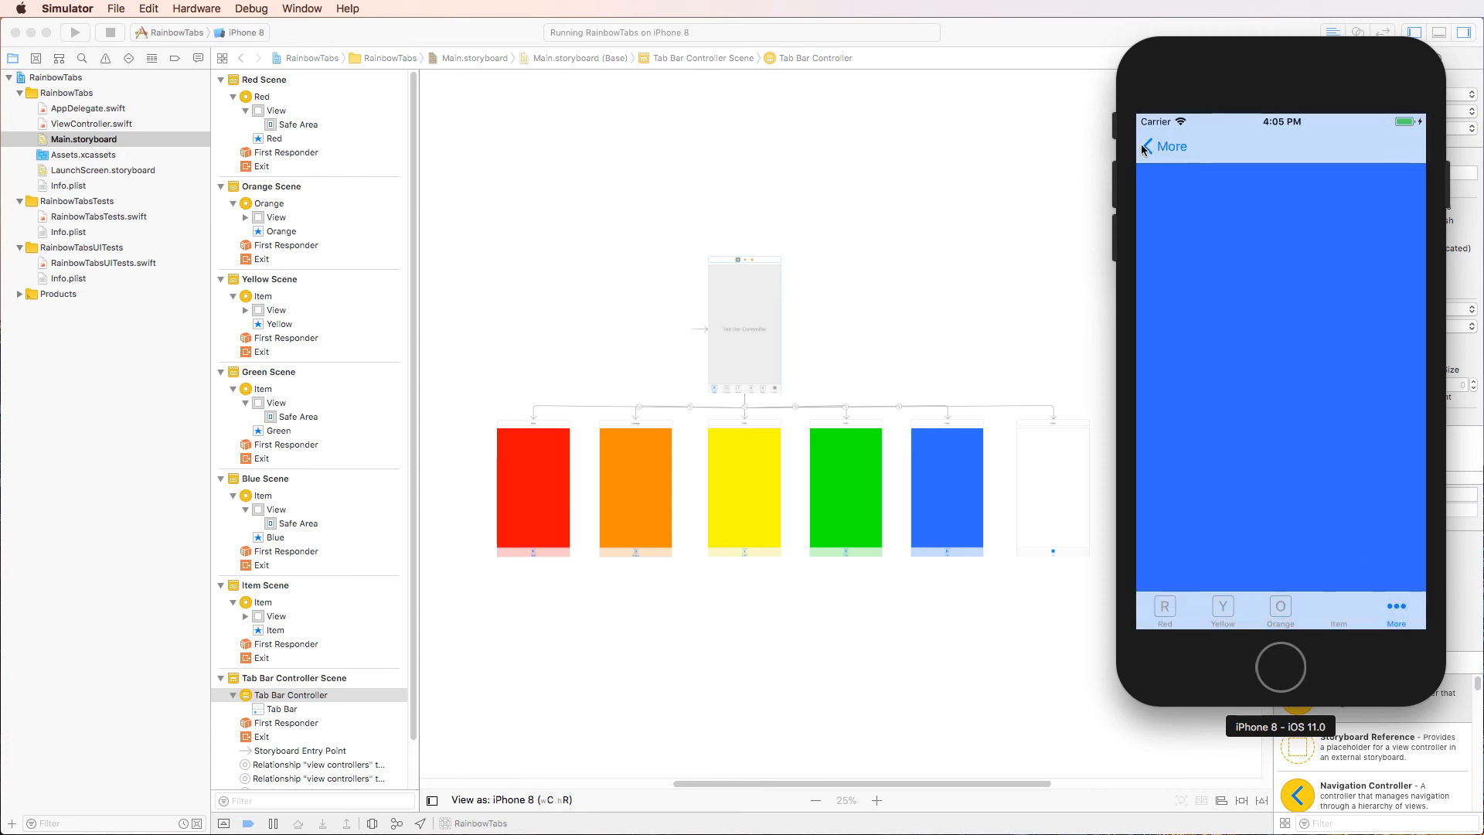